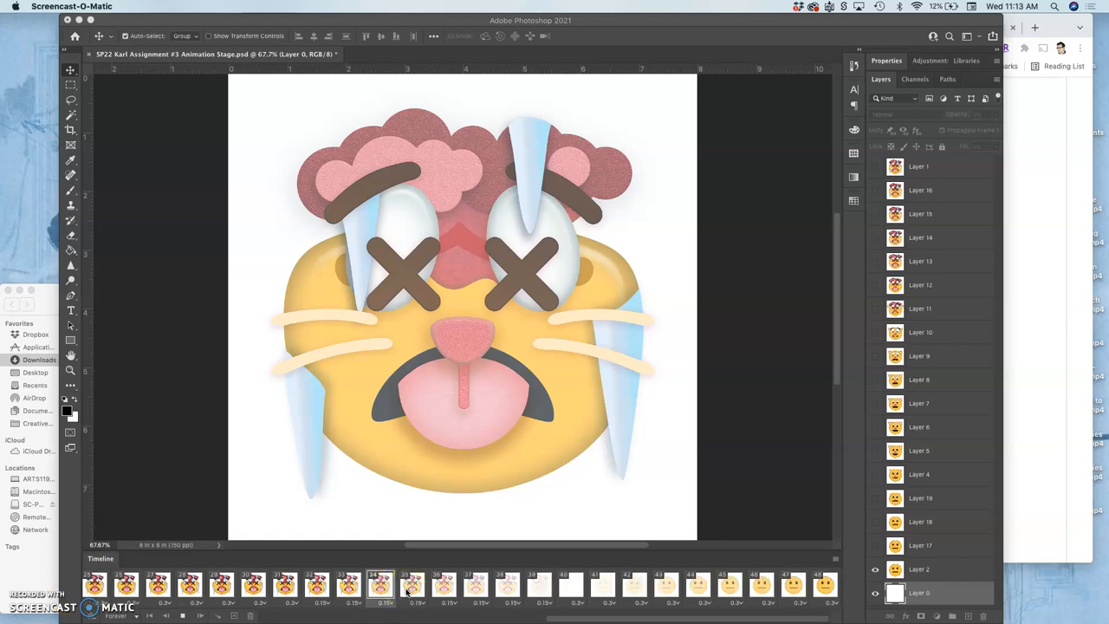
- Preview the fading face frames in the Timeline and play the animation through, then return to frame 1
click(662, 585)
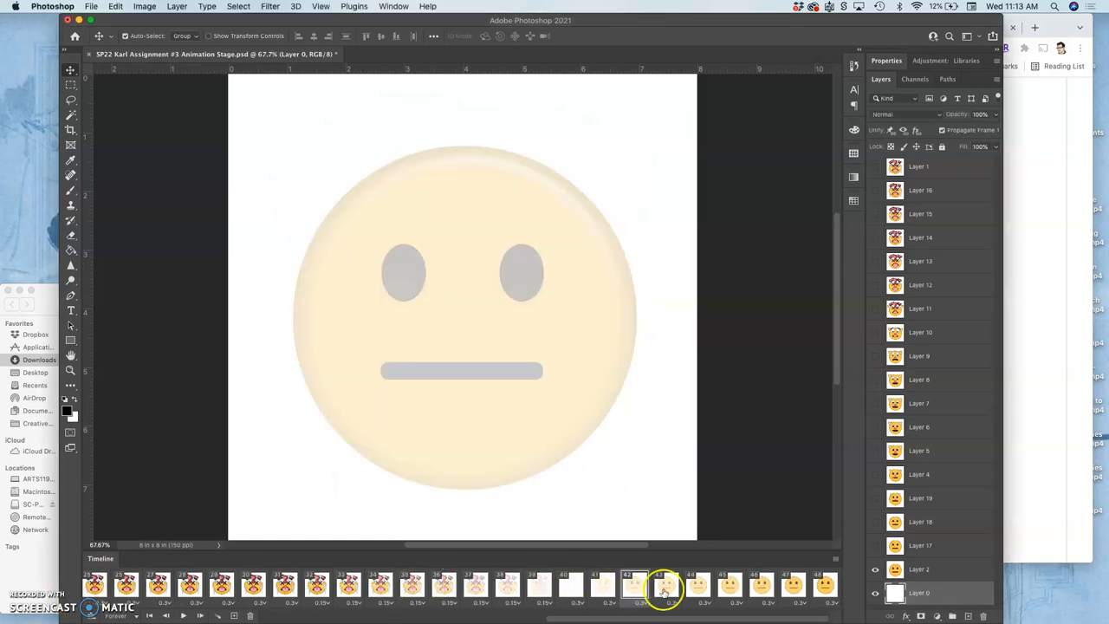
click(728, 586)
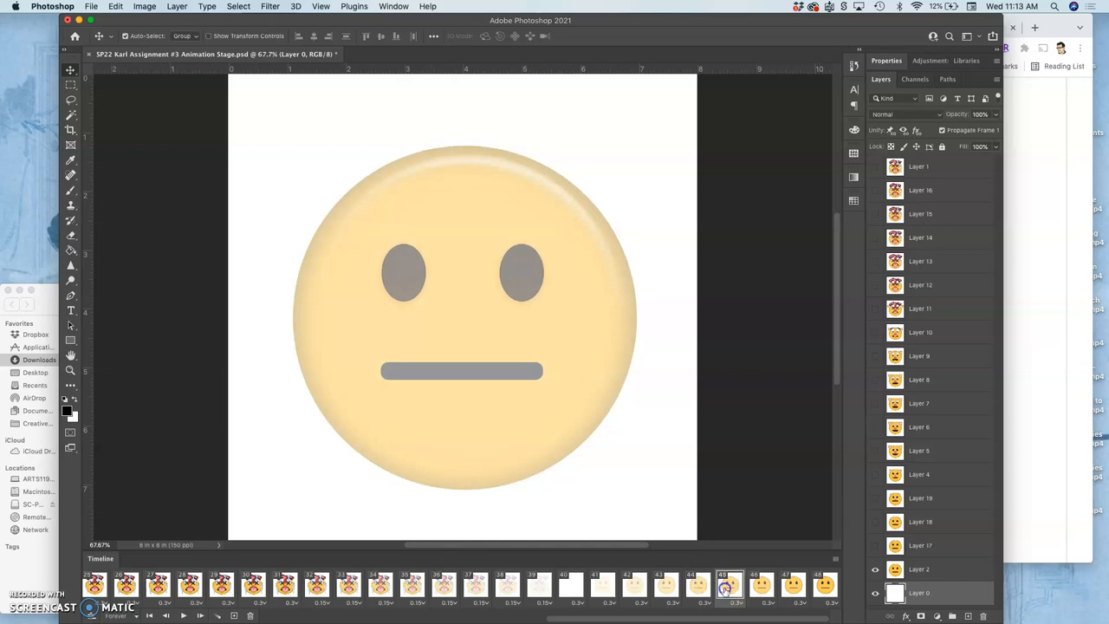
click(212, 585)
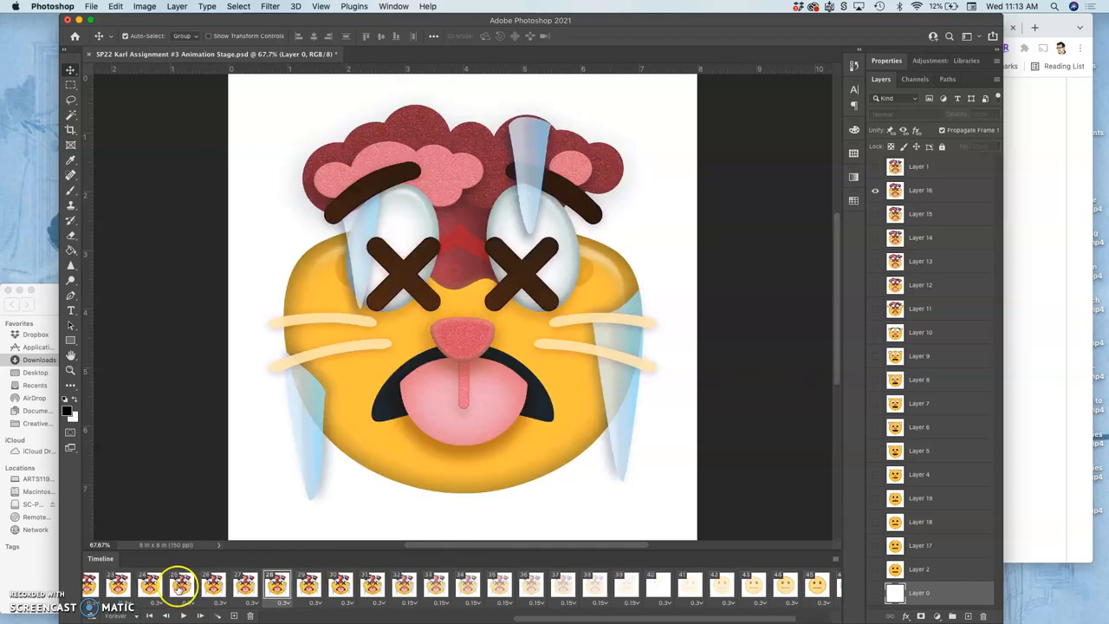
click(183, 615)
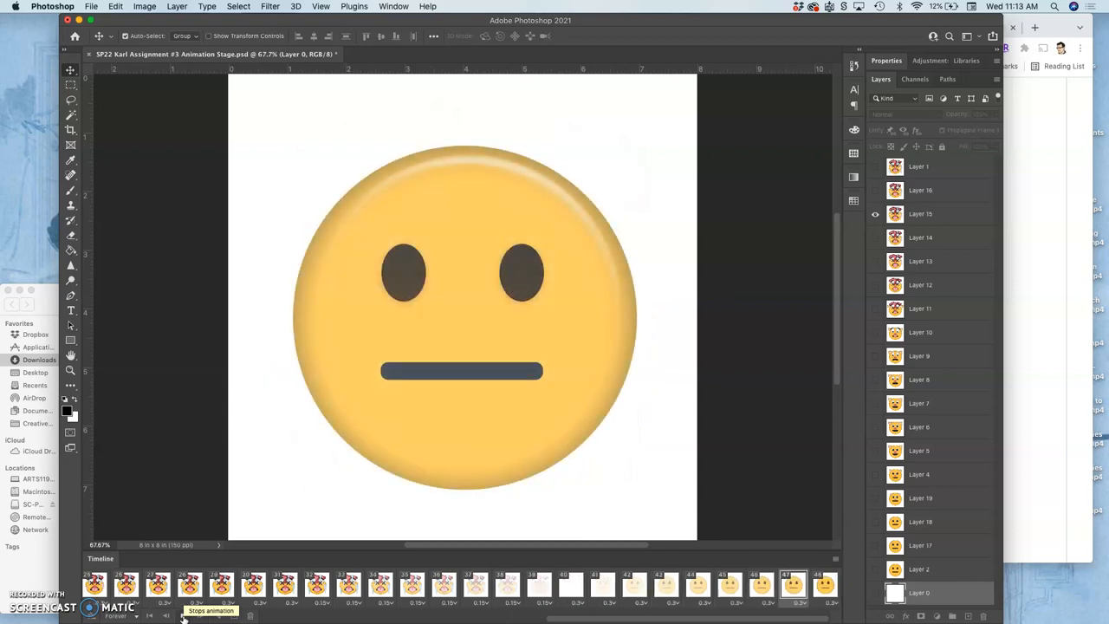
click(182, 613)
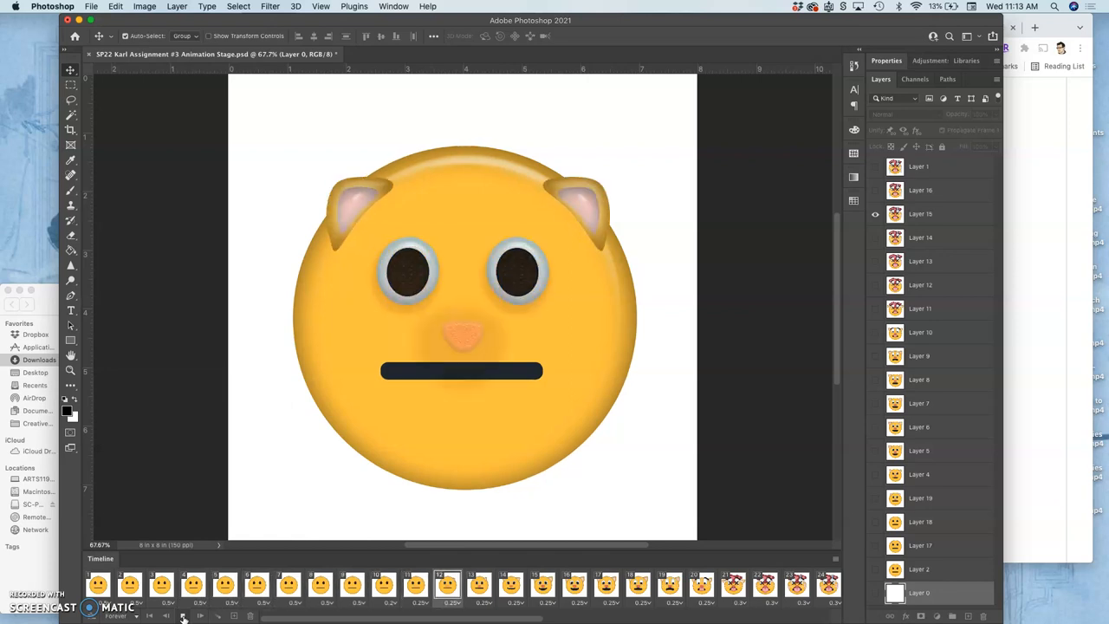
click(702, 586)
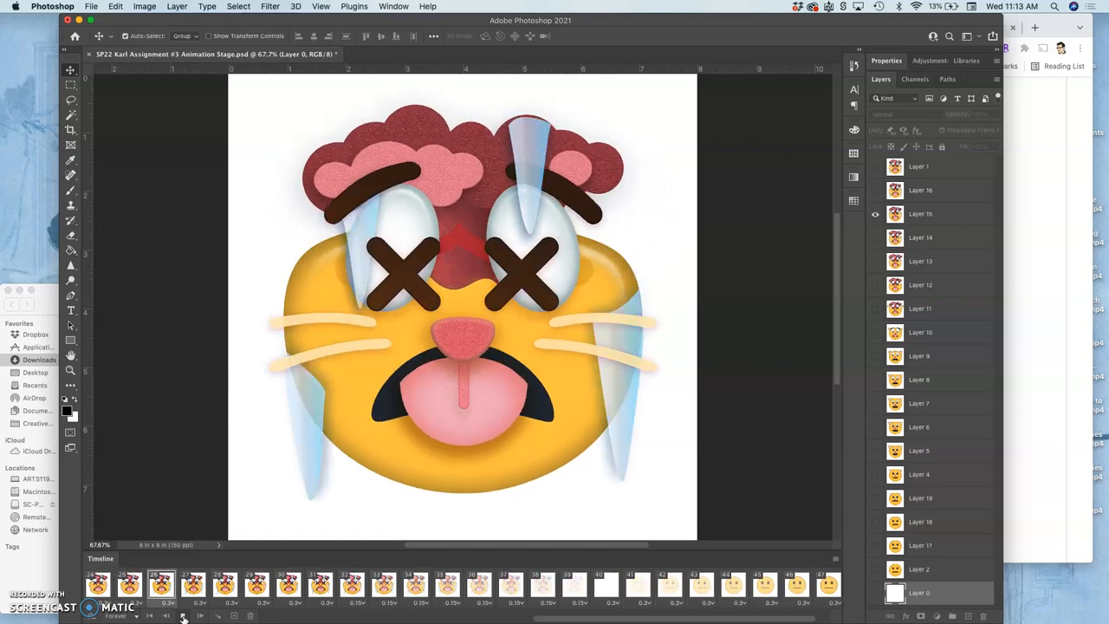
click(182, 615)
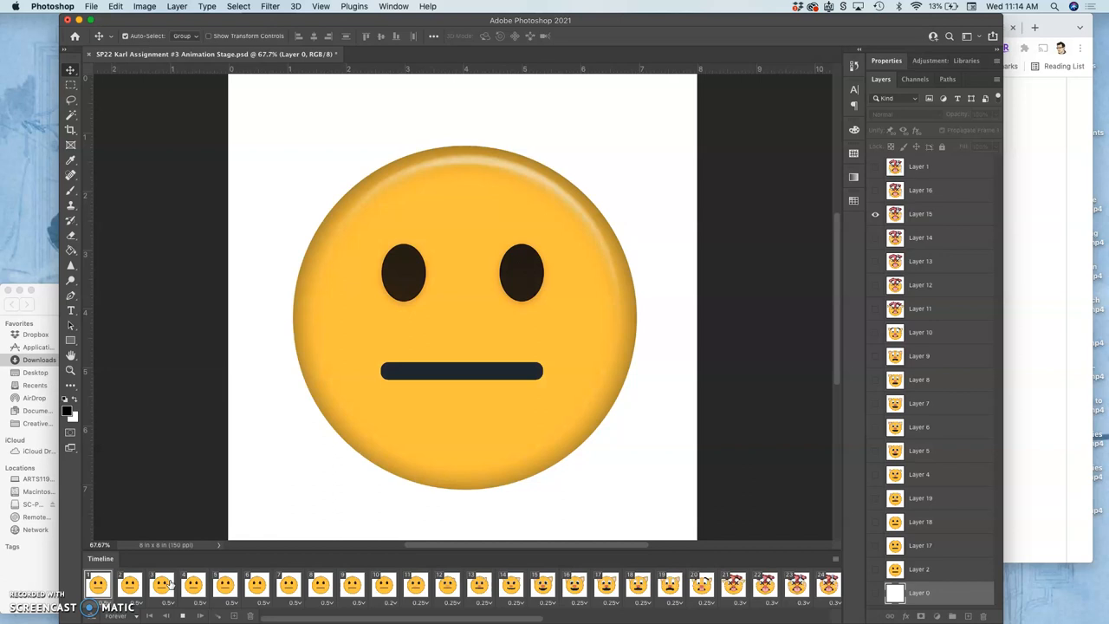
click(223, 586)
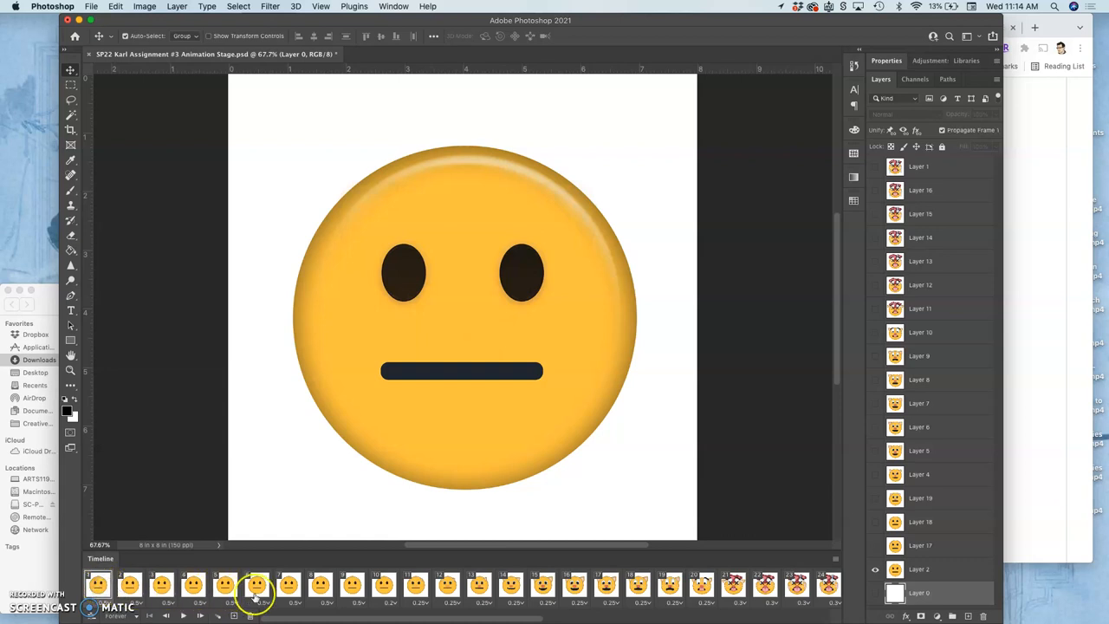
- Step through the early face frames and play the animation once more to check it
click(353, 586)
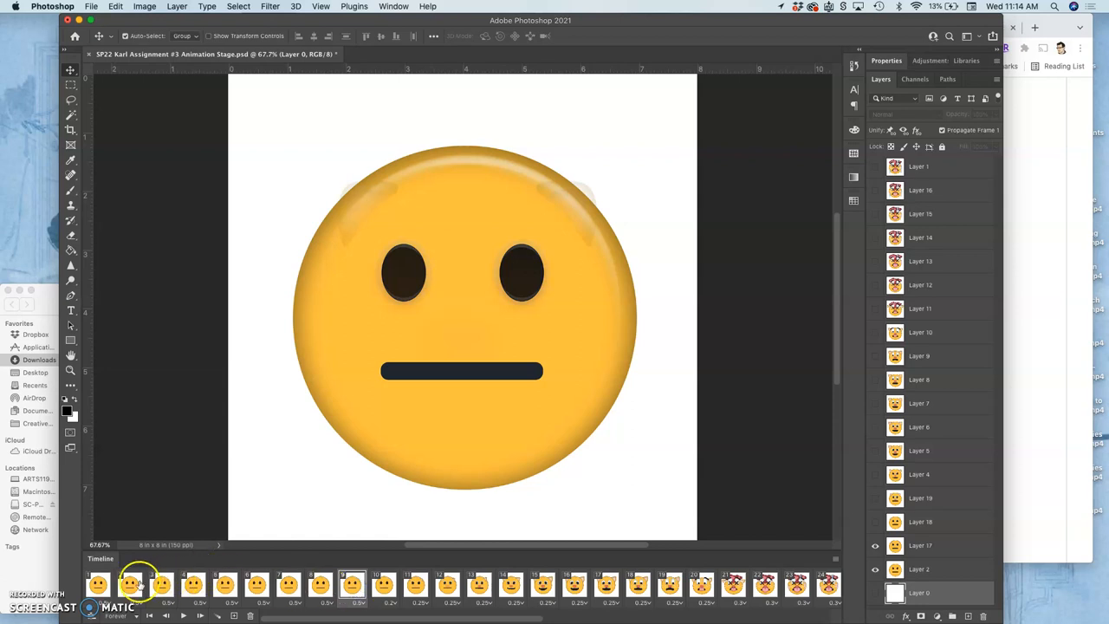
click(333, 586)
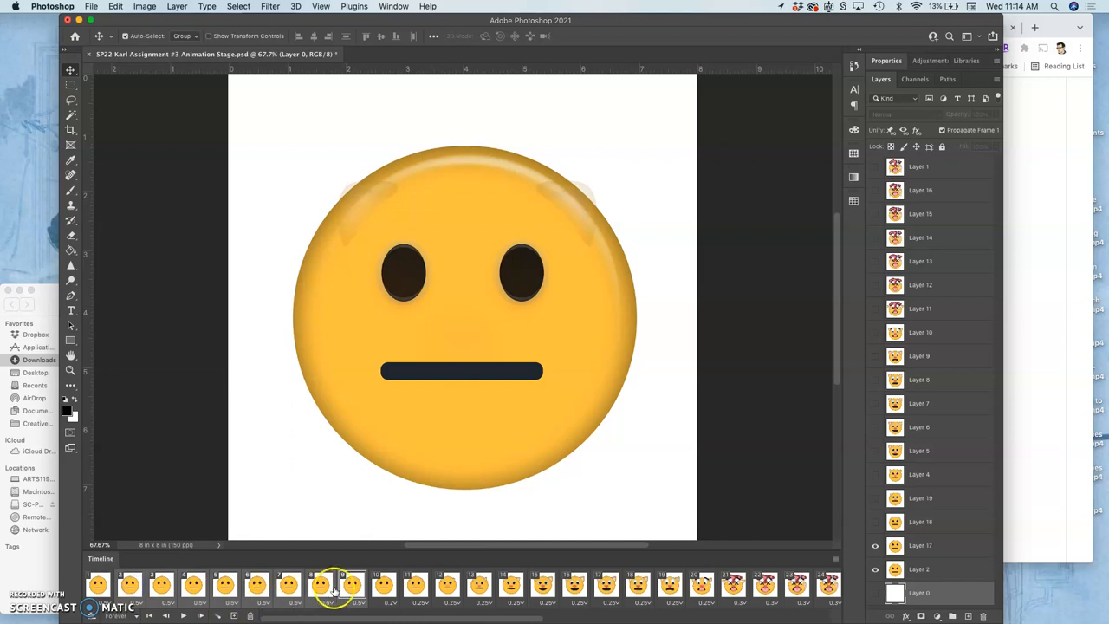
click(354, 585)
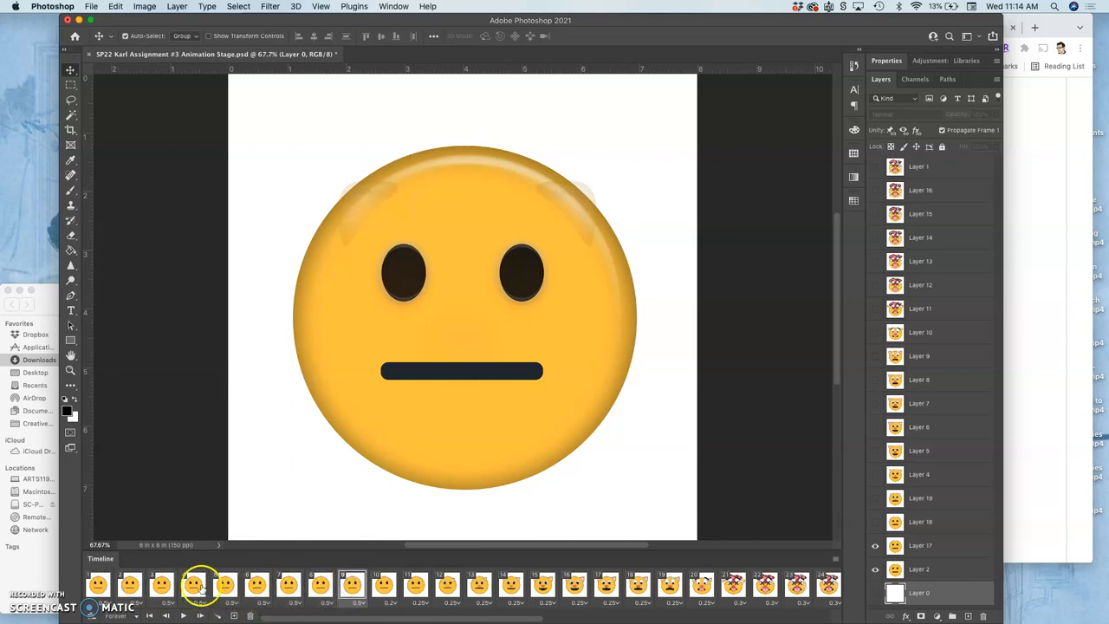
click(225, 586)
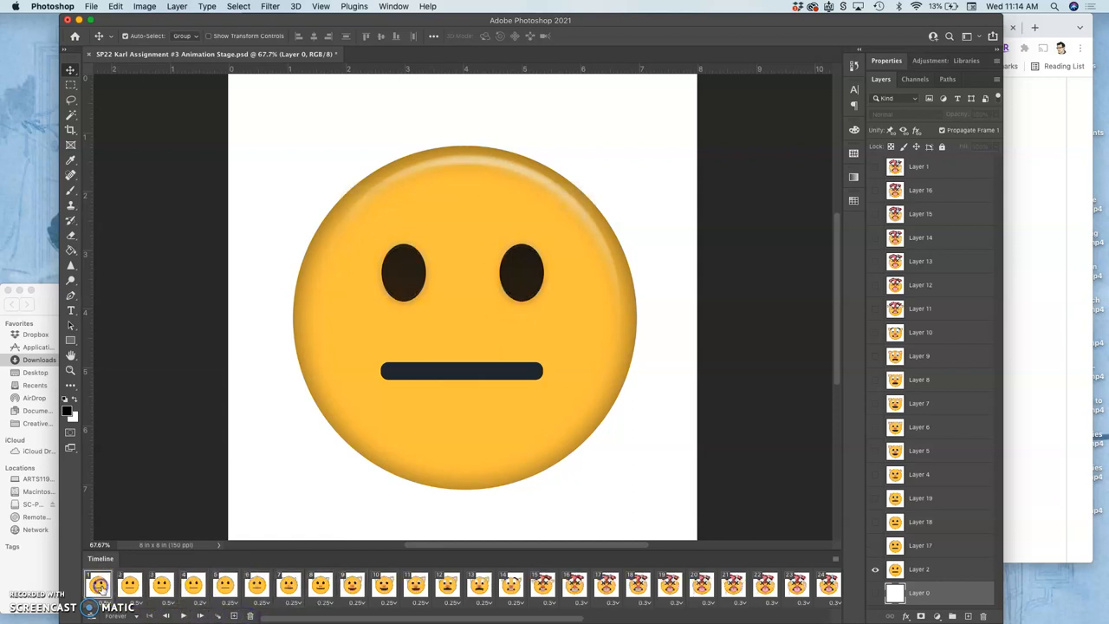
click(161, 585)
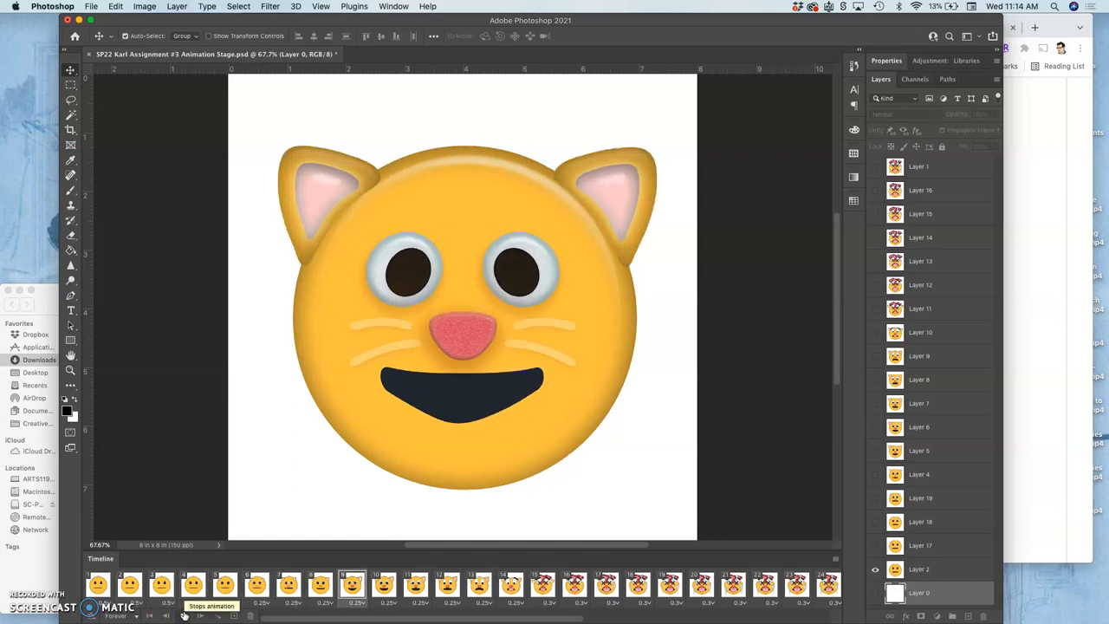
click(575, 585)
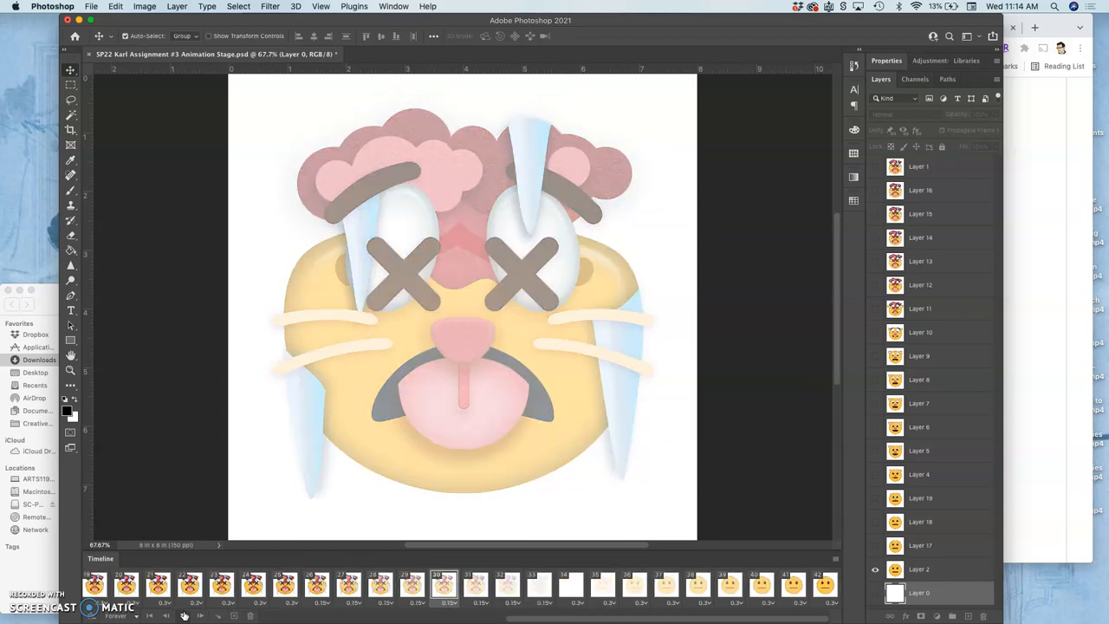
click(665, 586)
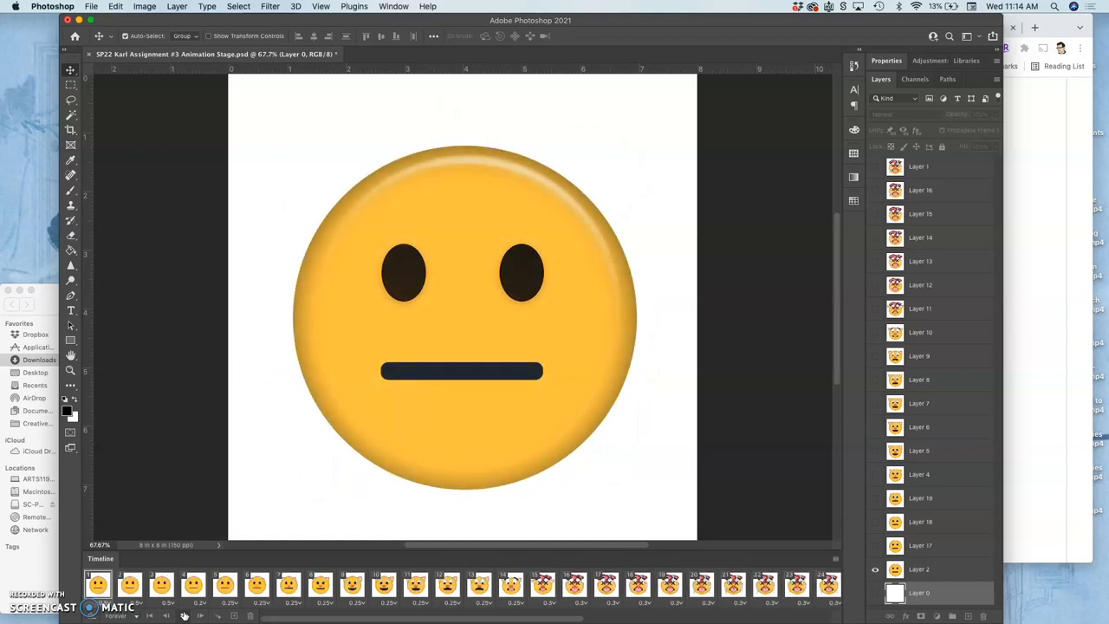
click(257, 586)
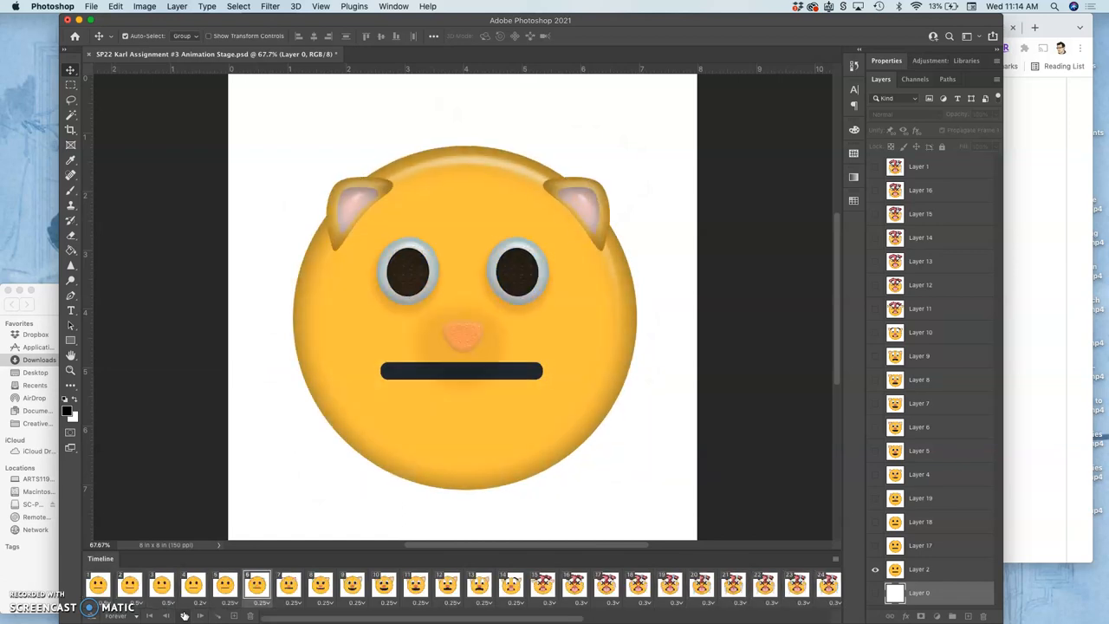
click(511, 585)
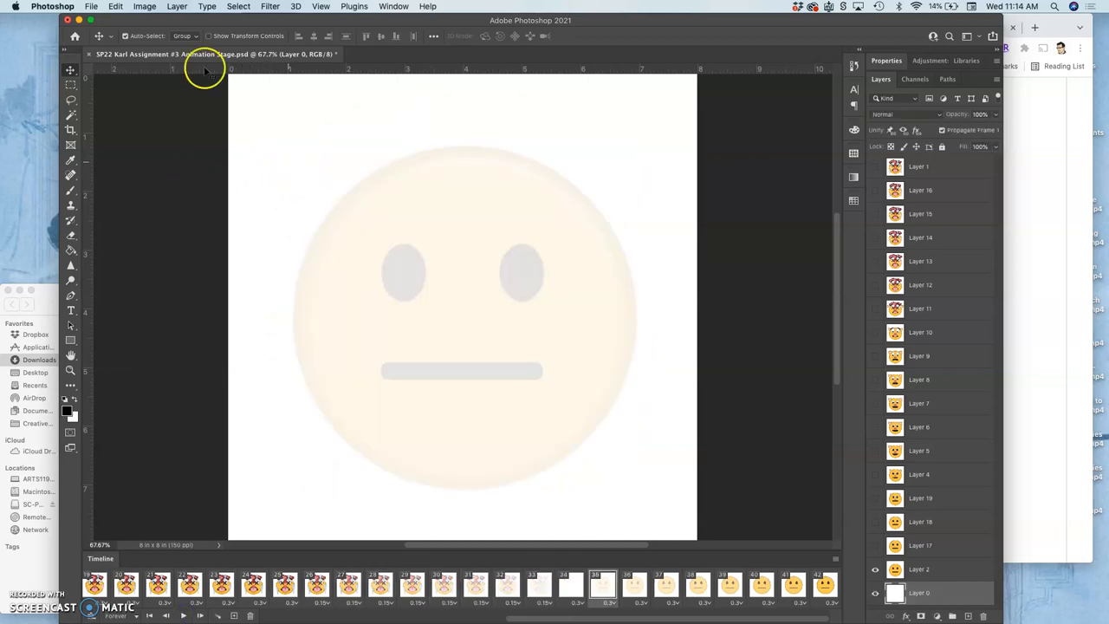
- Bring up the File menu to reach Export > Save for Web (Legacy)
click(90, 7)
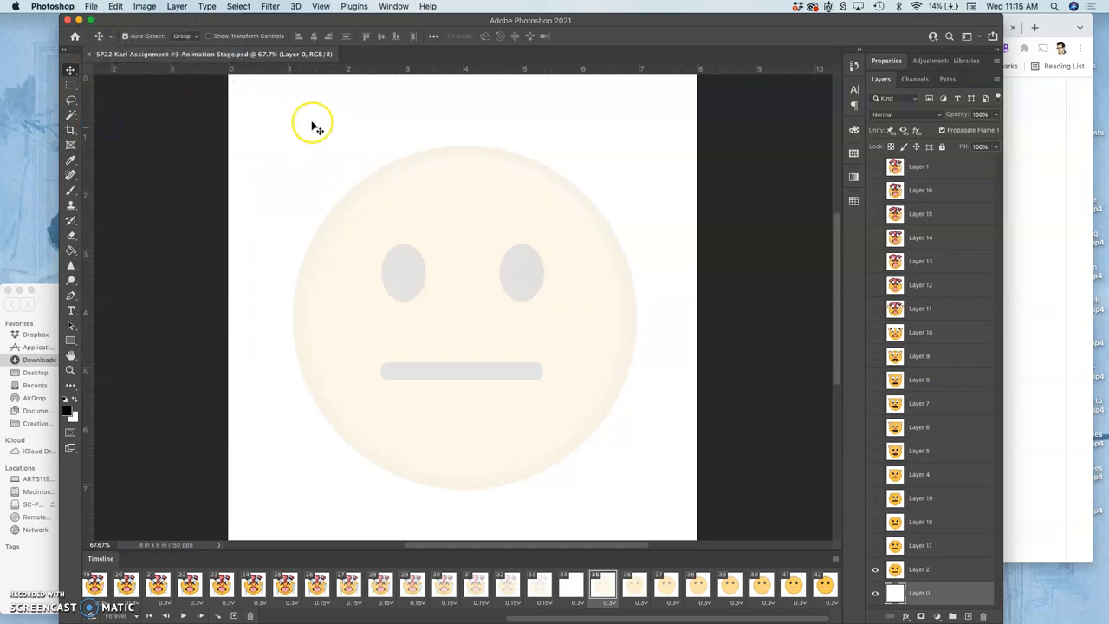
mouse_move(328, 183)
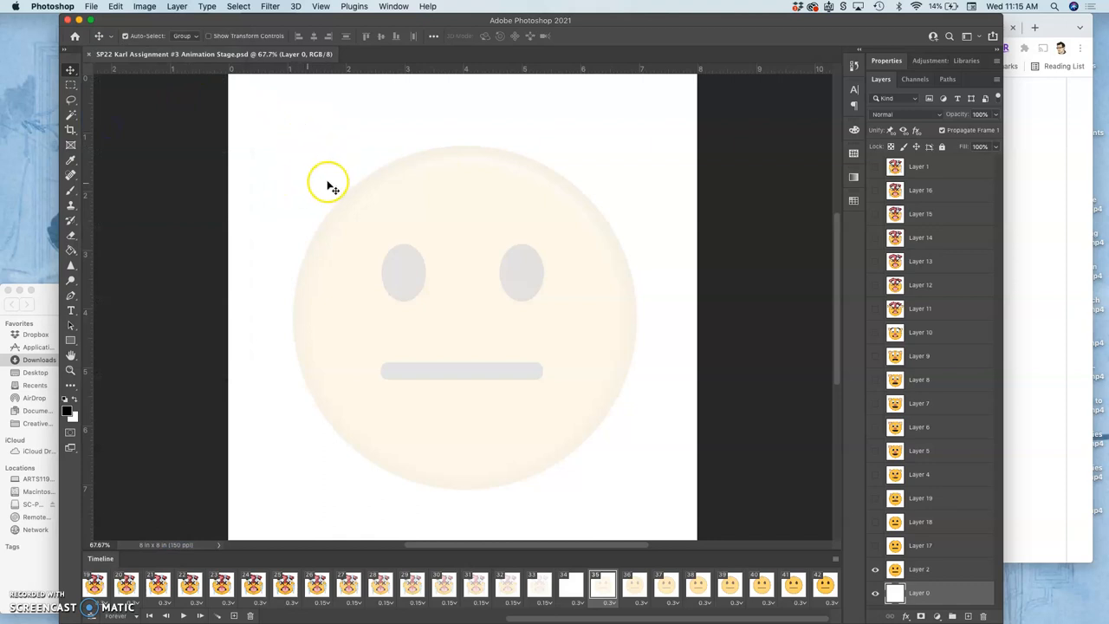
mouse_move(353, 346)
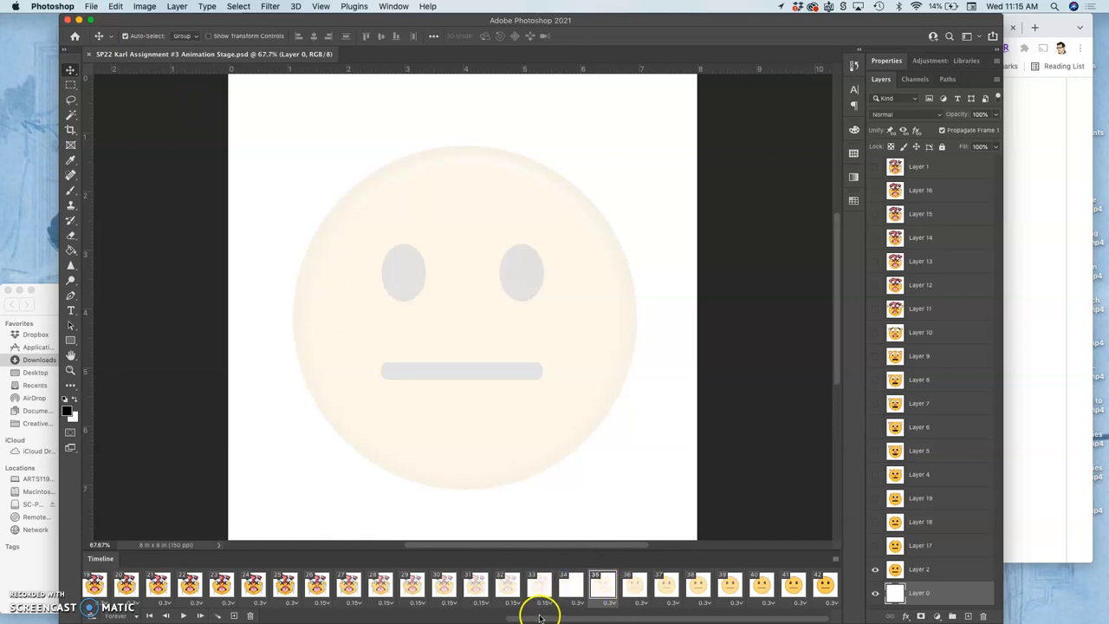
mouse_move(541, 615)
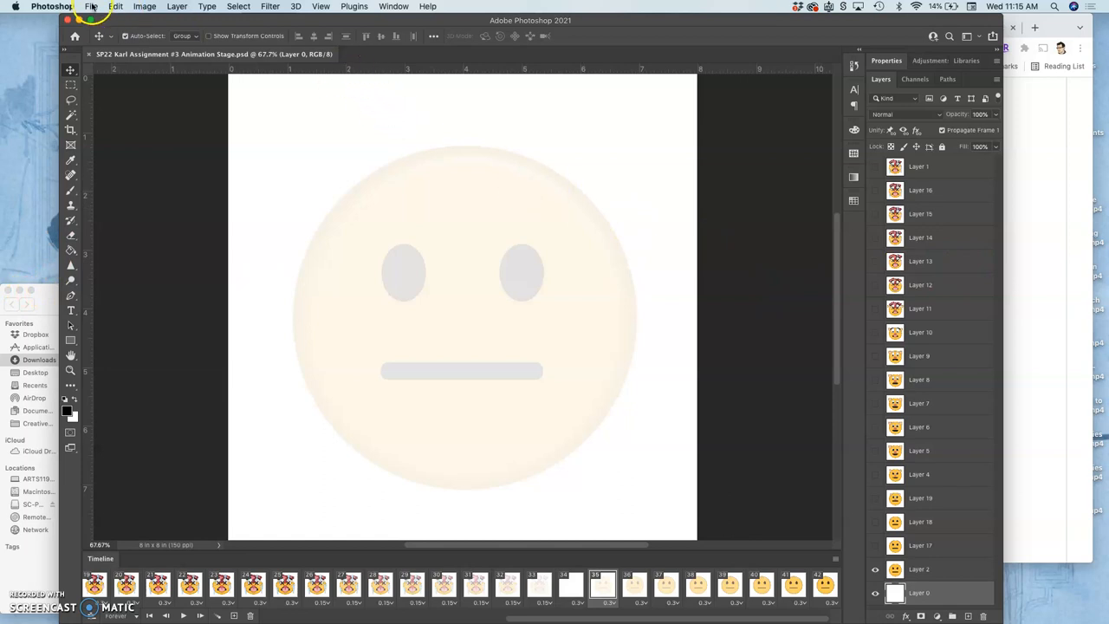
click(90, 7)
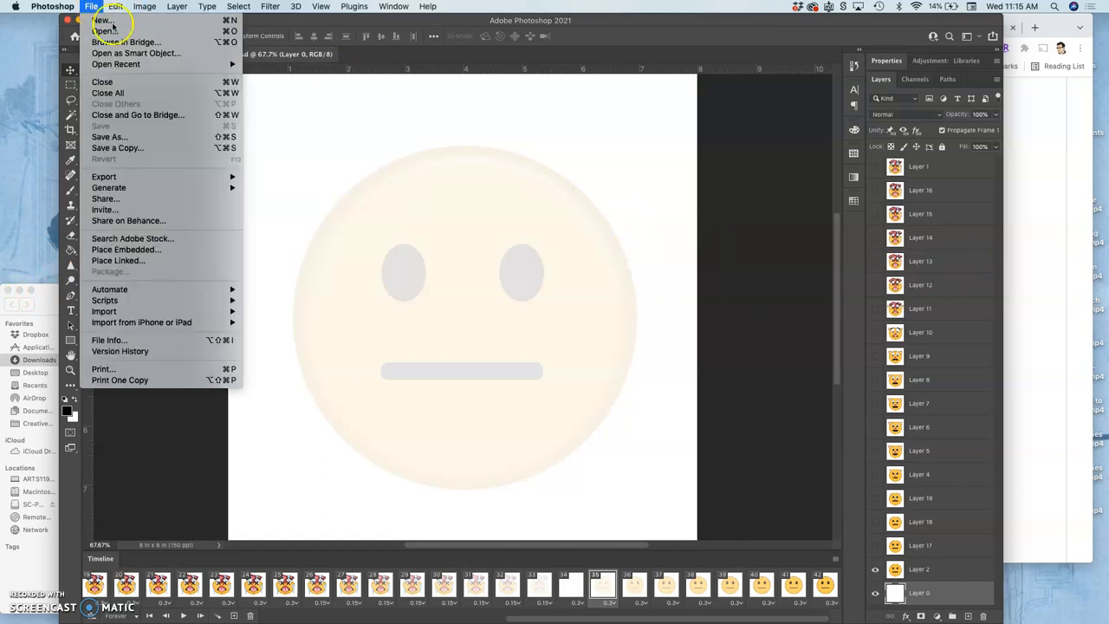
mouse_move(111, 137)
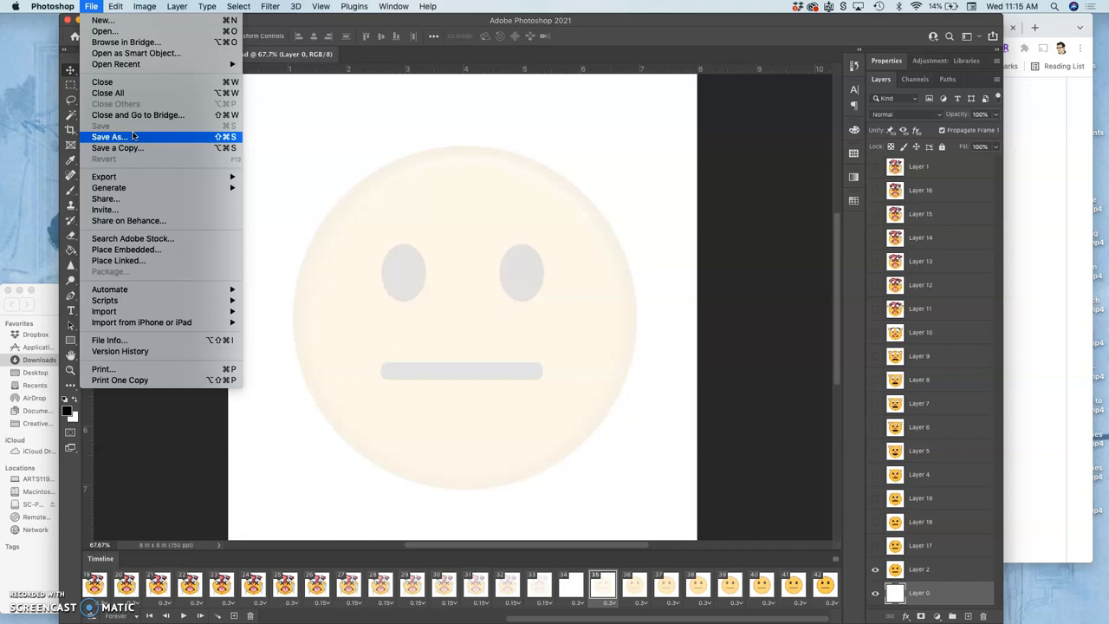
mouse_move(103, 177)
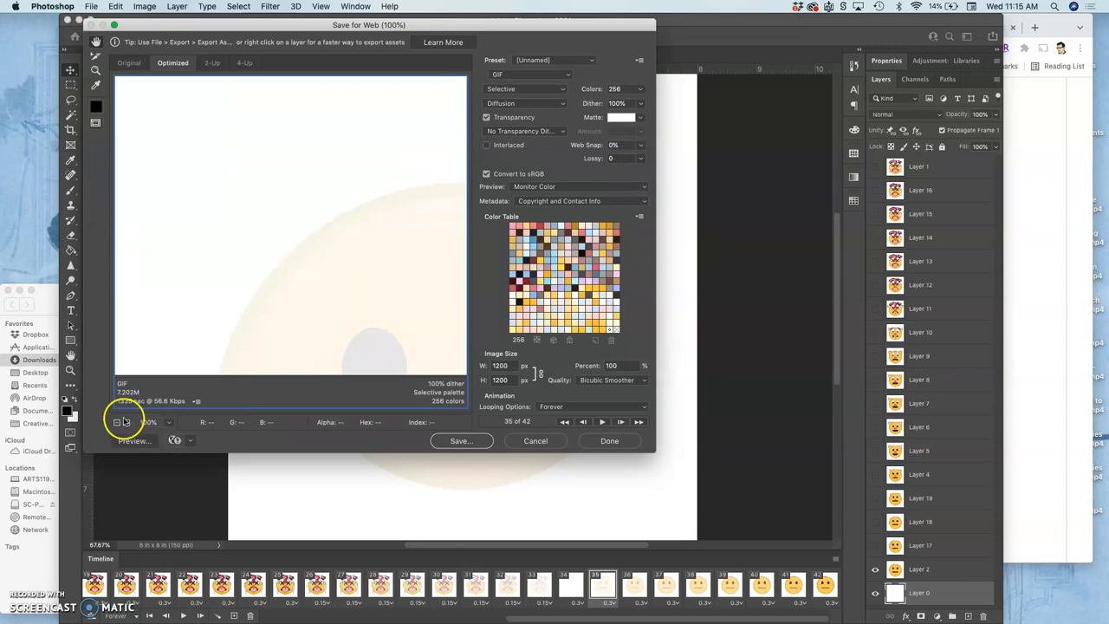
click(118, 423)
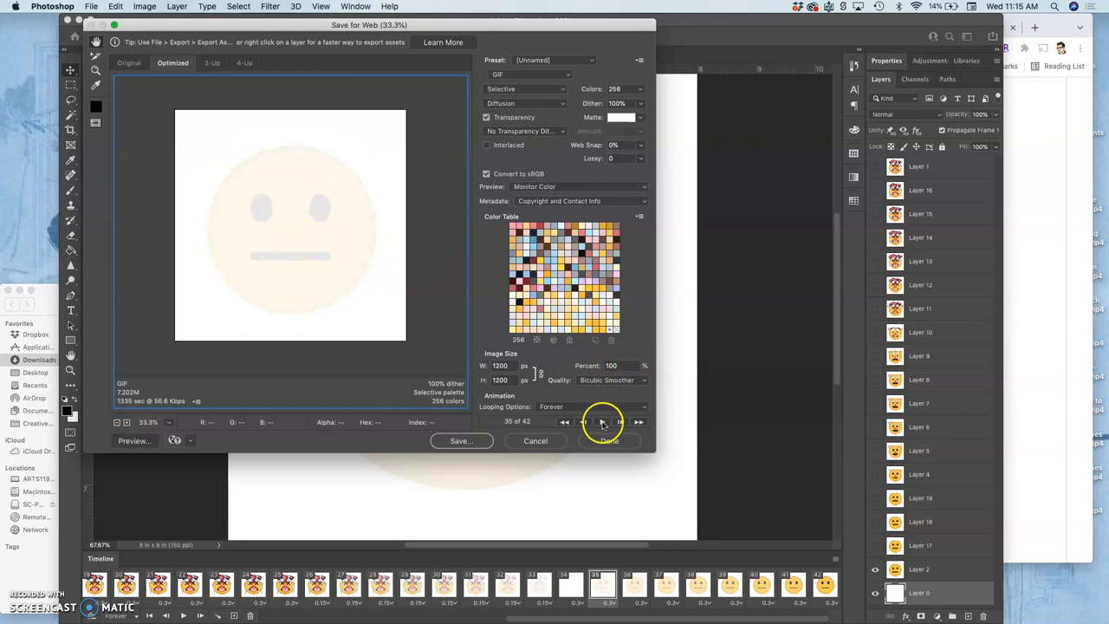
click(603, 422)
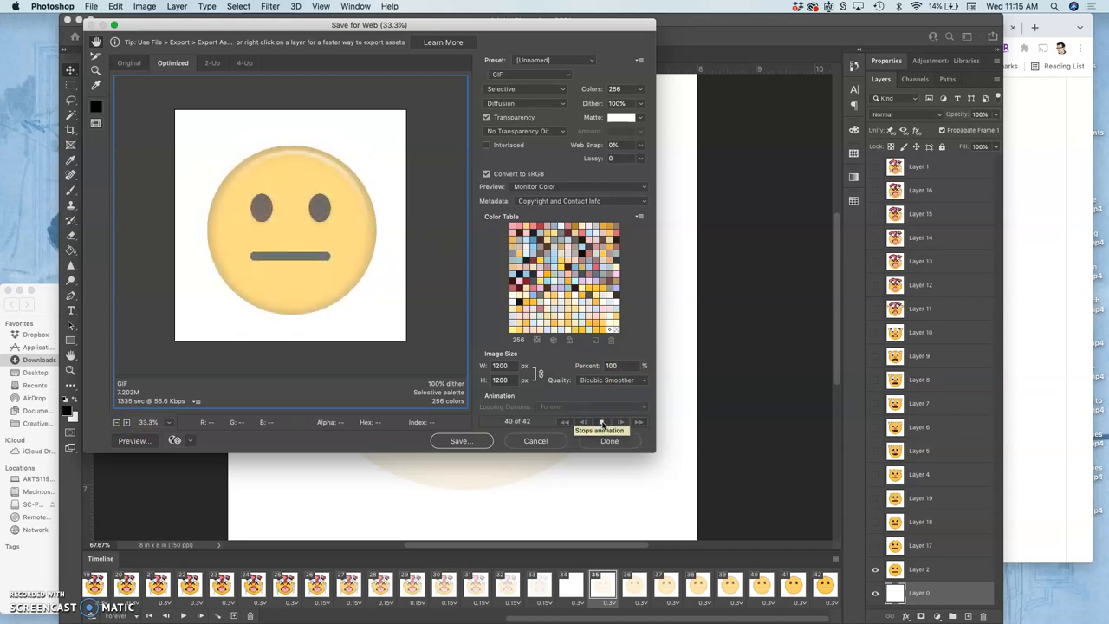
click(601, 423)
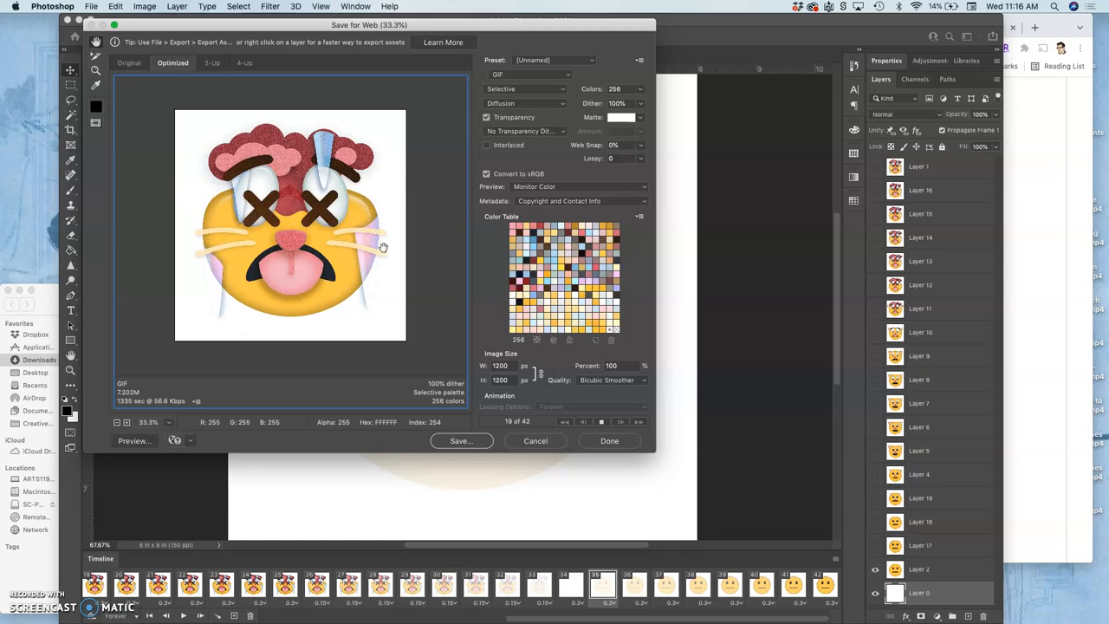
click(620, 421)
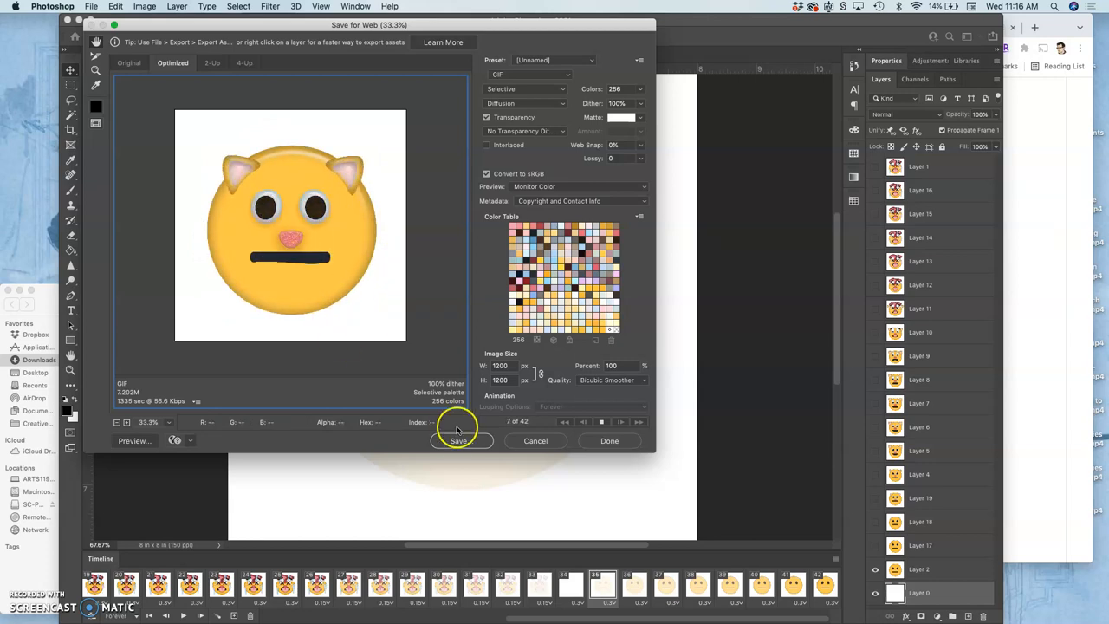
- Save the optimized GIF into Downloads, replacing the earlier file of the same name
click(457, 440)
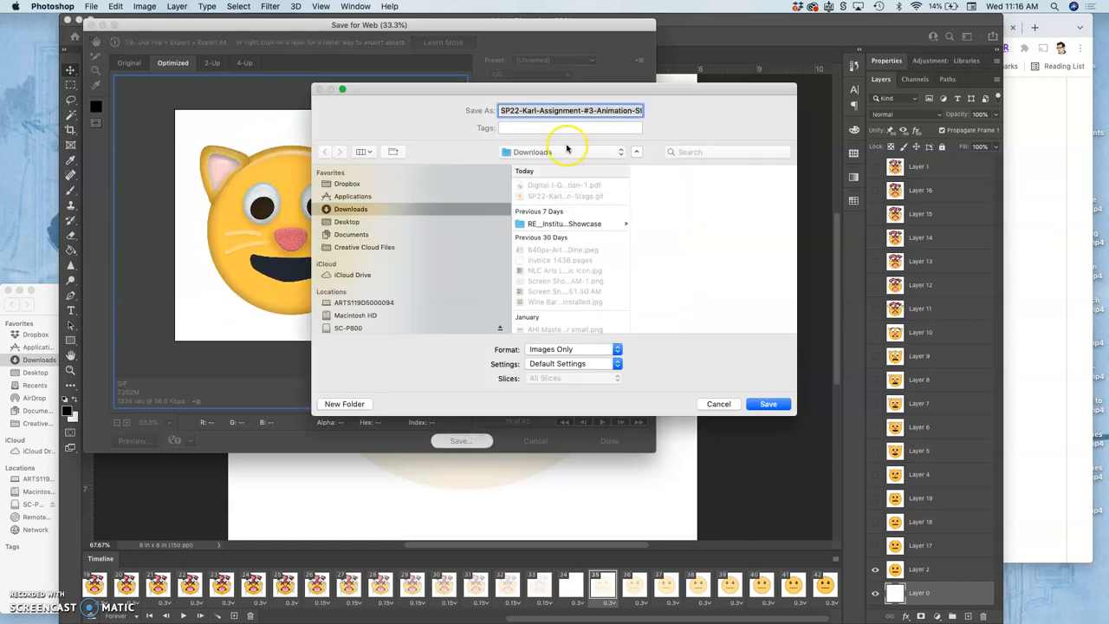
click(767, 404)
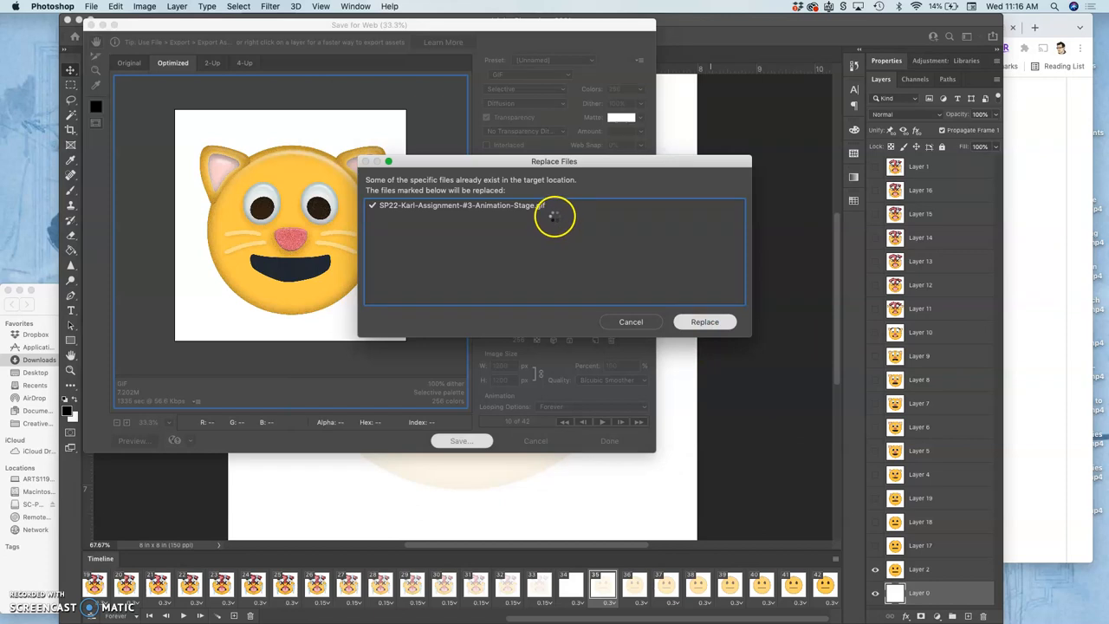
mouse_move(554, 215)
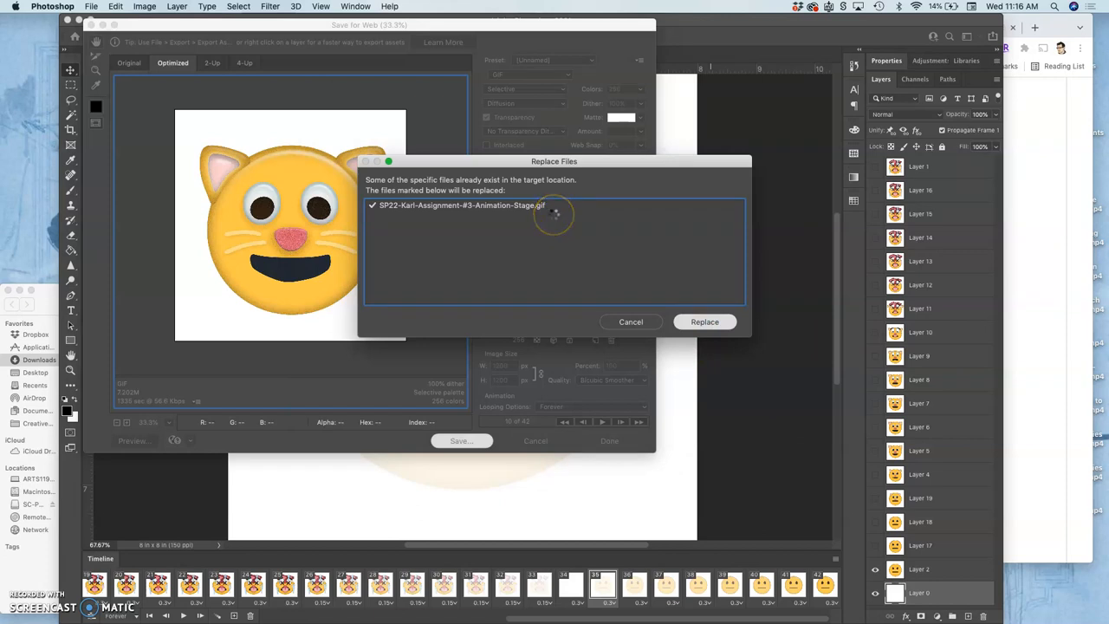
click(703, 320)
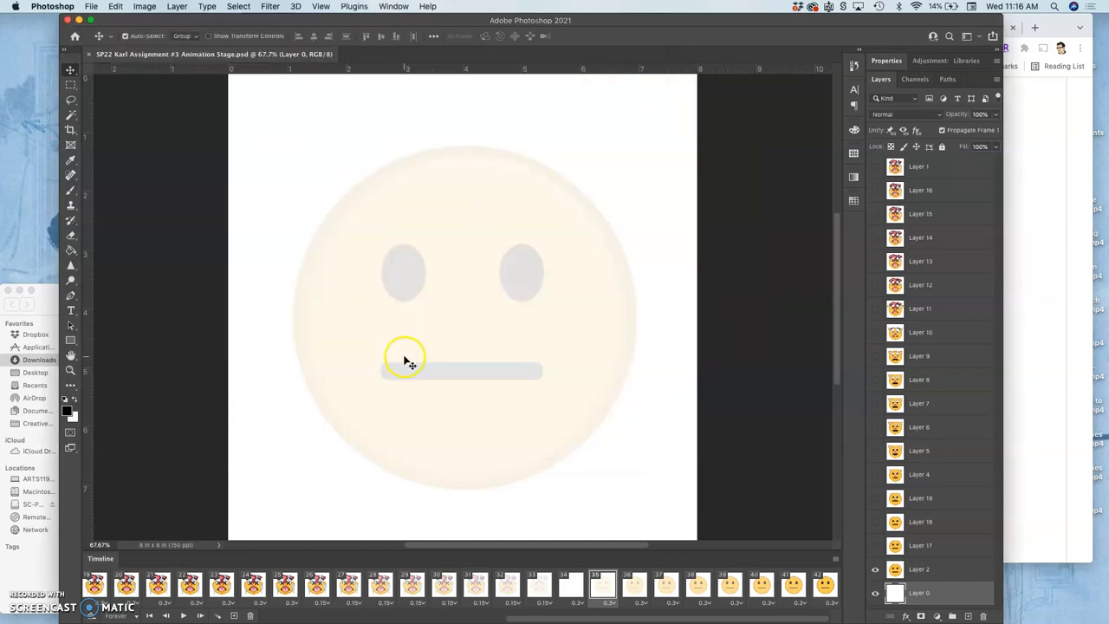
mouse_move(381, 378)
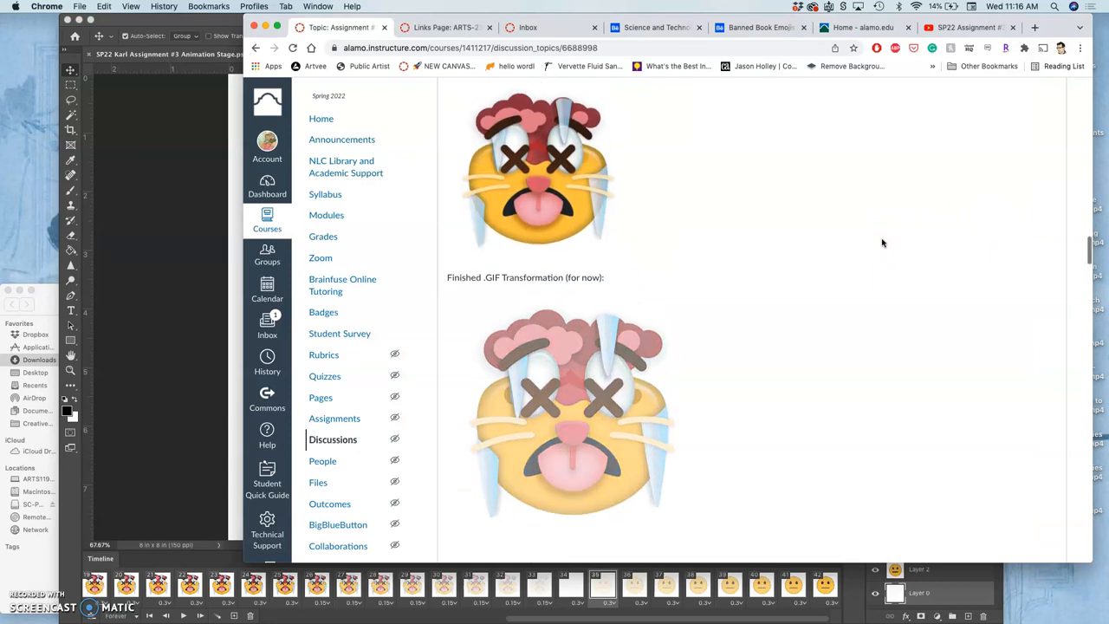
- Scroll up through the Canvas assignment discussion to the submitted post
scroll(up, 3)
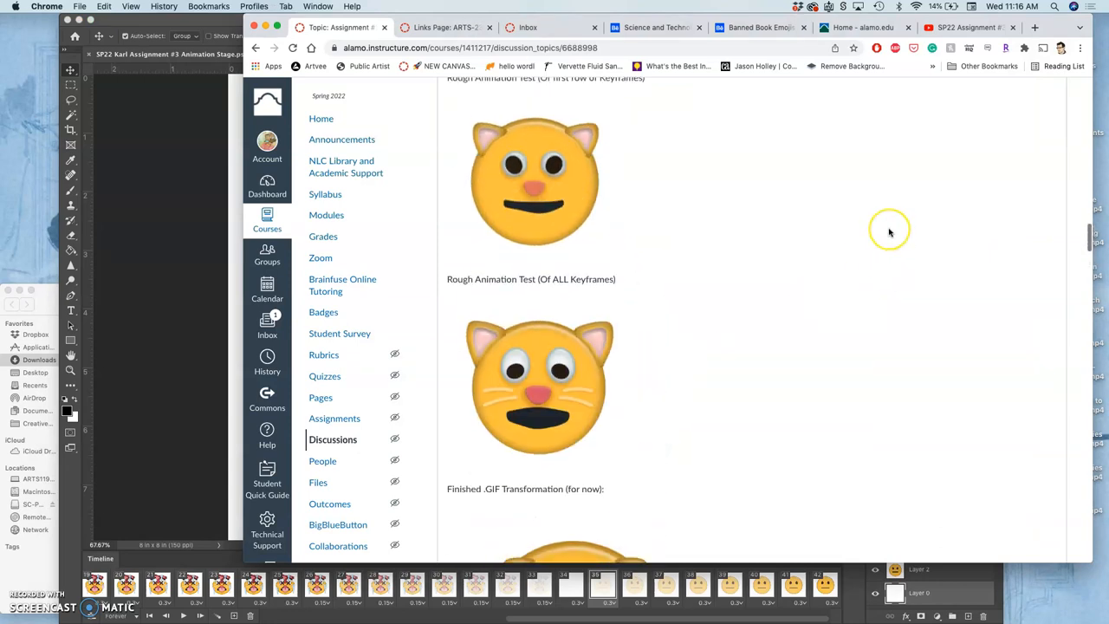
scroll(up, 3)
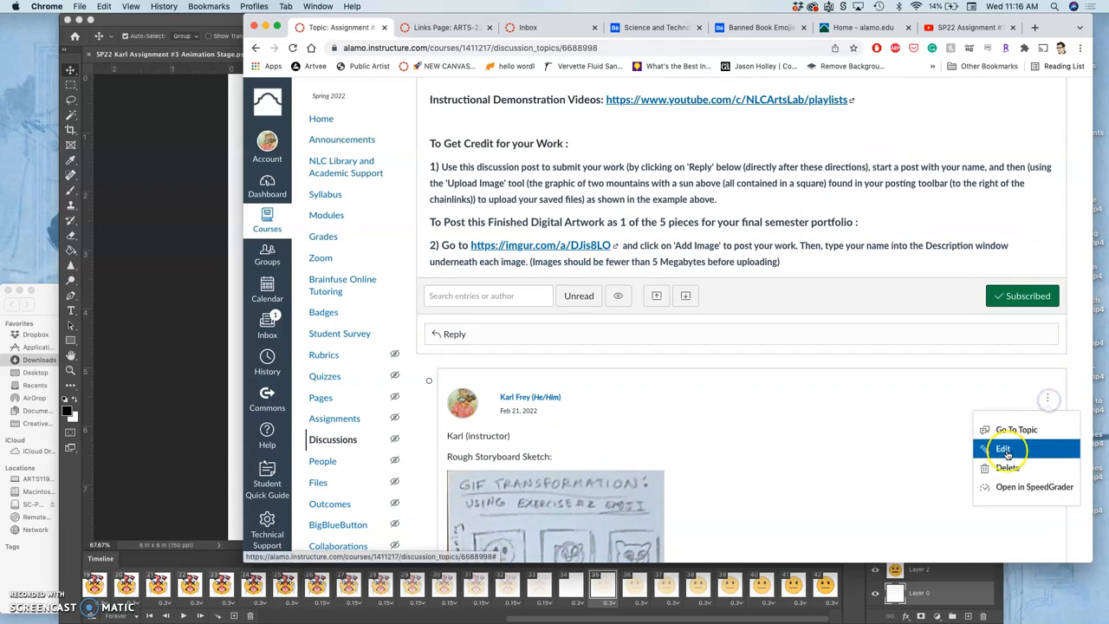
- Edit the post and add a 'RESUBMISSION:' line below the 'Finished .GIF Transformation (for now):' images, ready for an image upload
click(1002, 447)
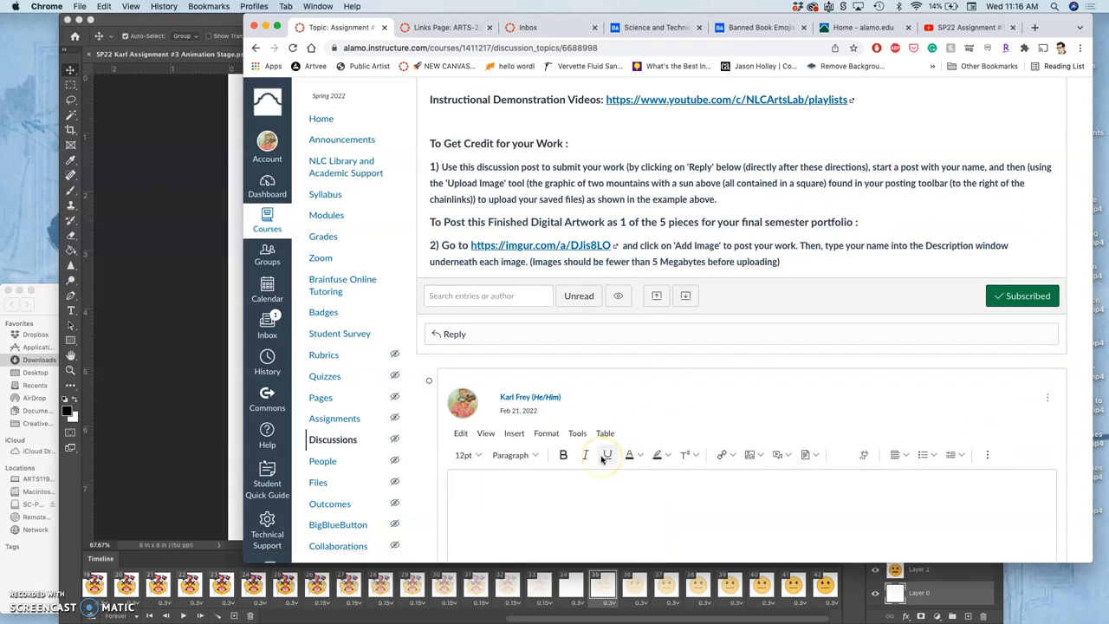
scroll(down, 3)
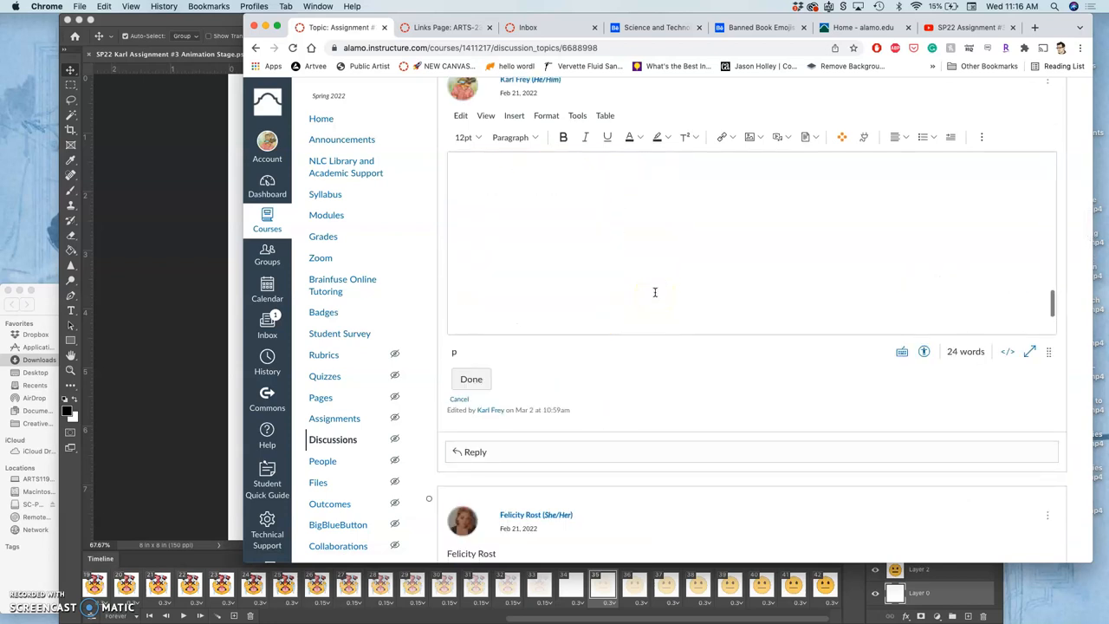
text(Finished .GIF Transformation (for now):)
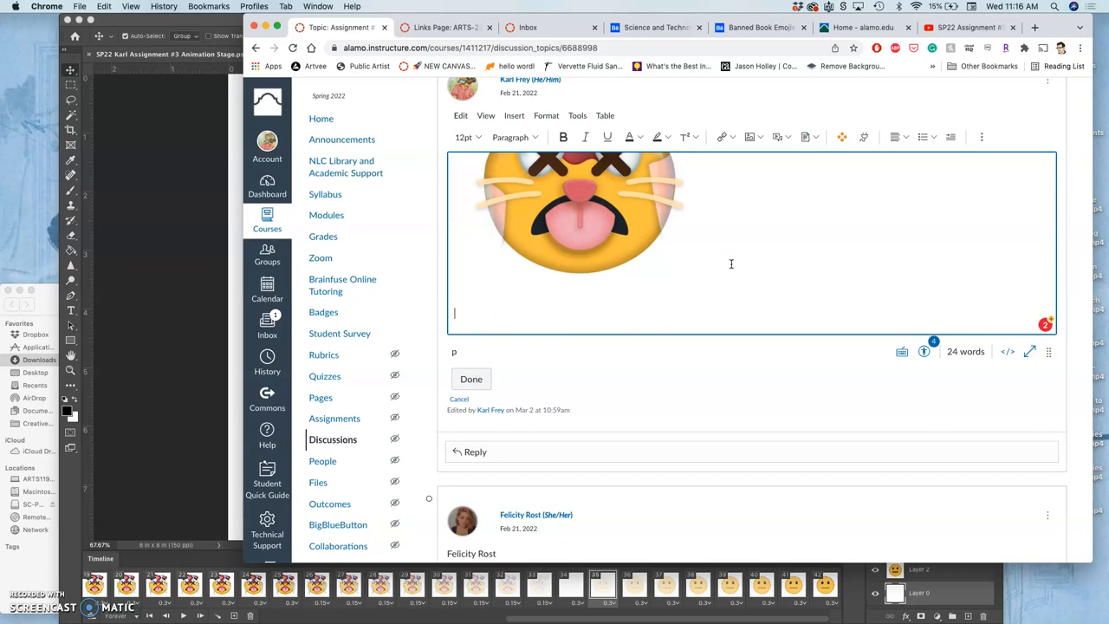
text(R)
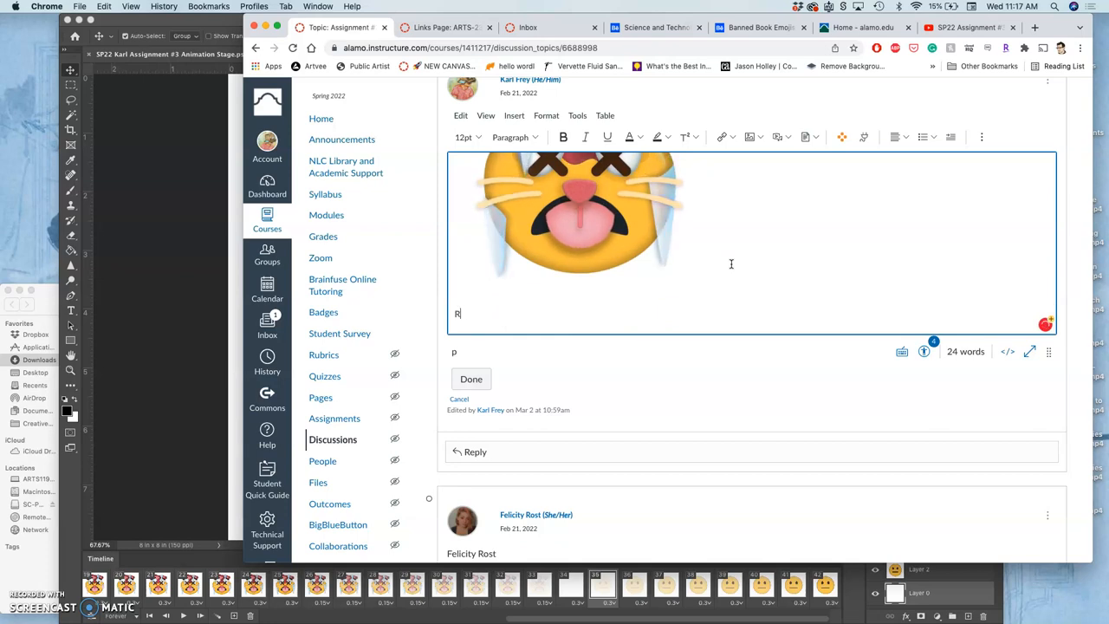
text(ESUBMISSI)
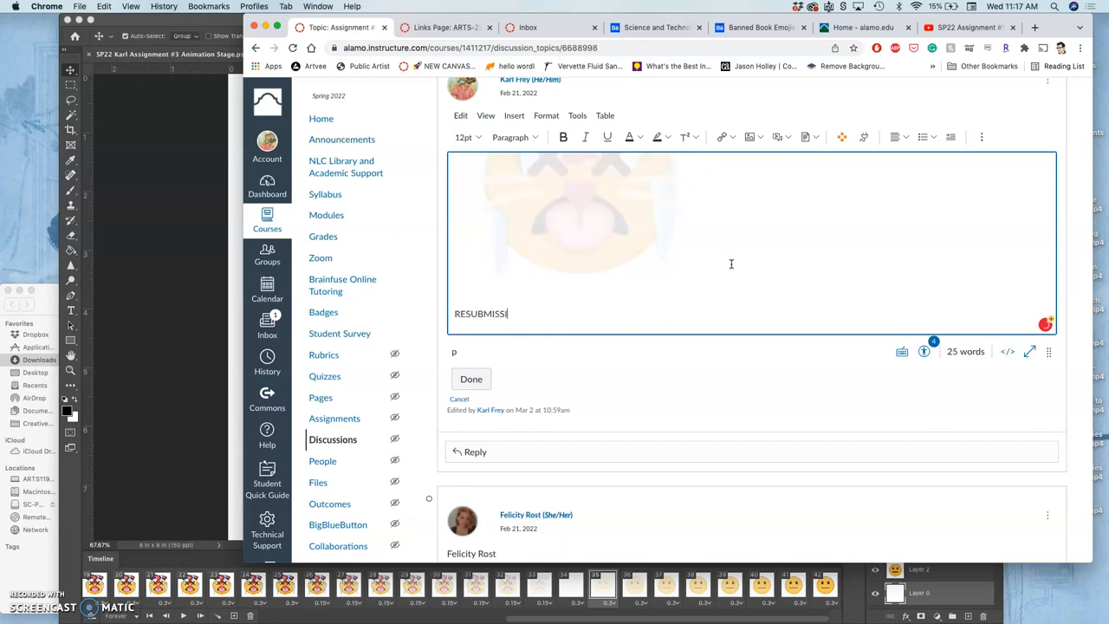
text(ON:)
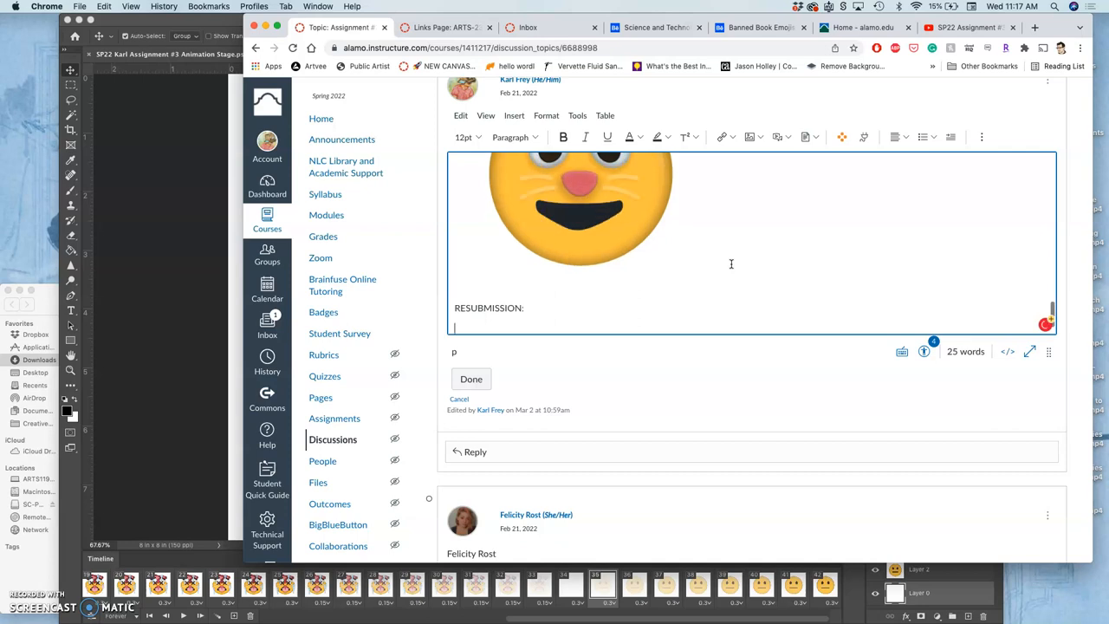
click(752, 137)
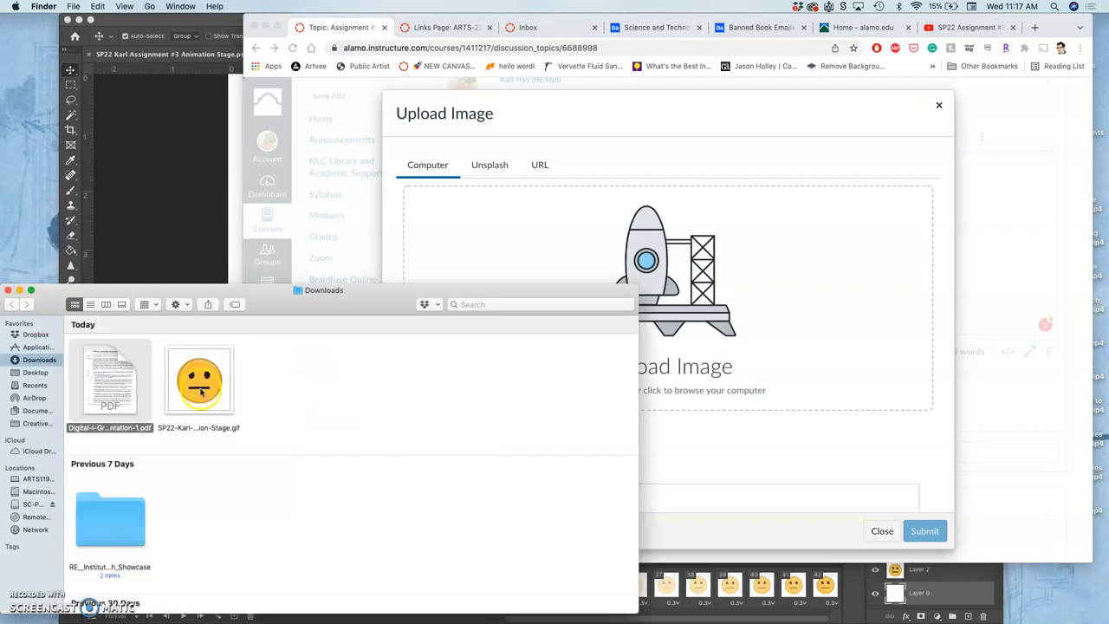
- Upload the GIF from Downloads into the post, enlarge it to about 540 px square and save the edit
double_click(200, 380)
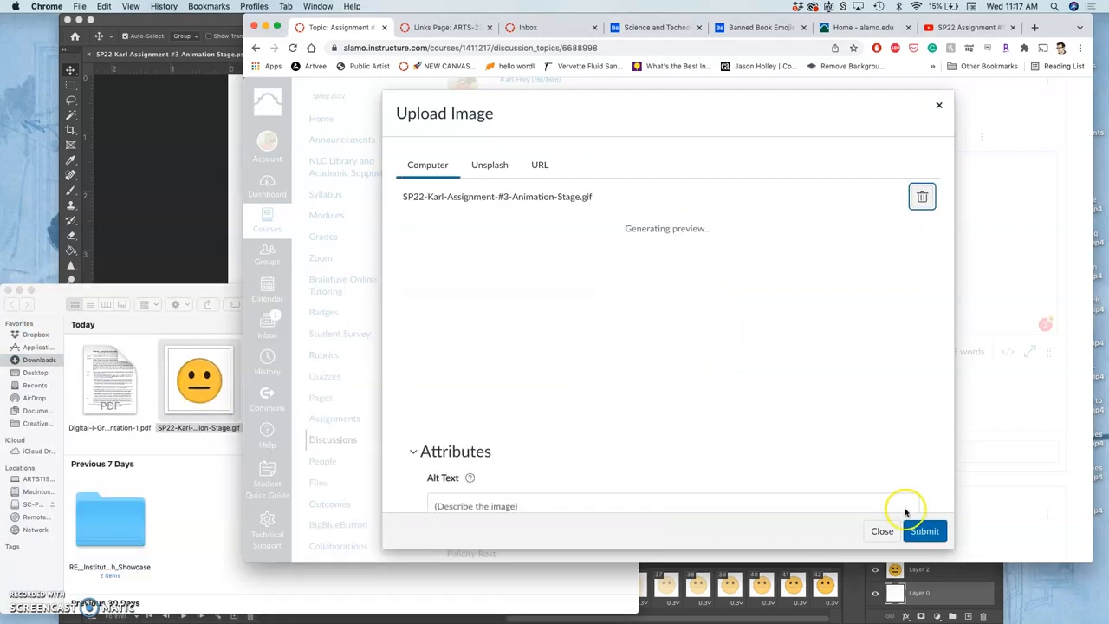
click(923, 531)
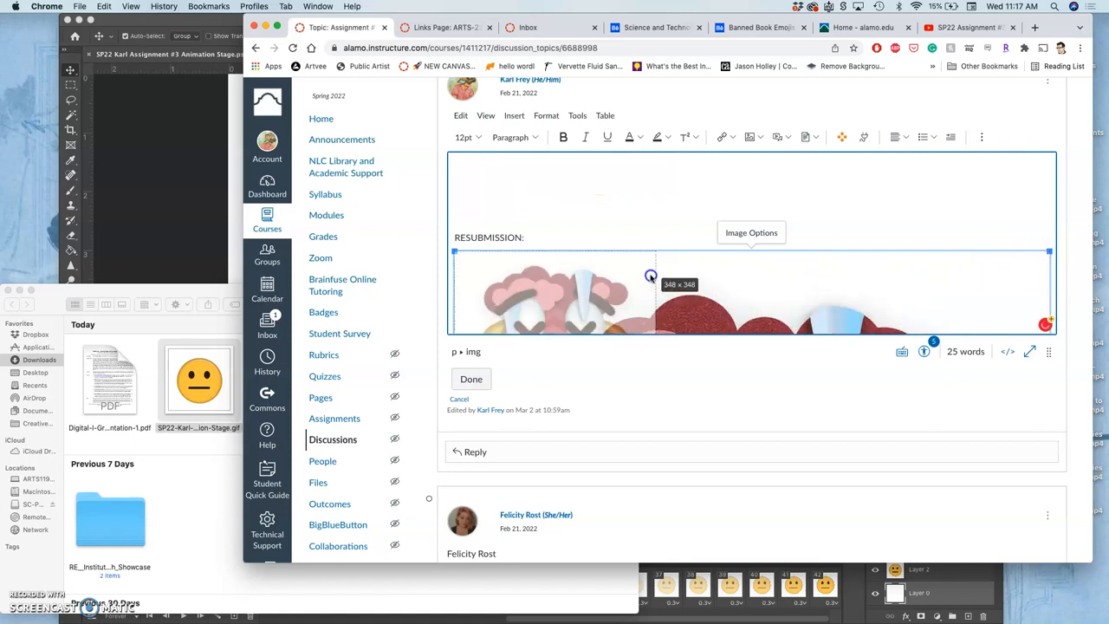
drag(651, 277, 766, 264)
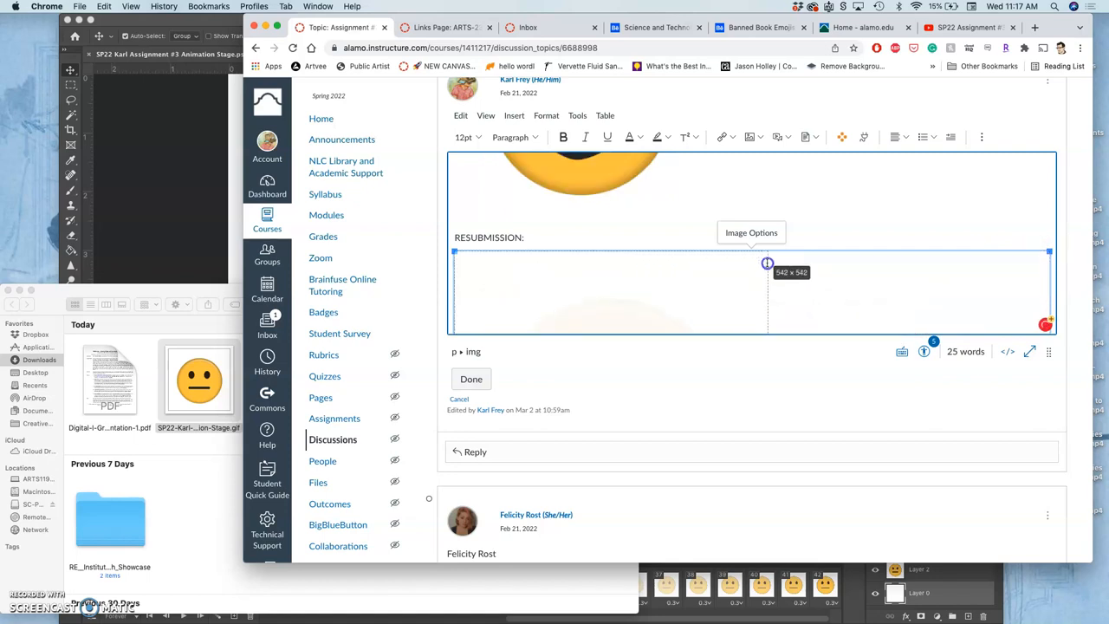
drag(765, 263, 804, 257)
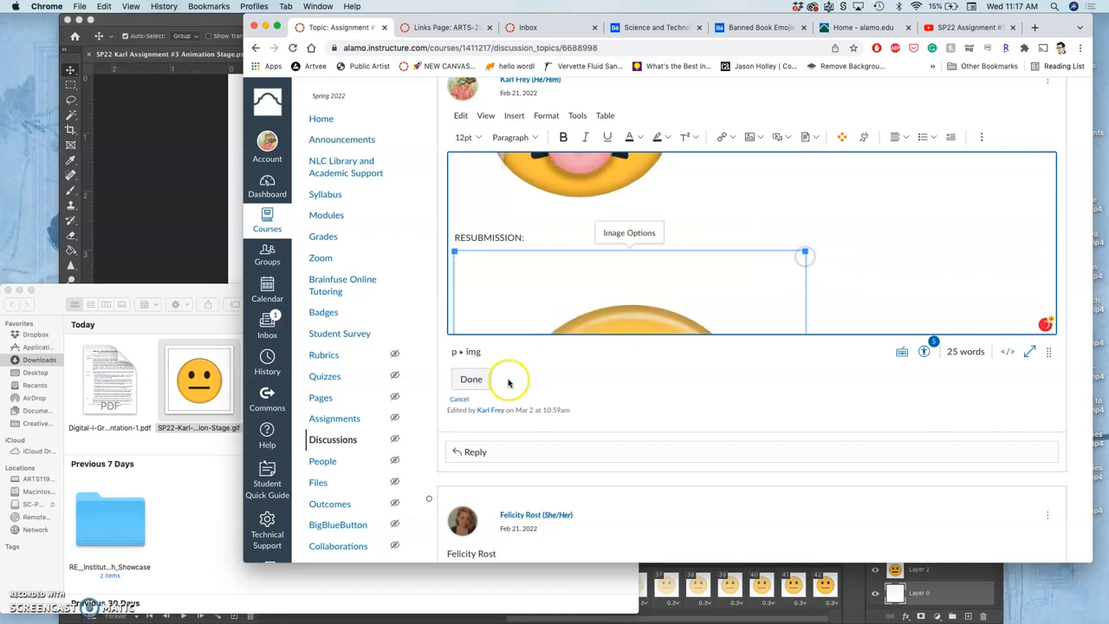
click(471, 378)
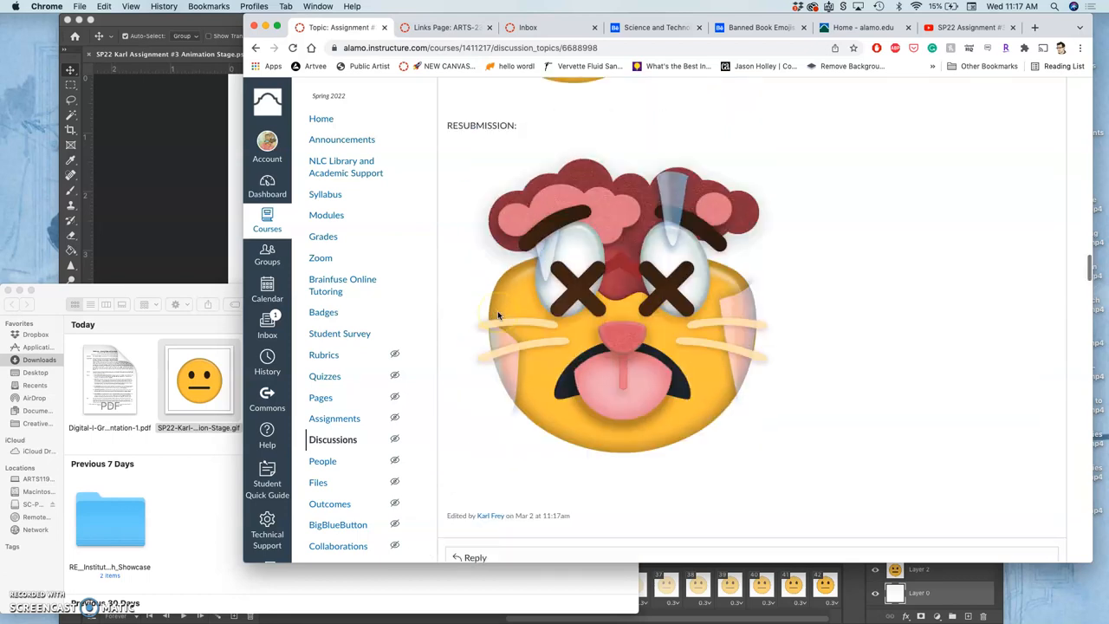
scroll(up, 3)
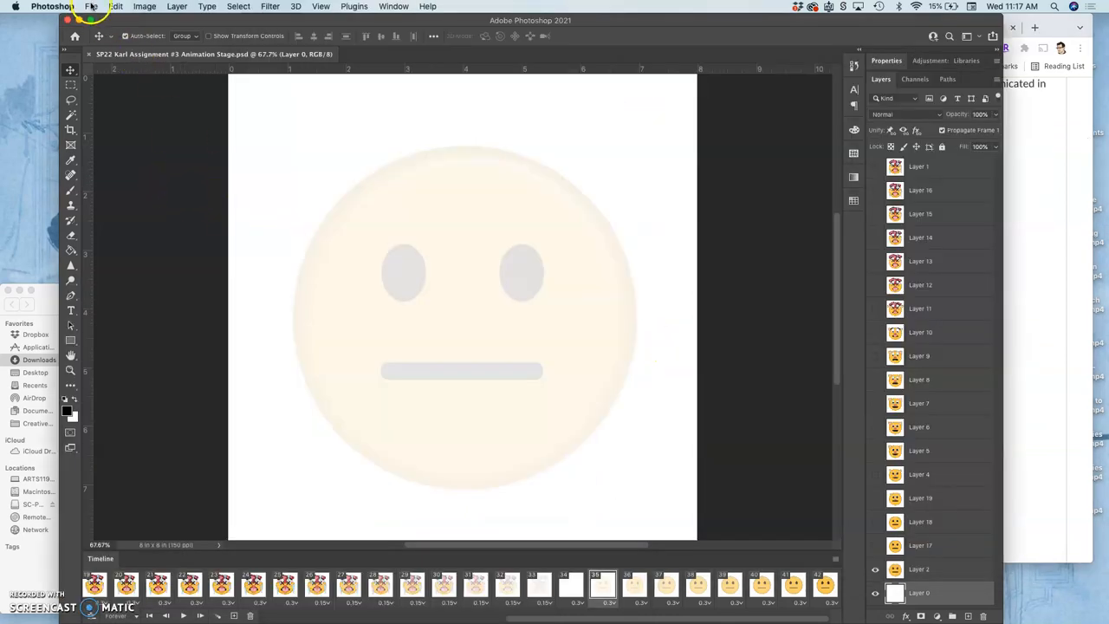
- Back in Photoshop, select the last Timeline frame so the full-colour yellow neutral face shows
click(90, 6)
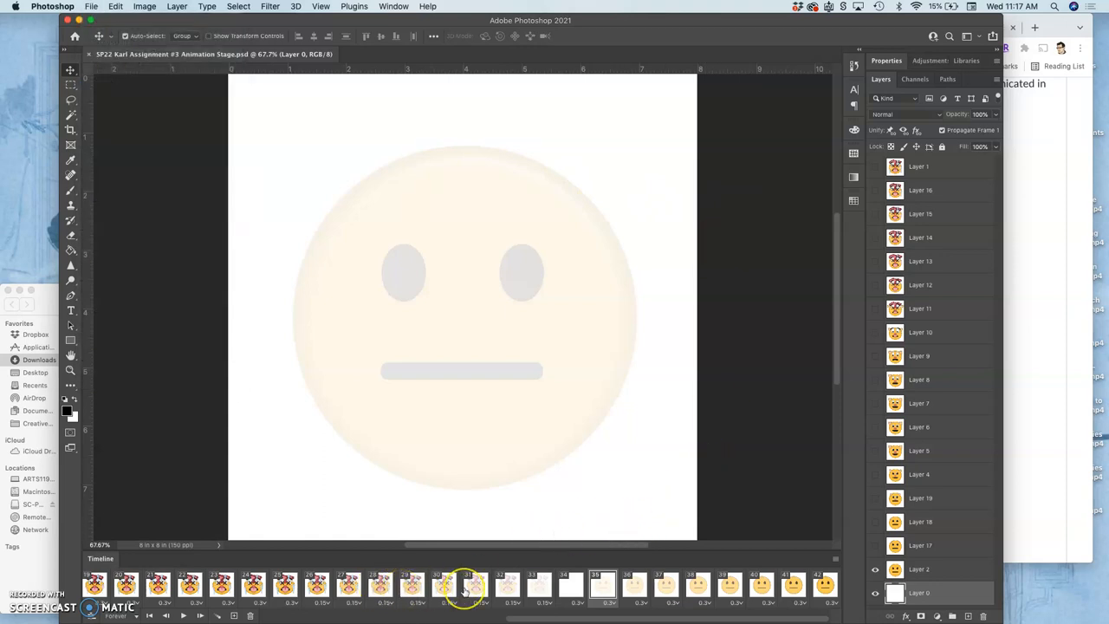
scroll(left, 3)
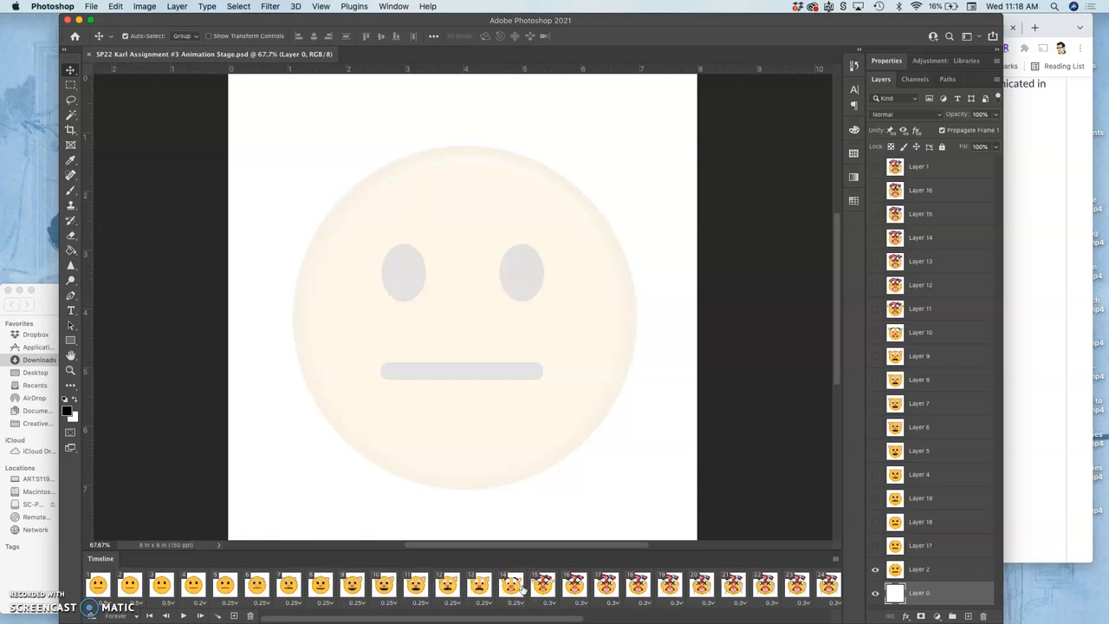
mouse_move(623, 551)
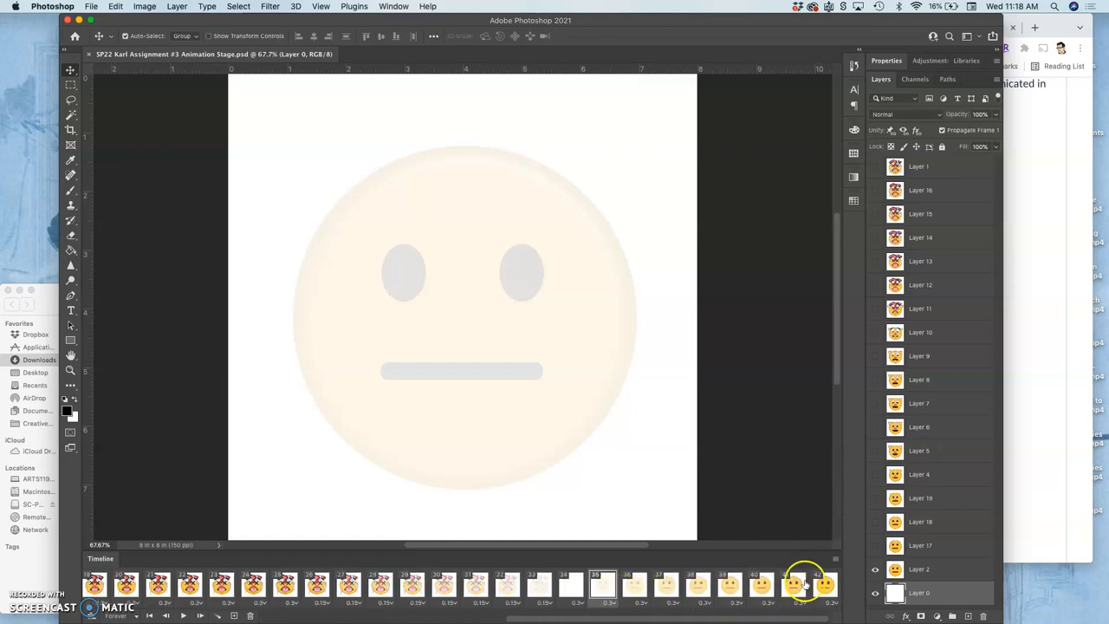
click(825, 586)
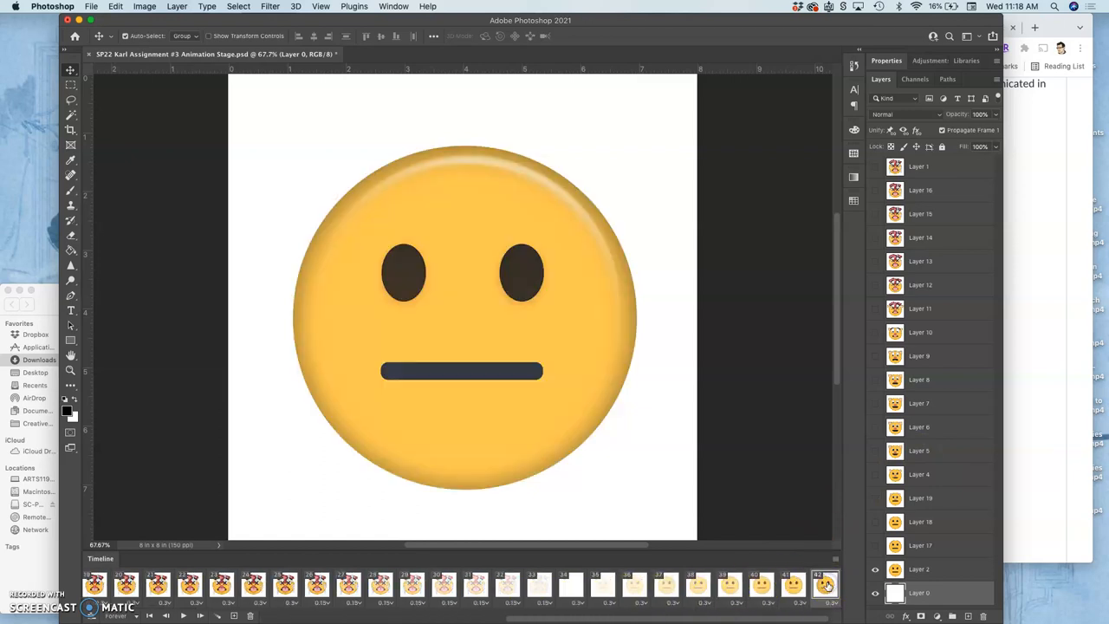
click(824, 582)
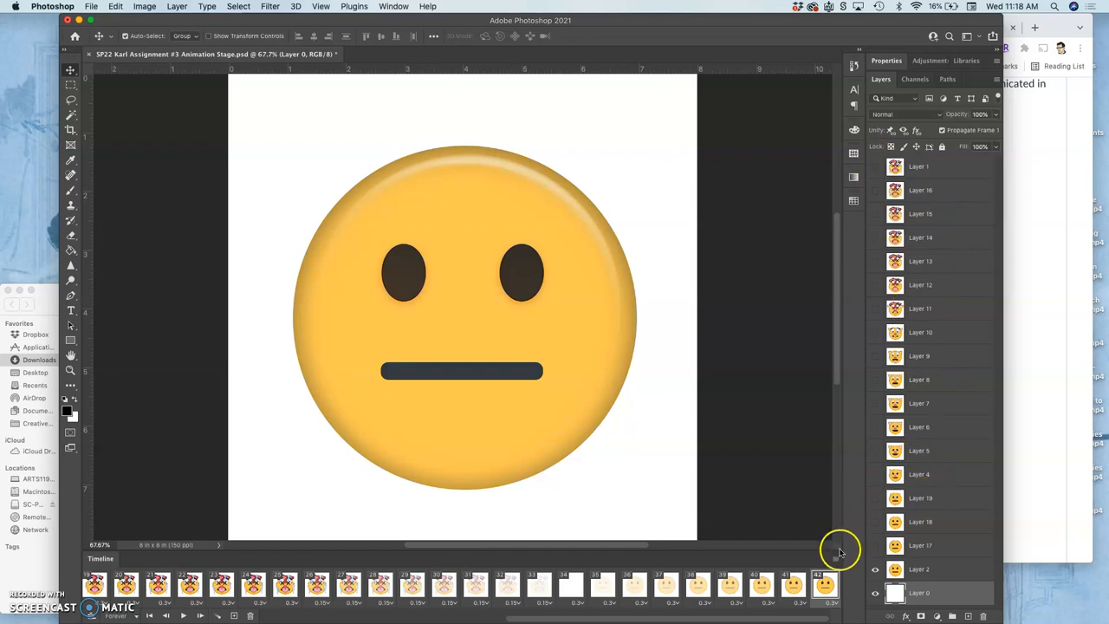
- Use Flatten Frames Into Layers so the layer list holds Frame 1 through Frame 42
click(835, 558)
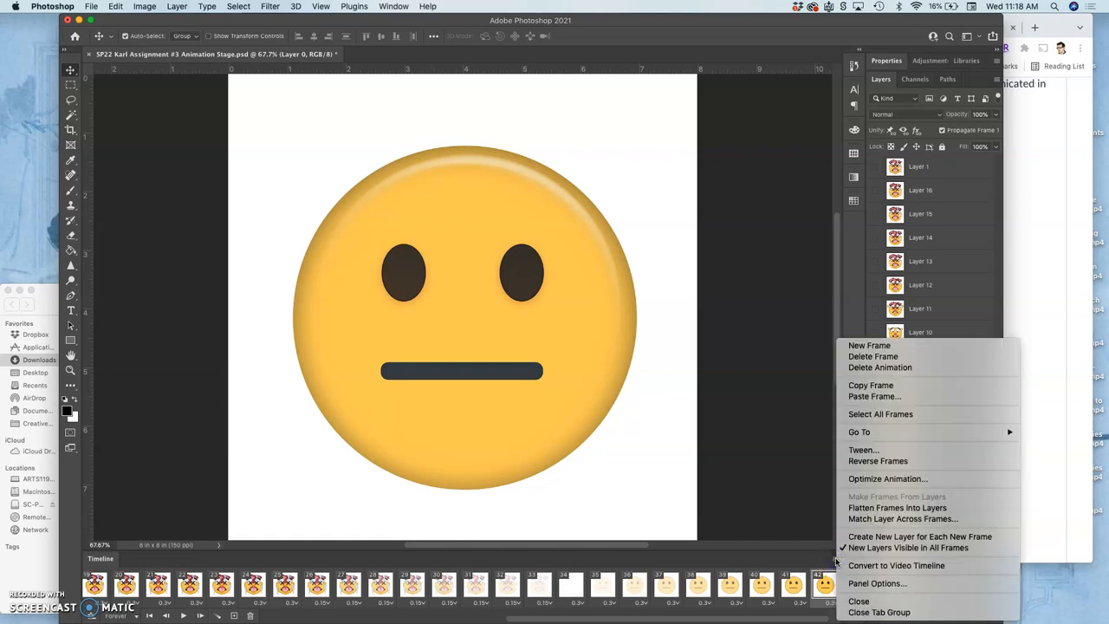
mouse_move(898, 564)
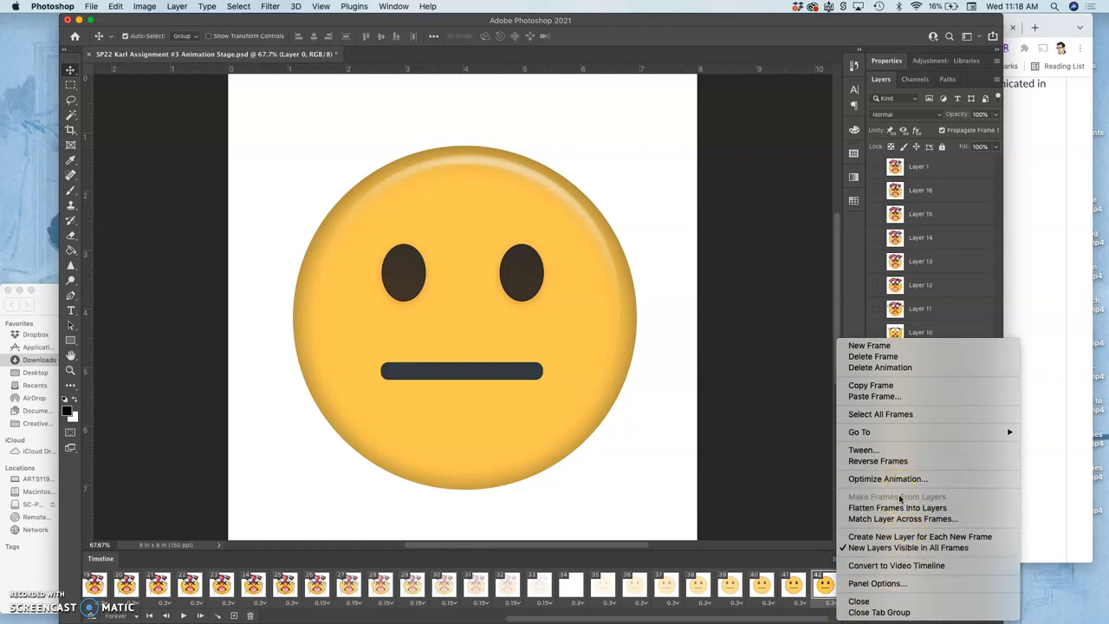
mouse_move(901, 501)
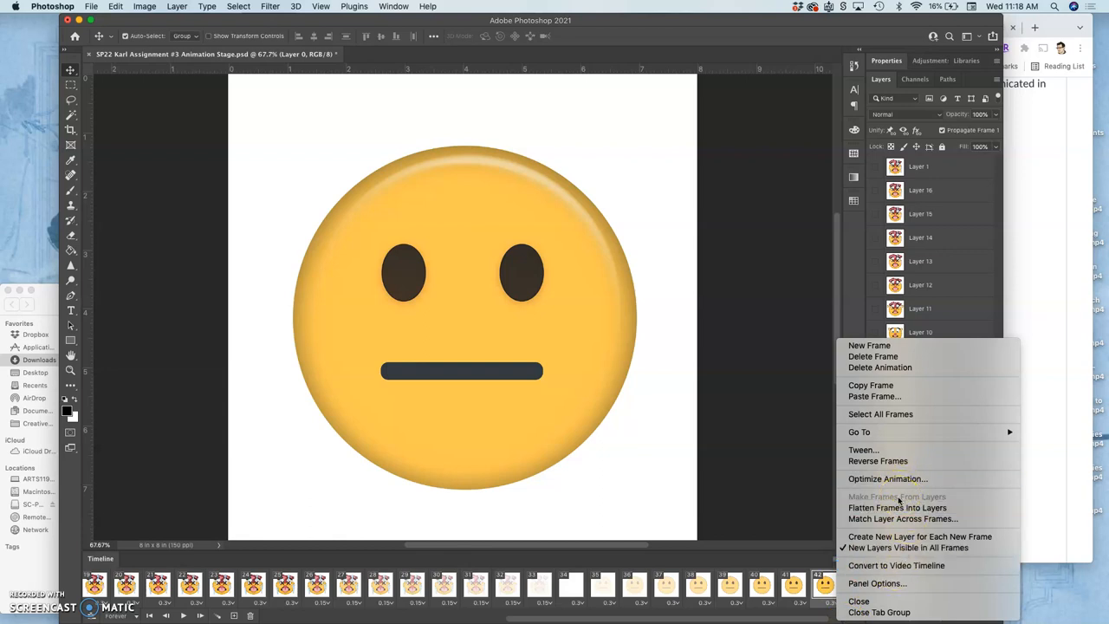
mouse_move(898, 507)
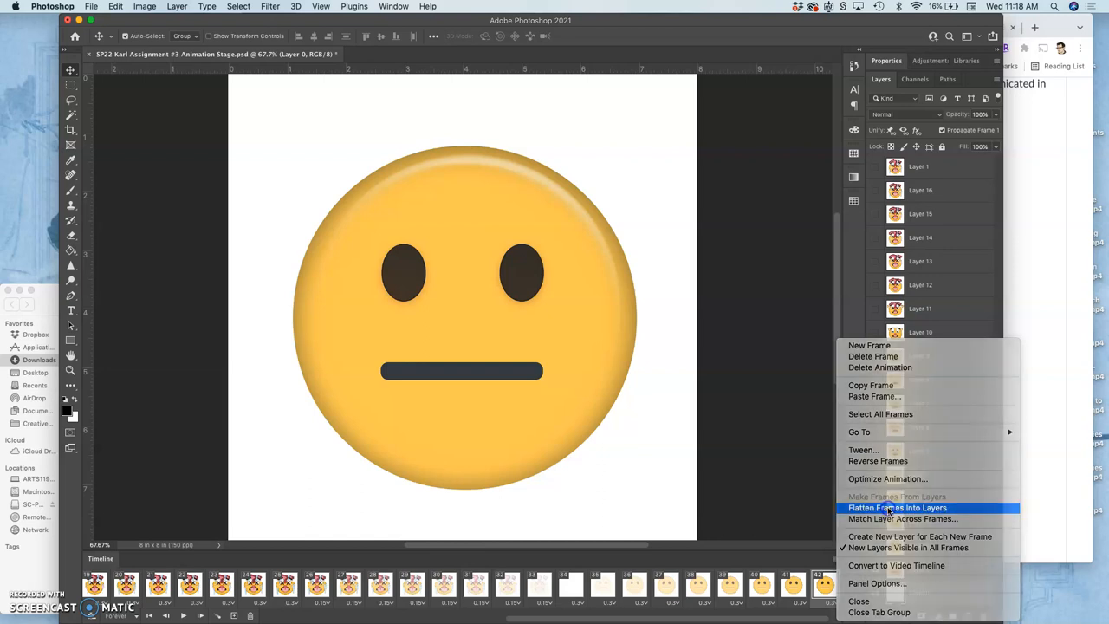
click(898, 506)
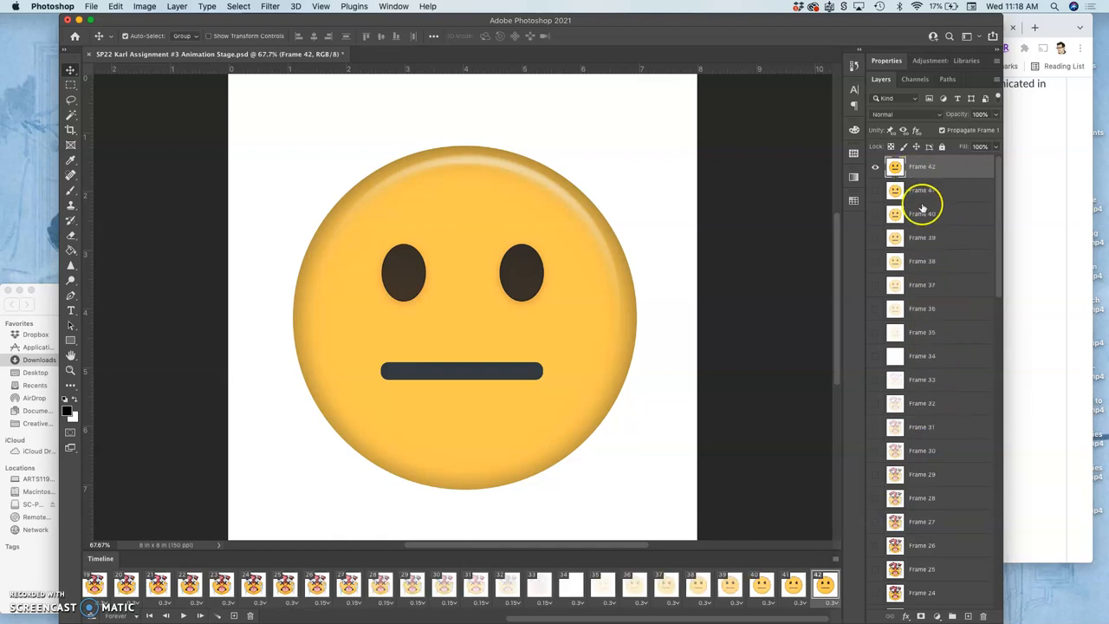
- Scroll the Layers panel and select Layer 1 among the old layers beneath the new frame layers
scroll(down, 3)
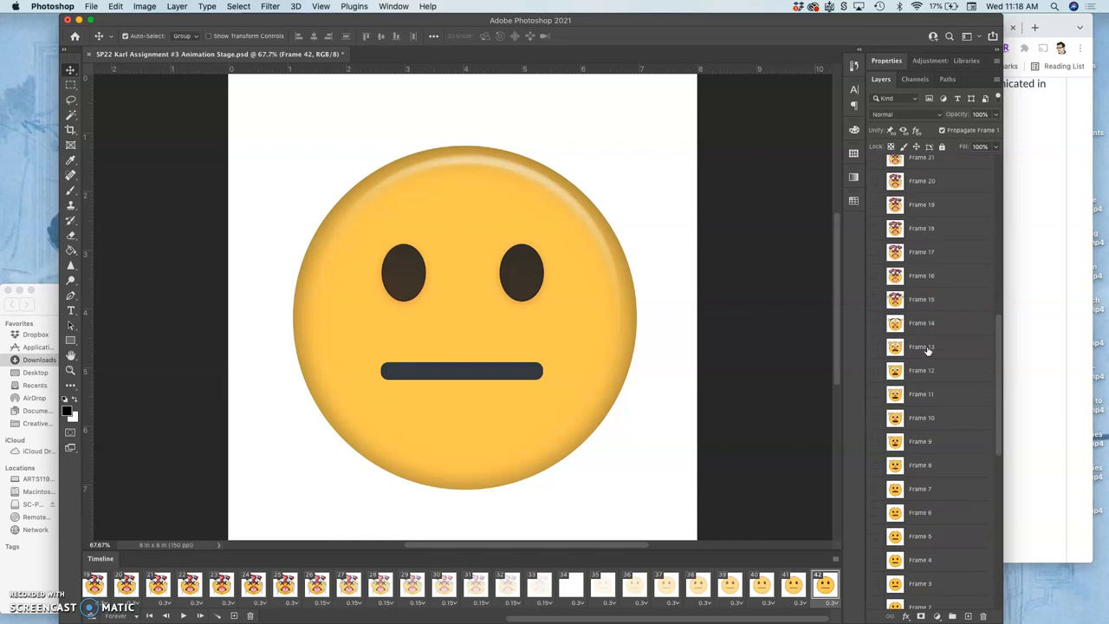
mouse_move(927, 350)
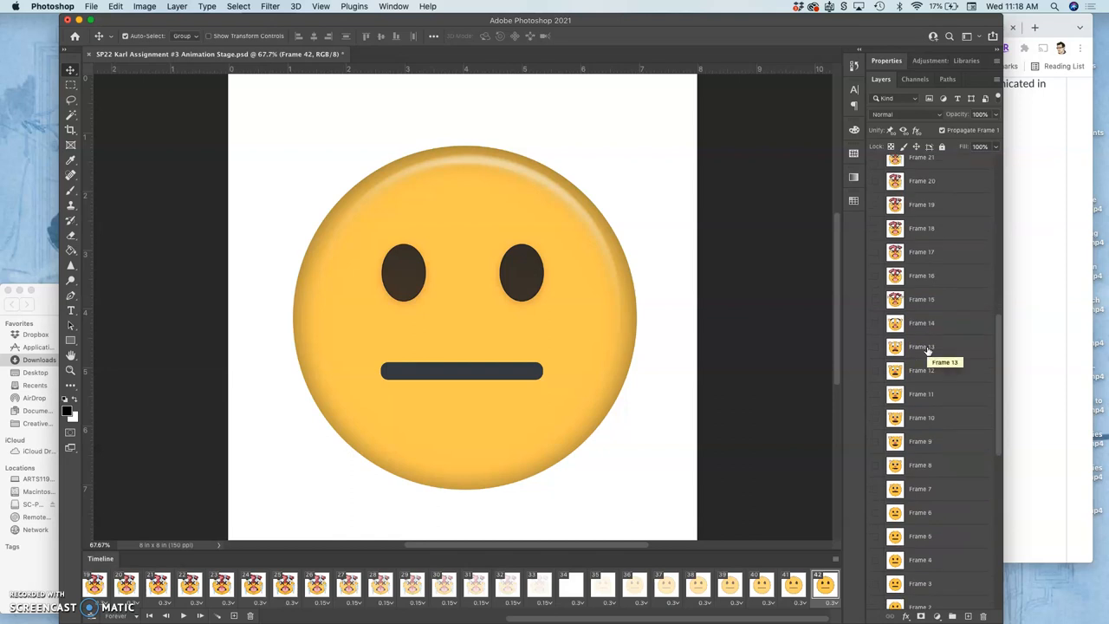
scroll(down, 3)
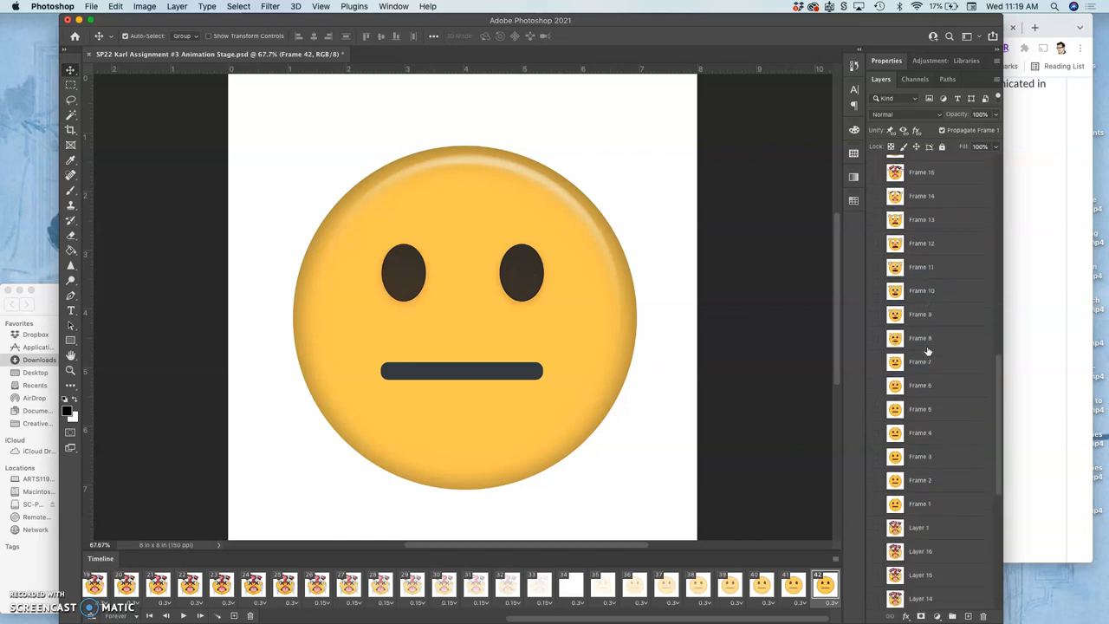
scroll(down, 3)
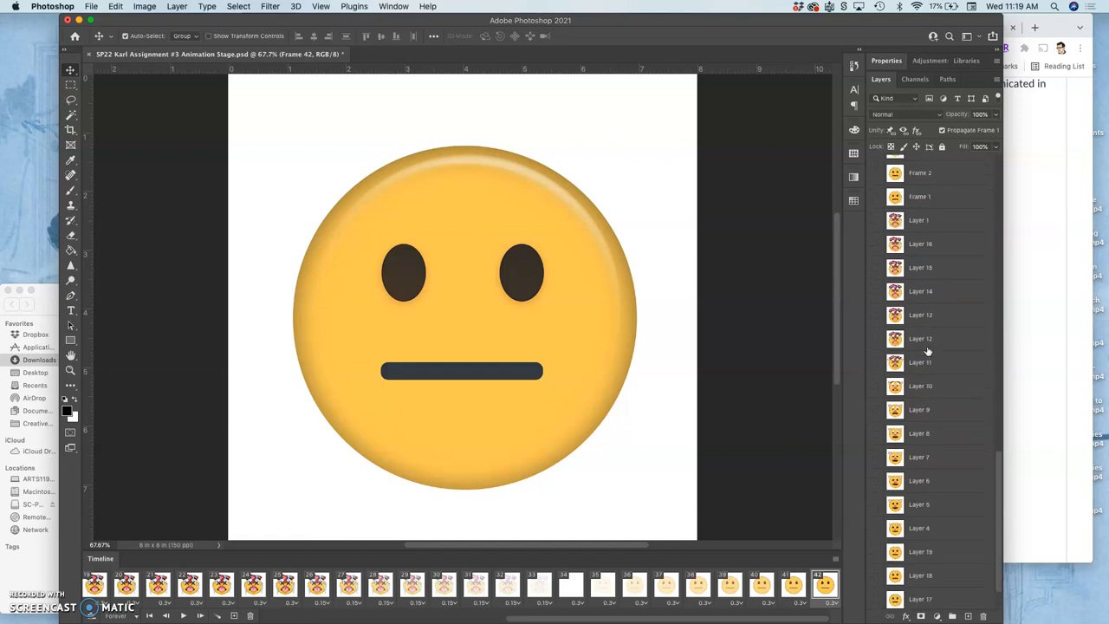
scroll(up, 3)
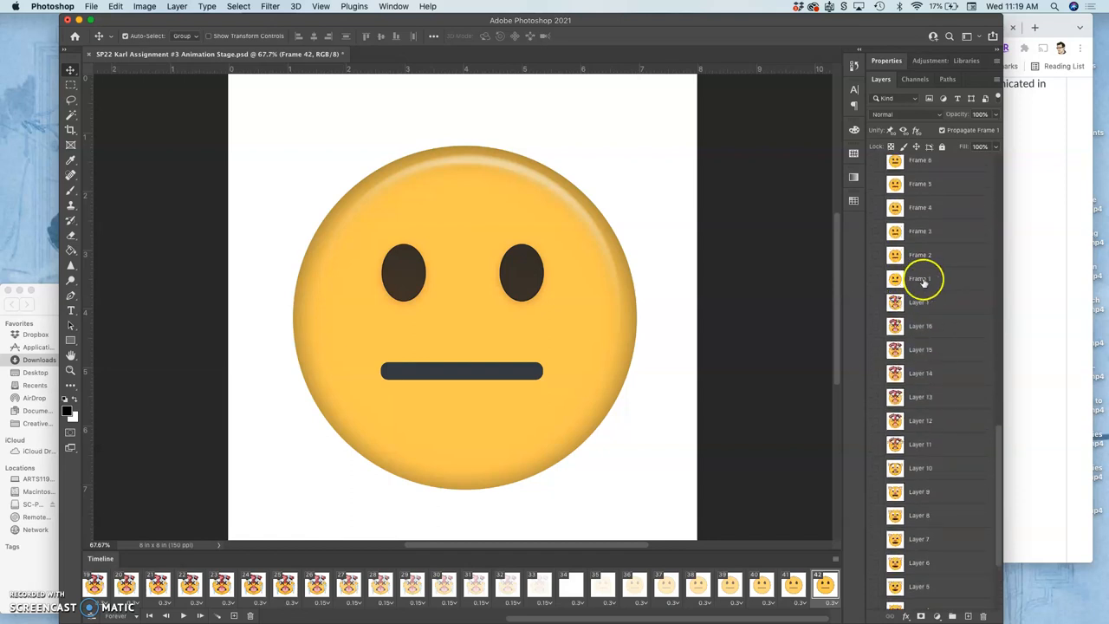
click(935, 301)
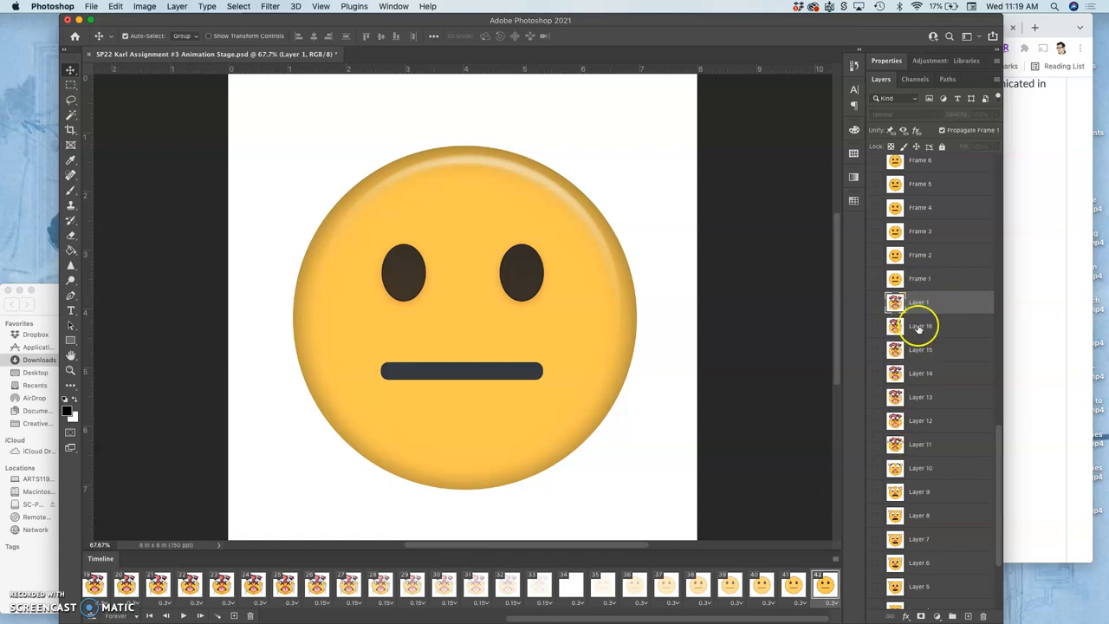
scroll(down, 3)
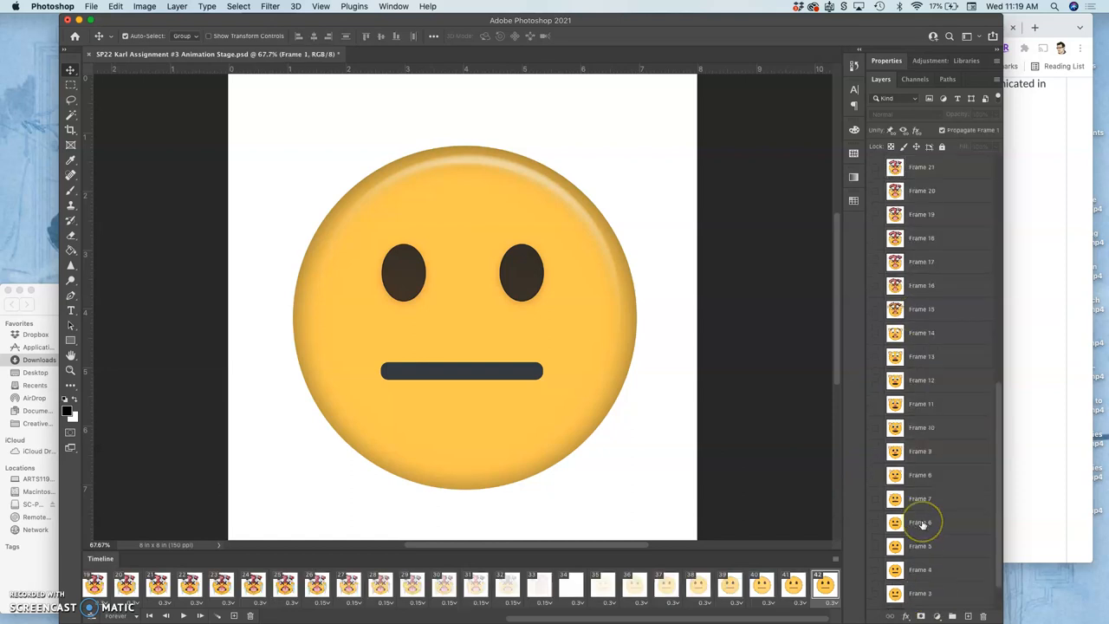
scroll(down, 3)
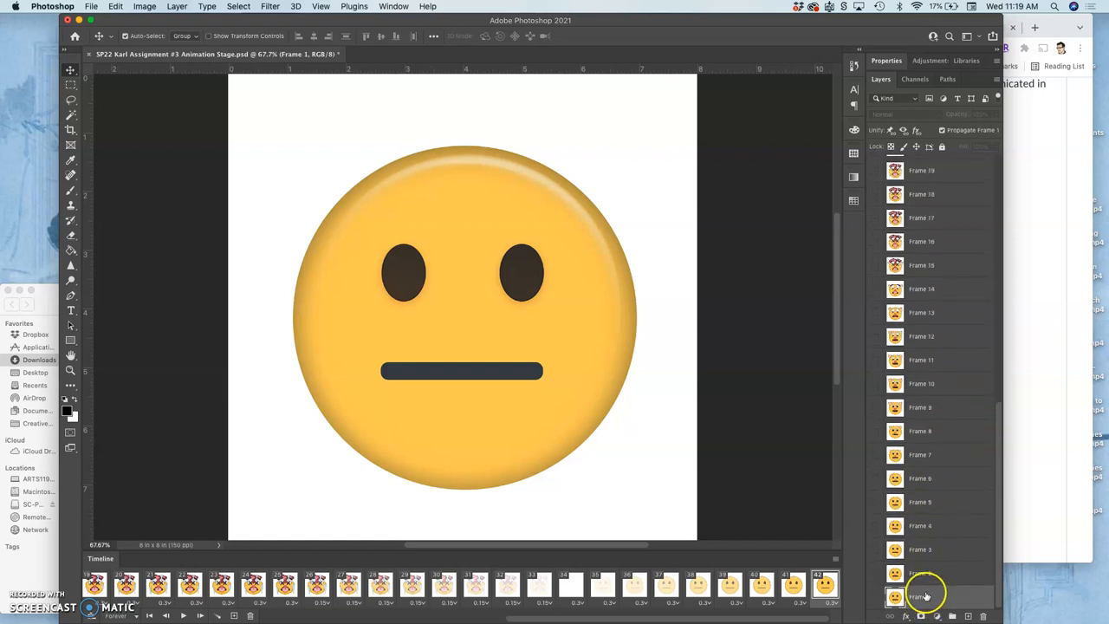
scroll(up, 3)
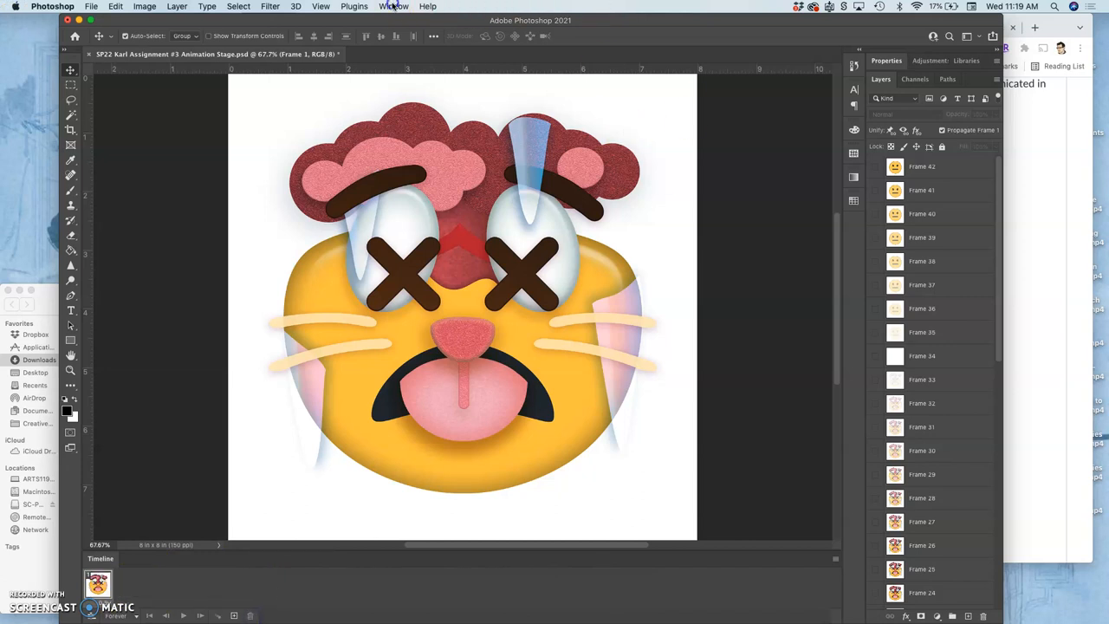
- Close the Timeline panel, hide every layer, then show only the Frame 1 neutral face
click(393, 7)
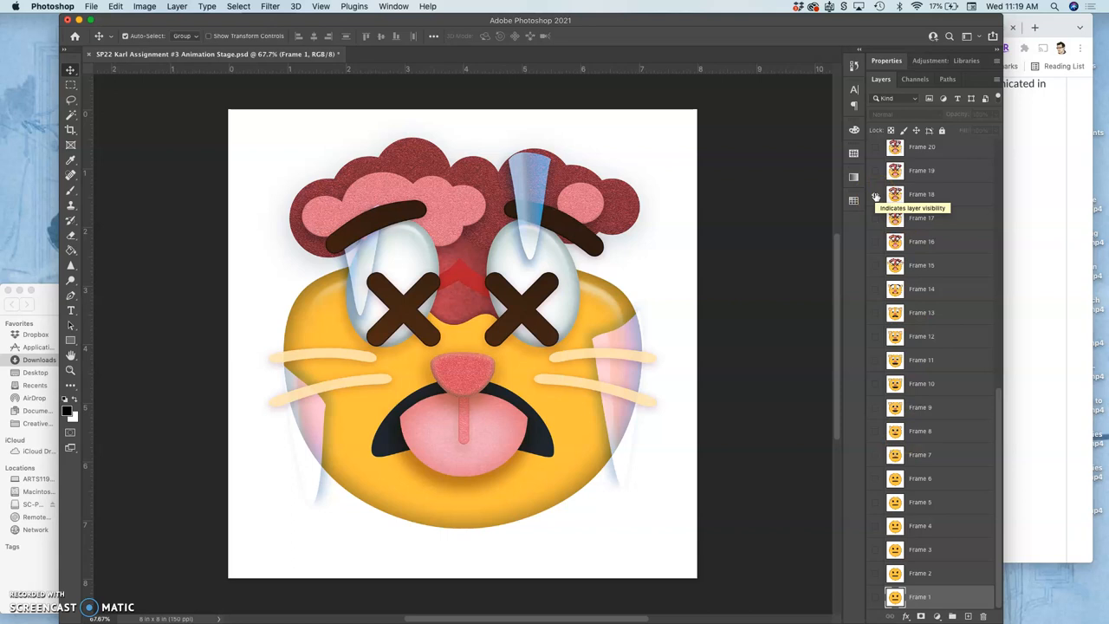
click(874, 194)
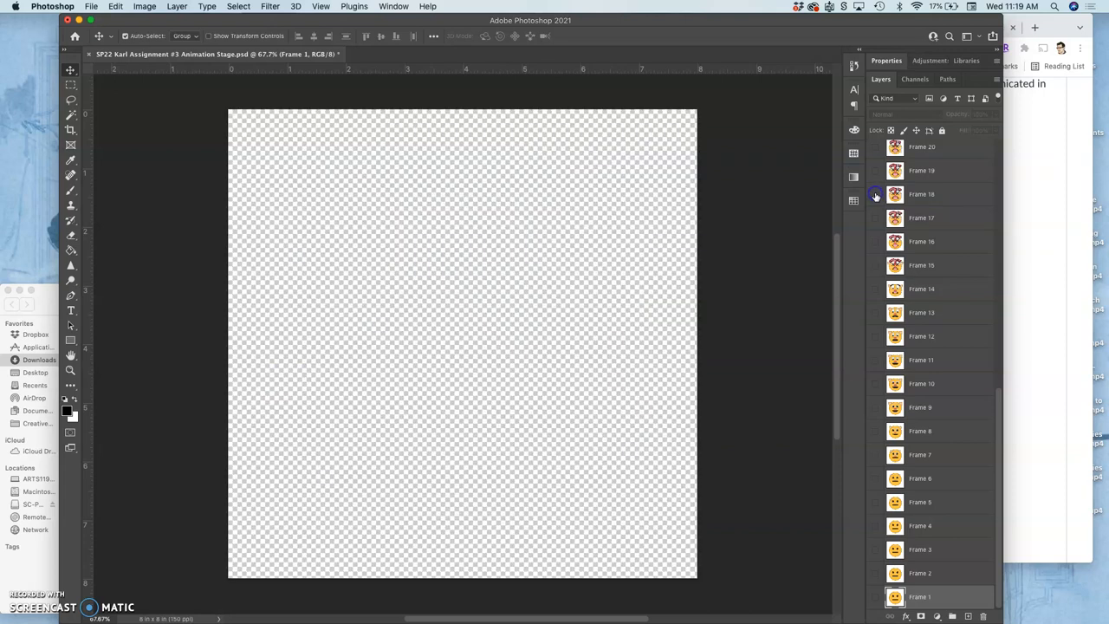
click(875, 599)
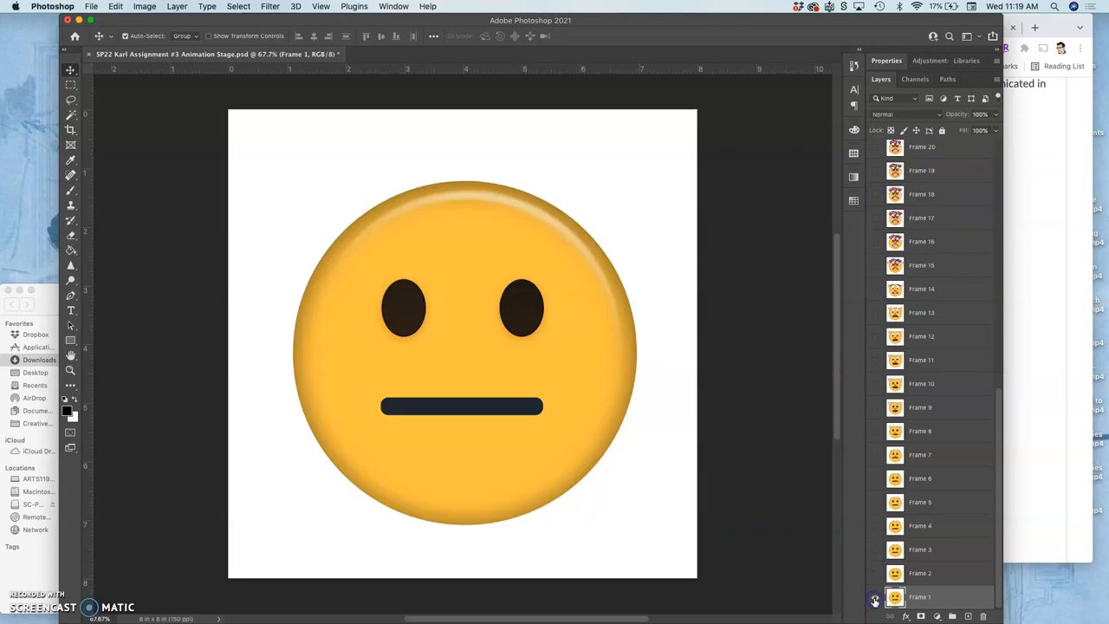
mouse_move(873, 599)
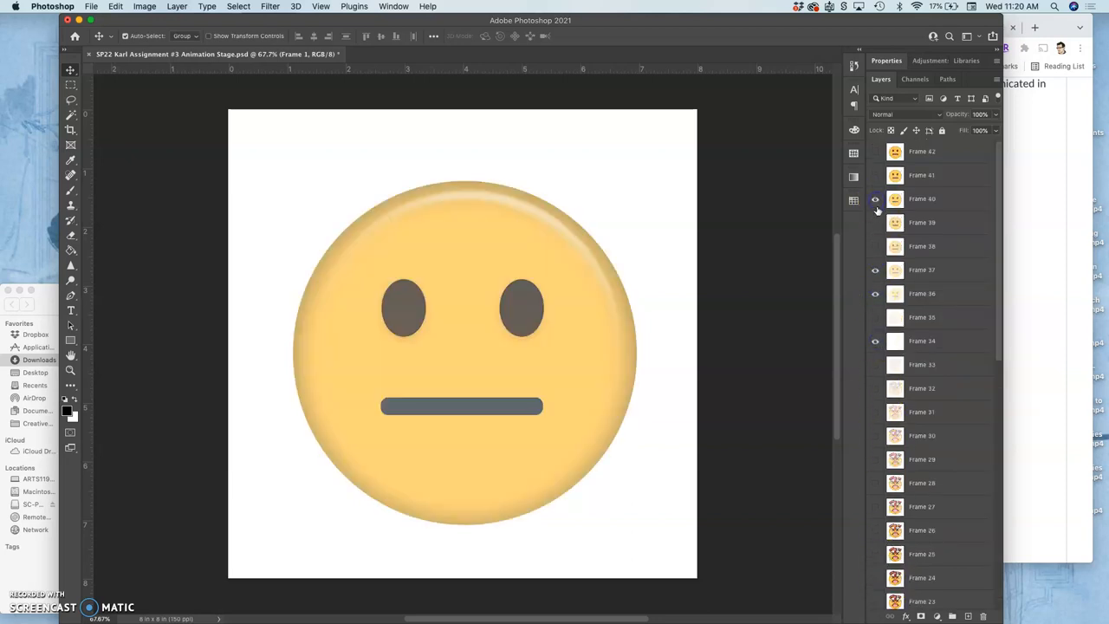
- Toggle frame layer visibility while checking a few frames, ending with Frame 15's dizzy cat face alone
click(875, 197)
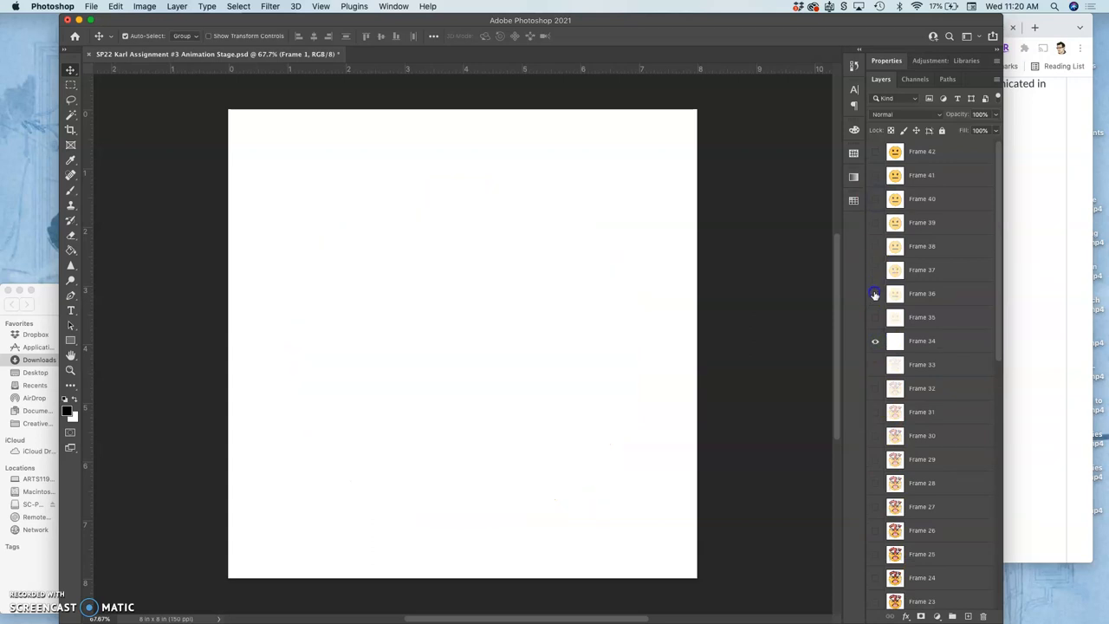
click(875, 293)
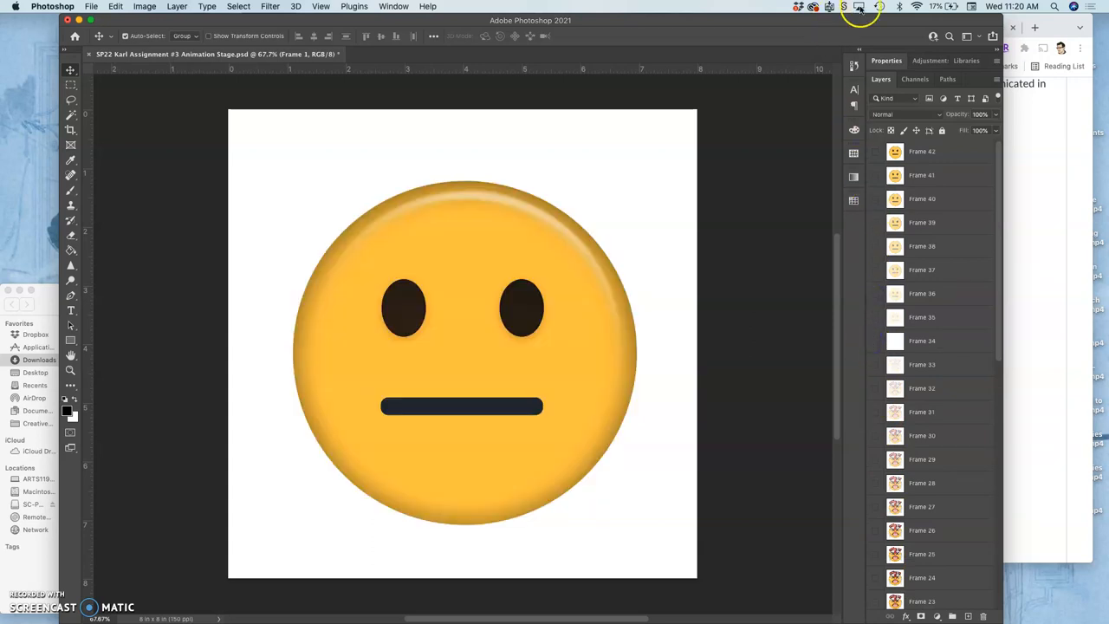
scroll(down, 3)
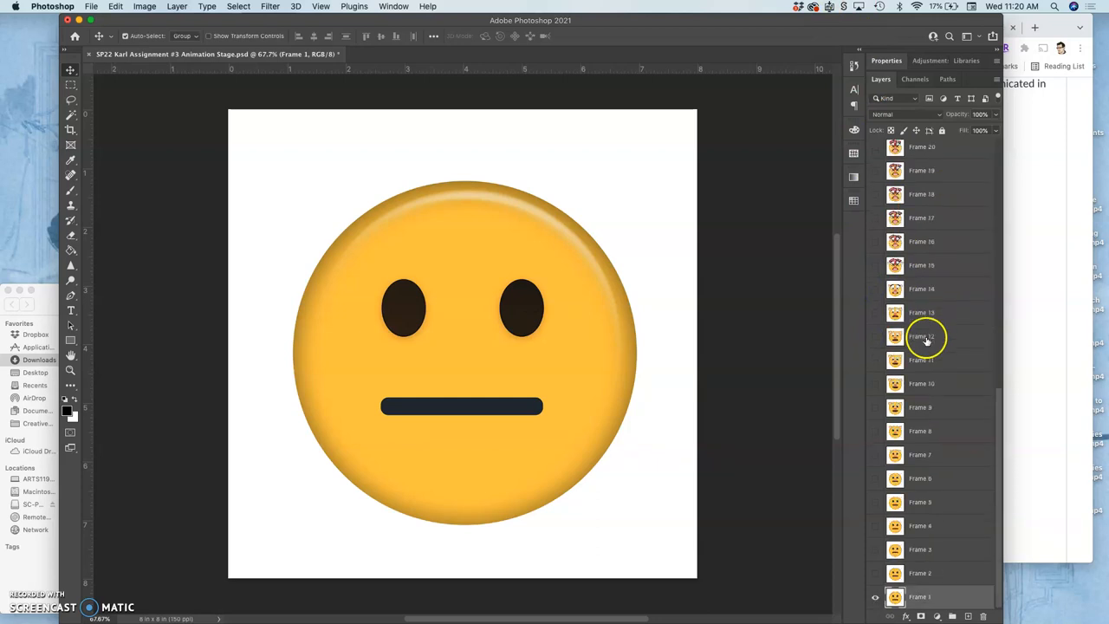
click(875, 596)
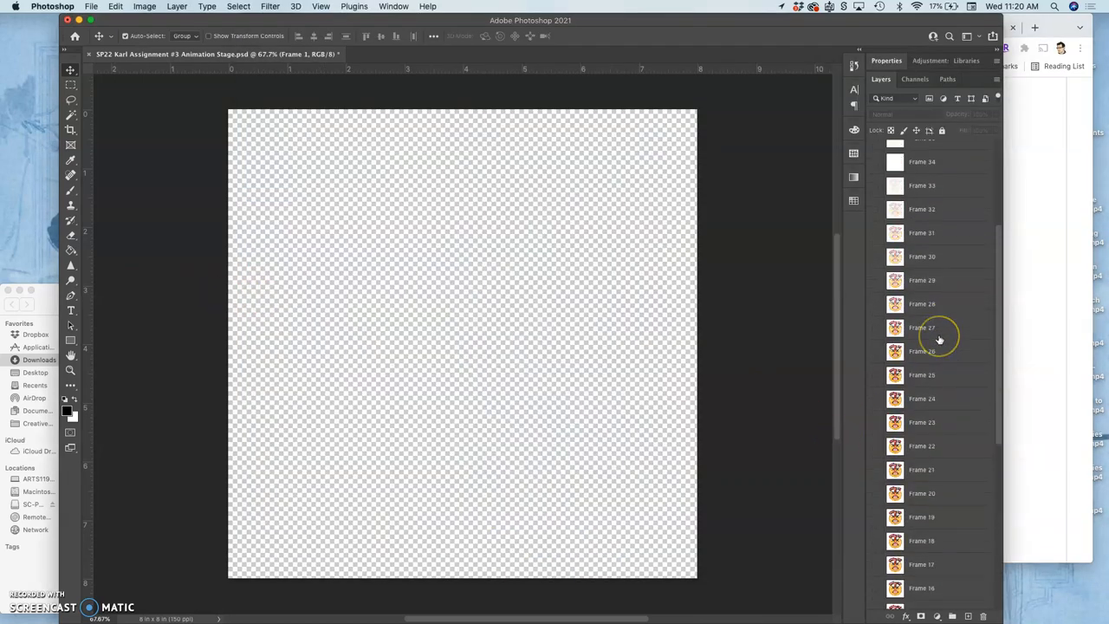
mouse_move(880, 496)
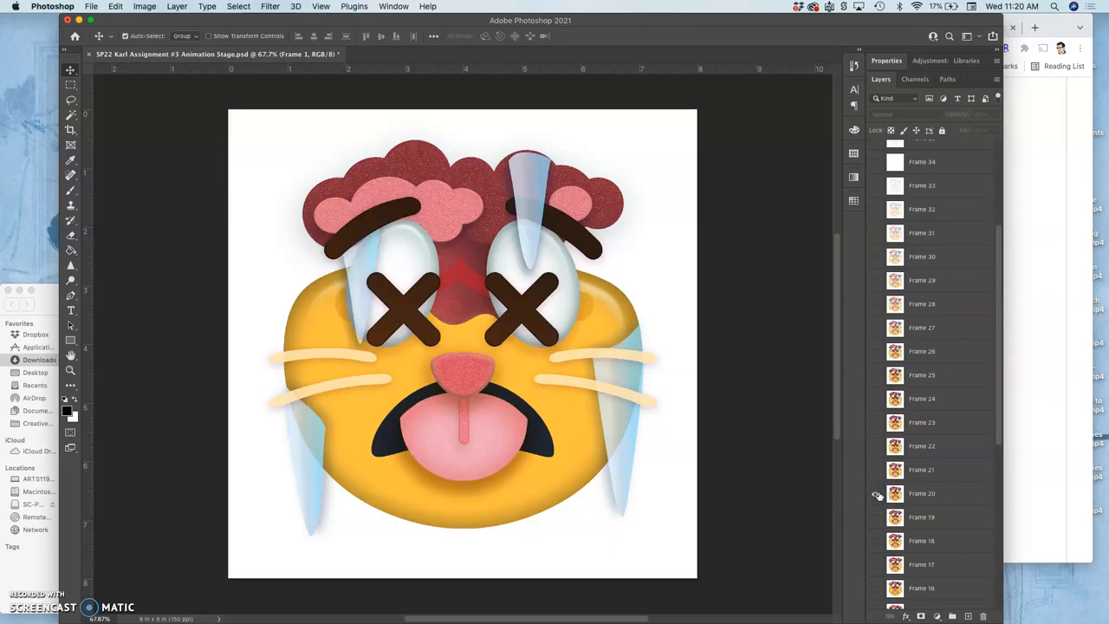
scroll(down, 3)
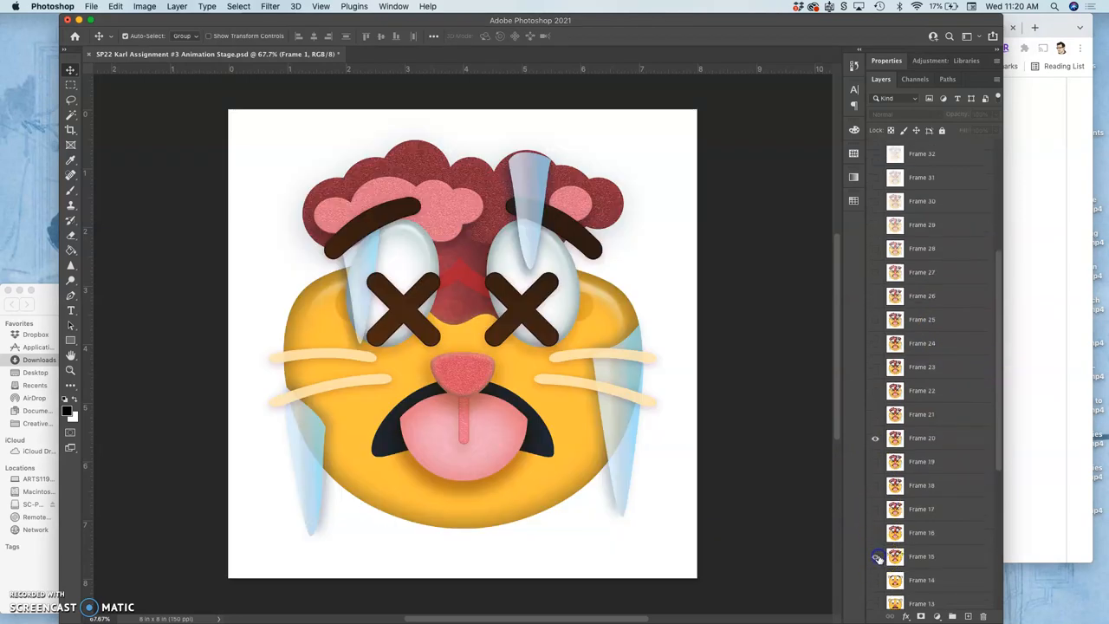
click(875, 437)
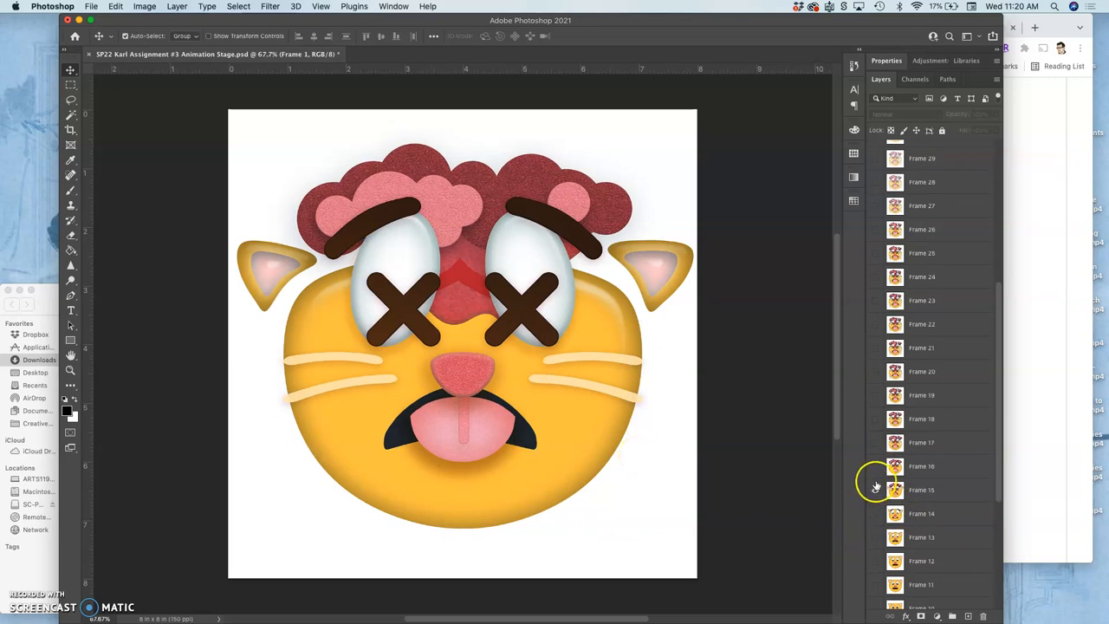
click(926, 488)
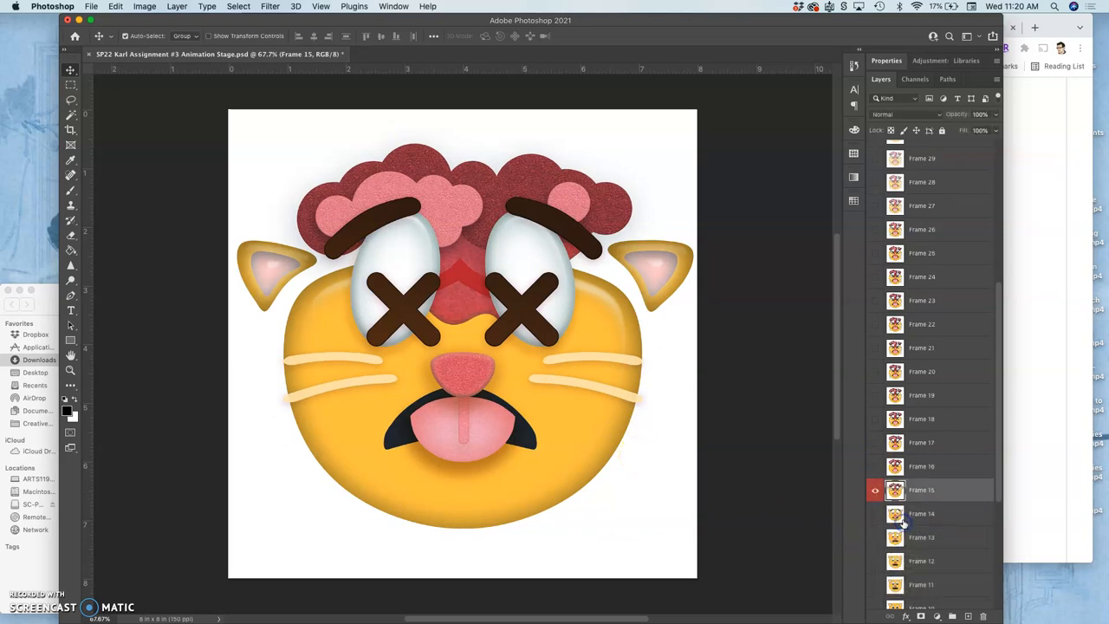
mouse_move(778, 363)
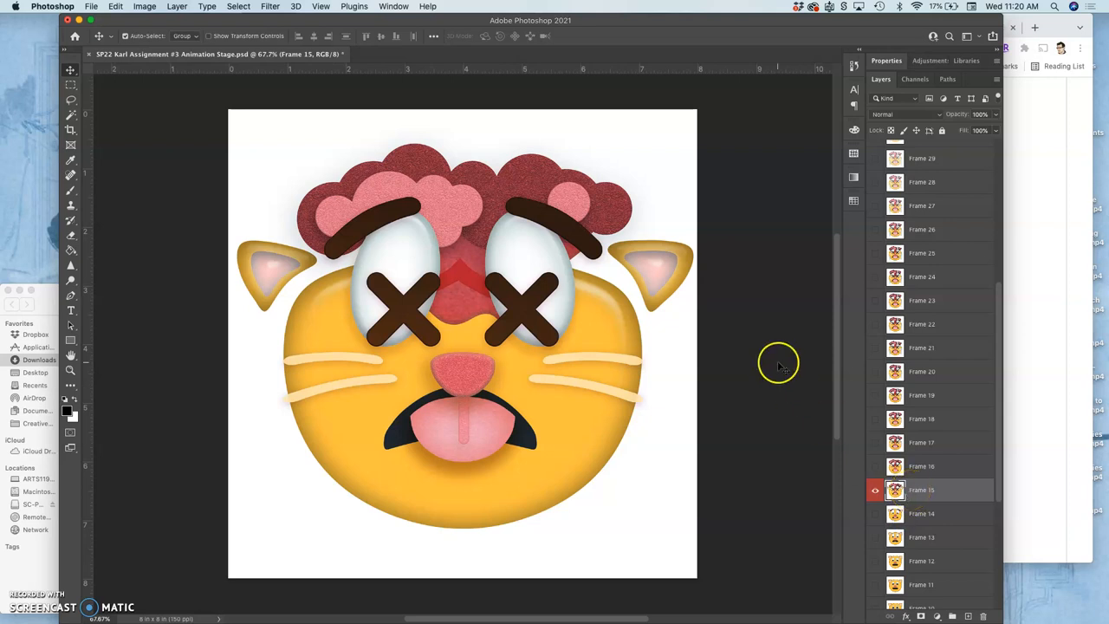
mouse_move(714, 251)
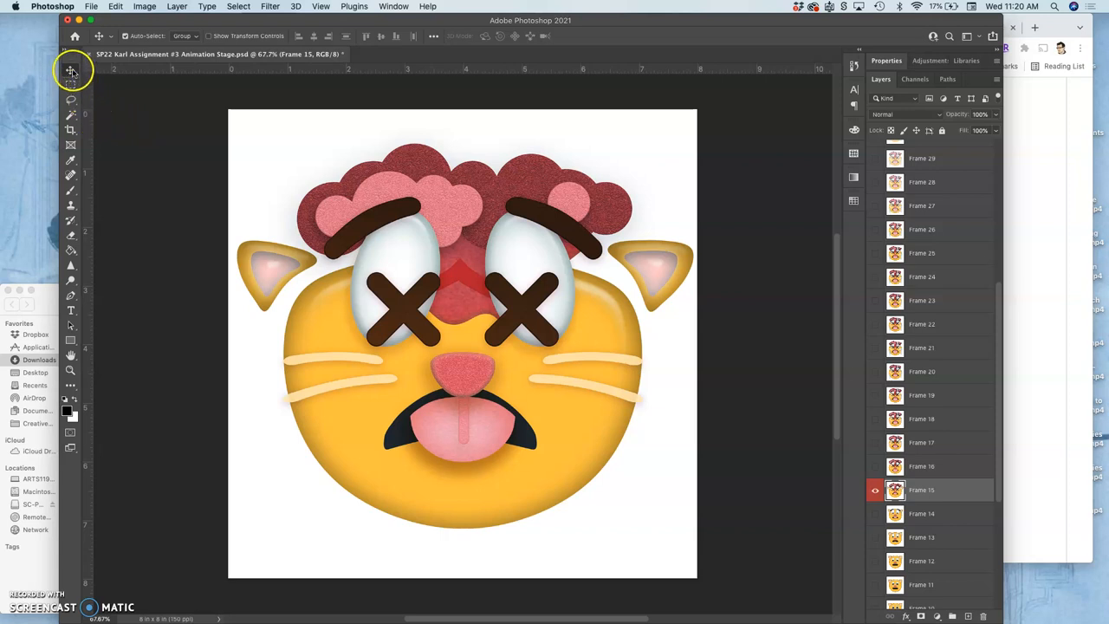
mouse_move(111, 66)
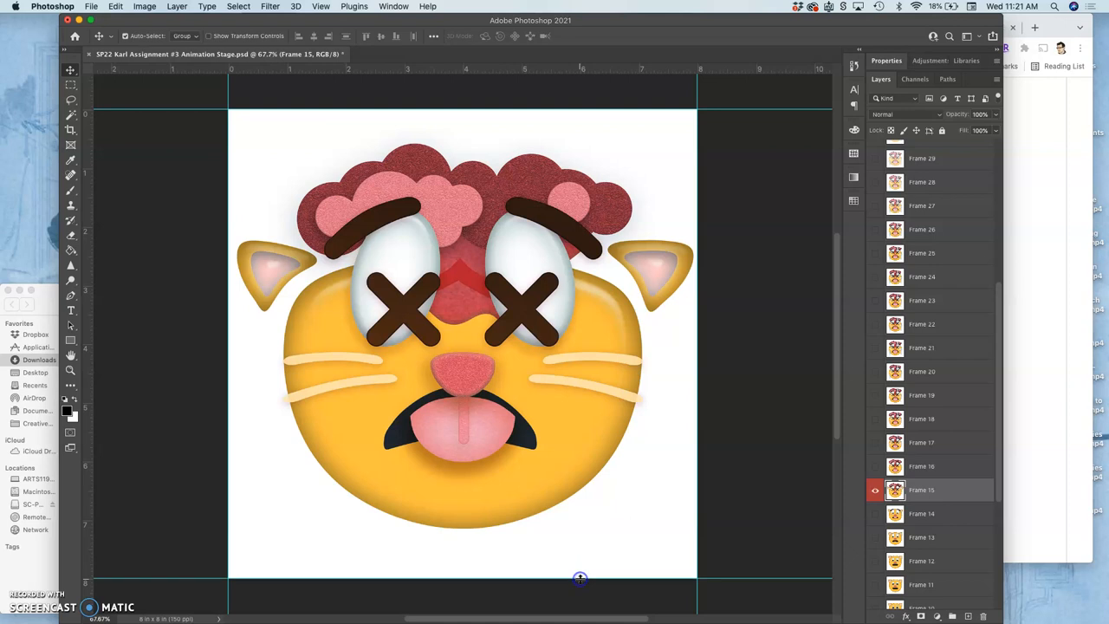
mouse_move(613, 509)
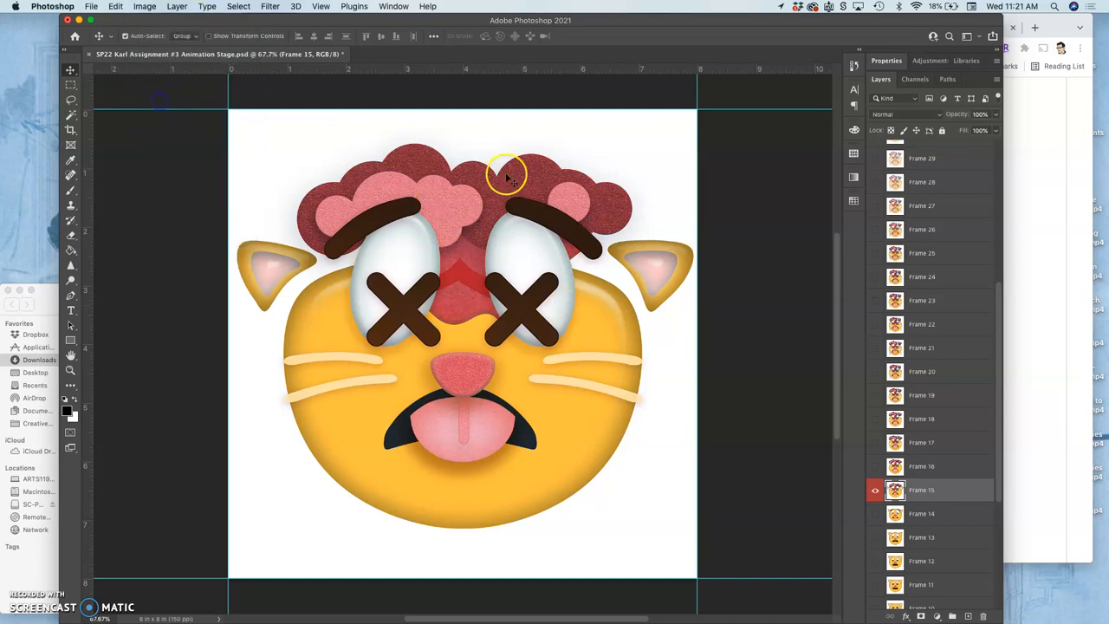
- Go to the Image menu for the canvas sizing commands after placing the edge guides
click(144, 6)
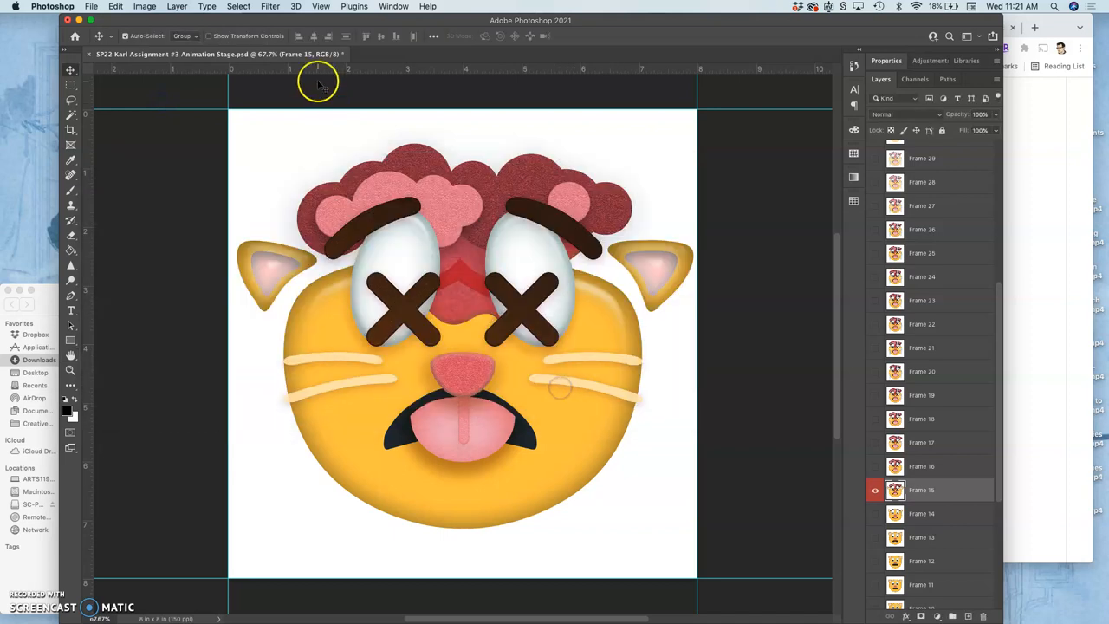
click(145, 7)
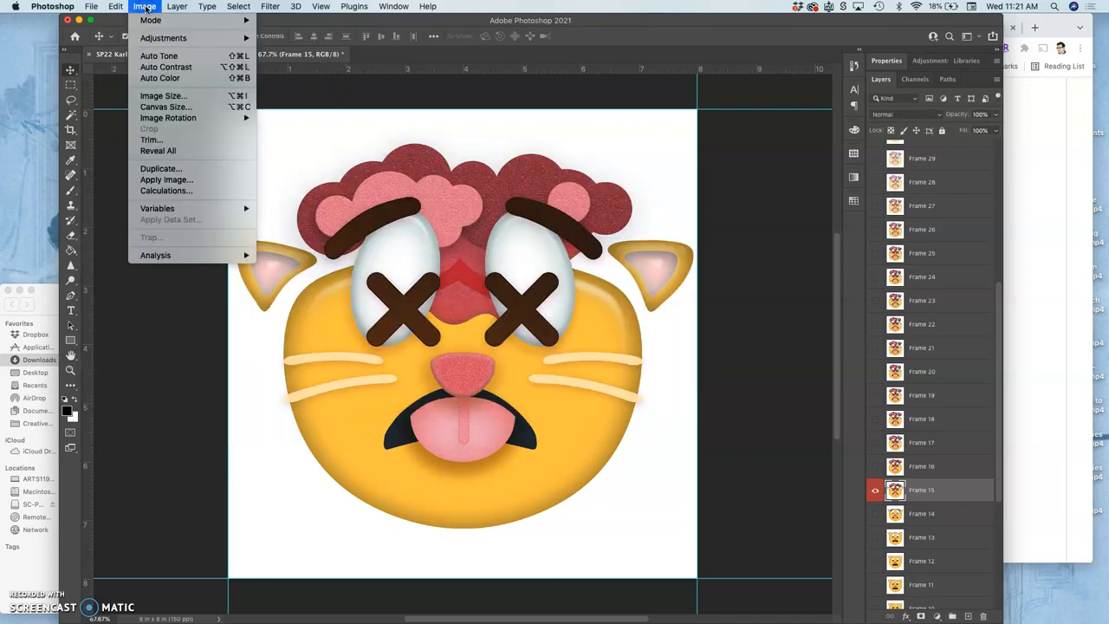
mouse_move(164, 108)
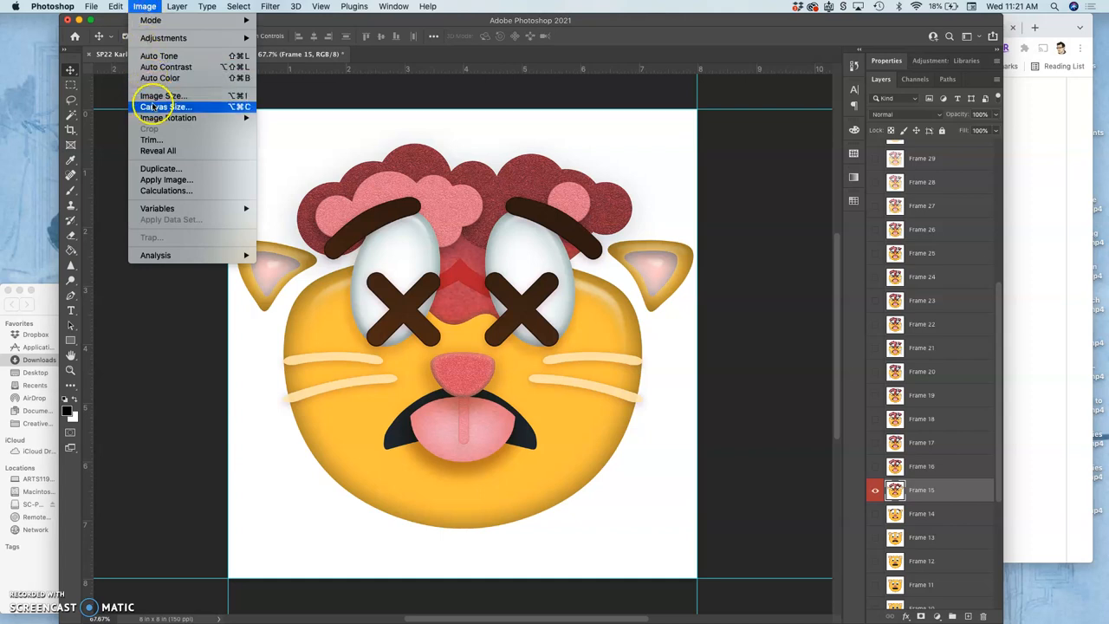
- Enlarge the canvas to 30 × 40 inches, leaving the cat emoji centred in transparent space
click(163, 108)
text(40)
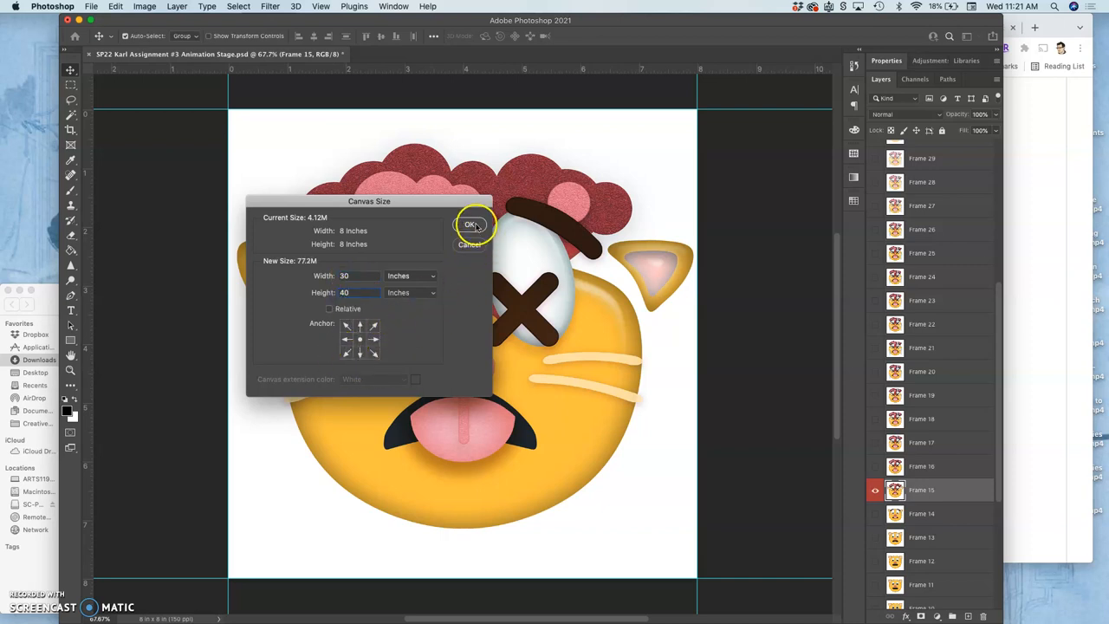
click(472, 226)
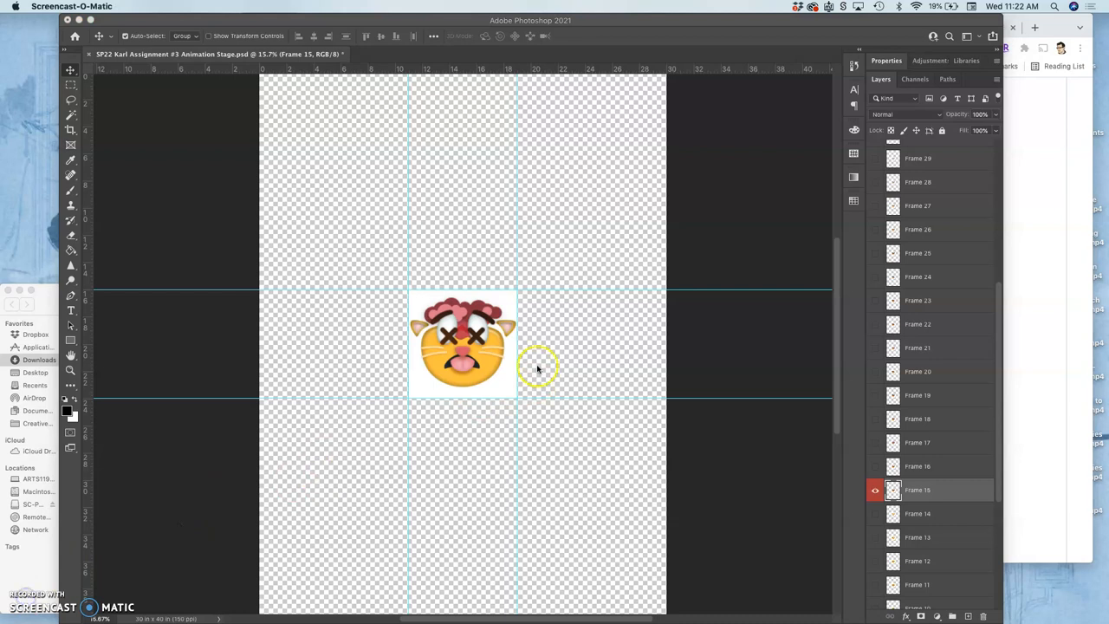
mouse_move(632, 413)
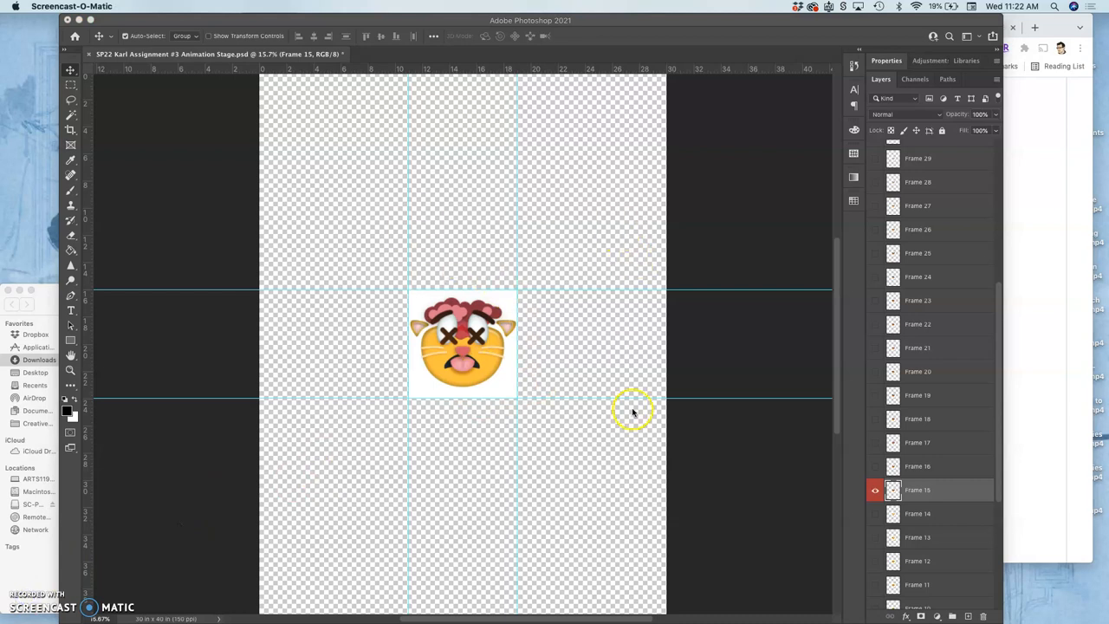
mouse_move(595, 328)
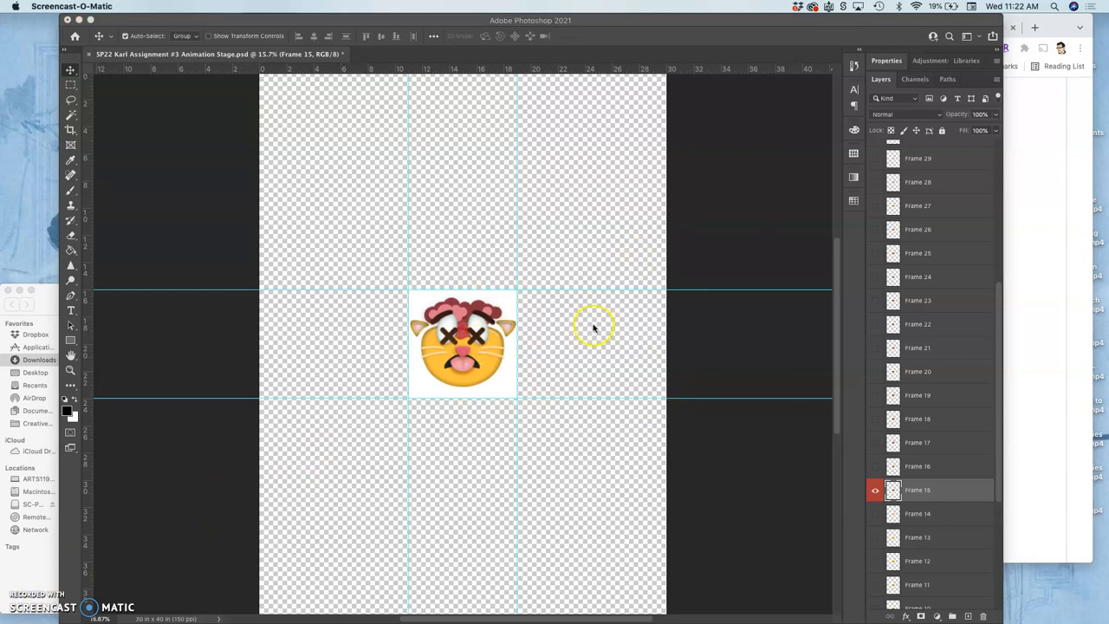
mouse_move(354, 218)
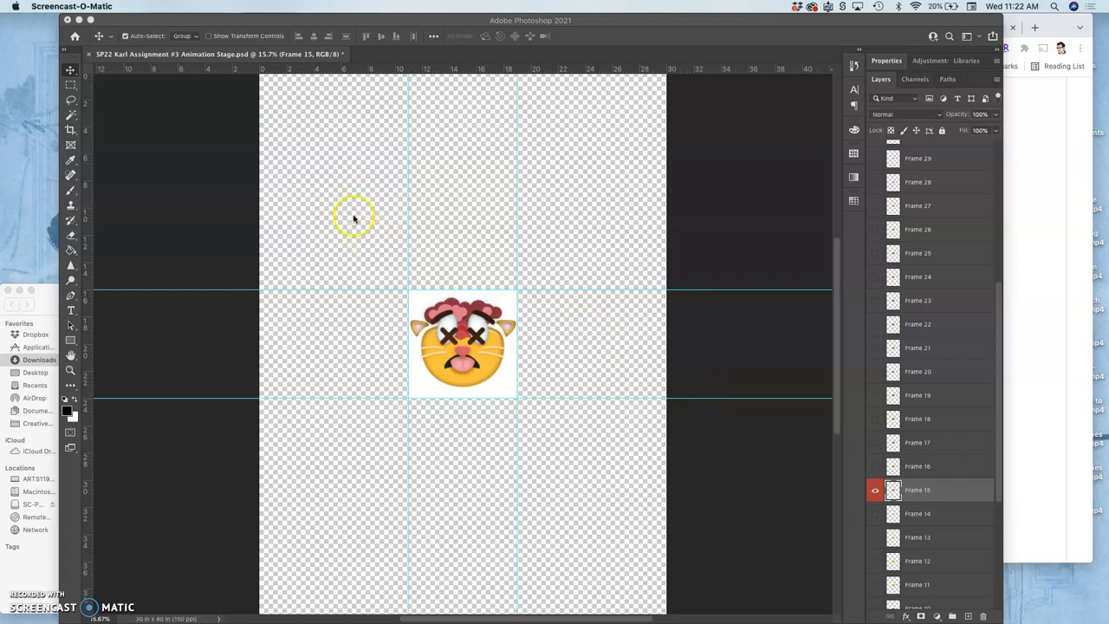
mouse_move(374, 211)
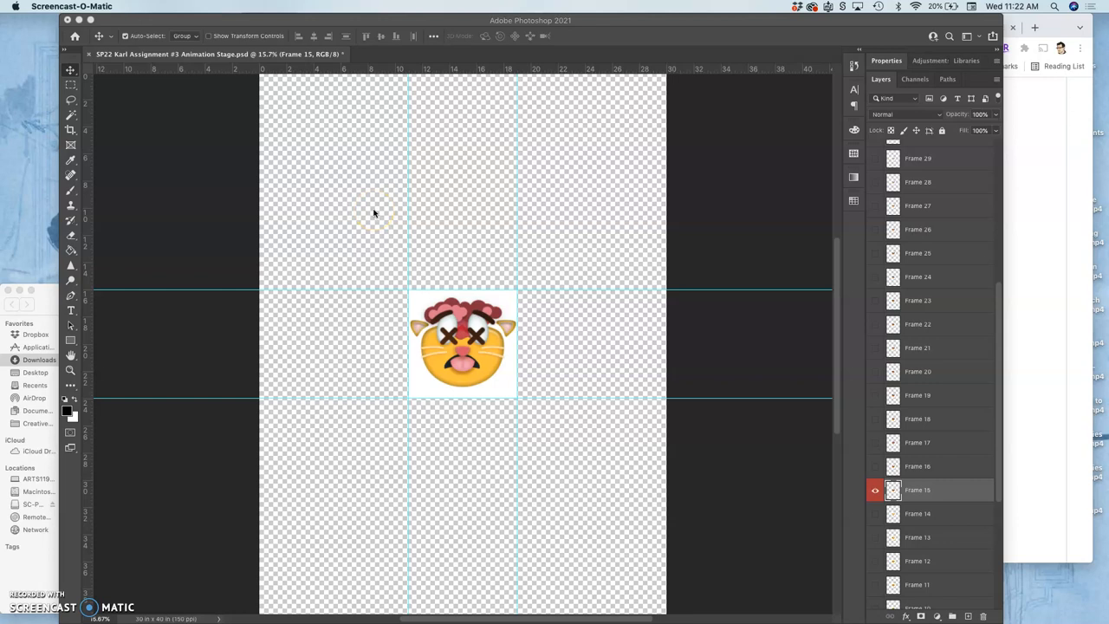
mouse_move(821, 384)
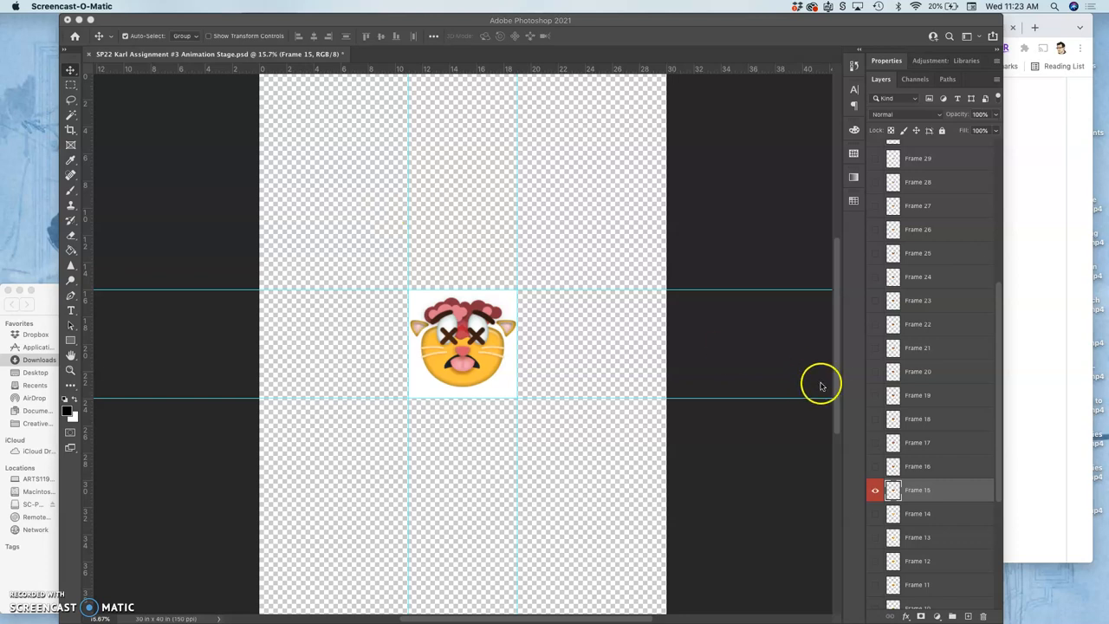
mouse_move(564, 310)
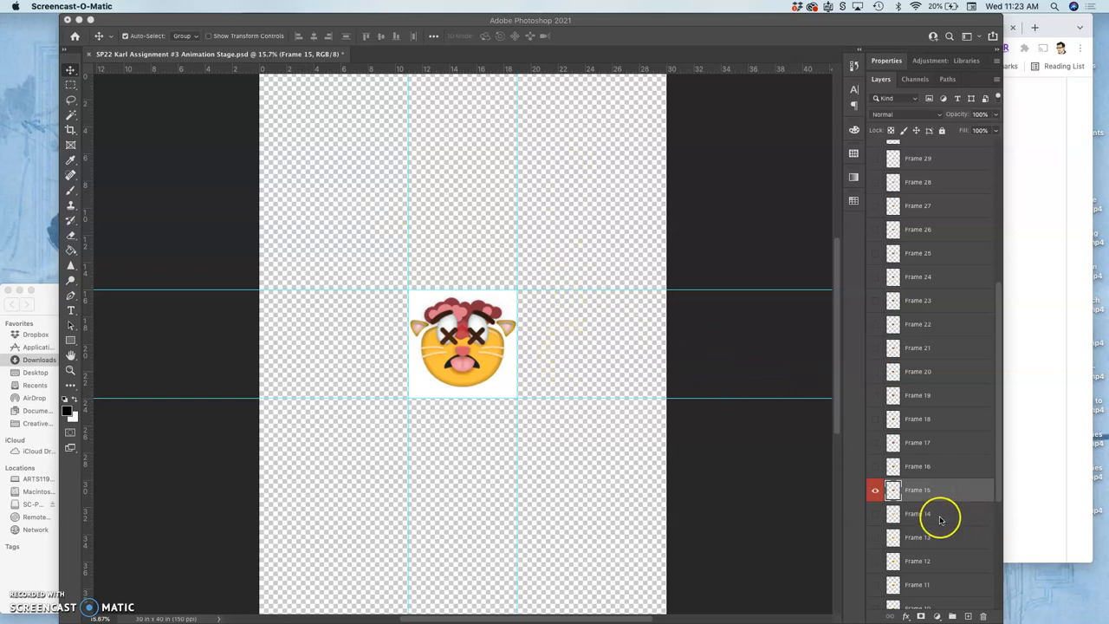
- Add a new layer beneath all frame layers and fill it with 50% Gray as the background
scroll(down, 3)
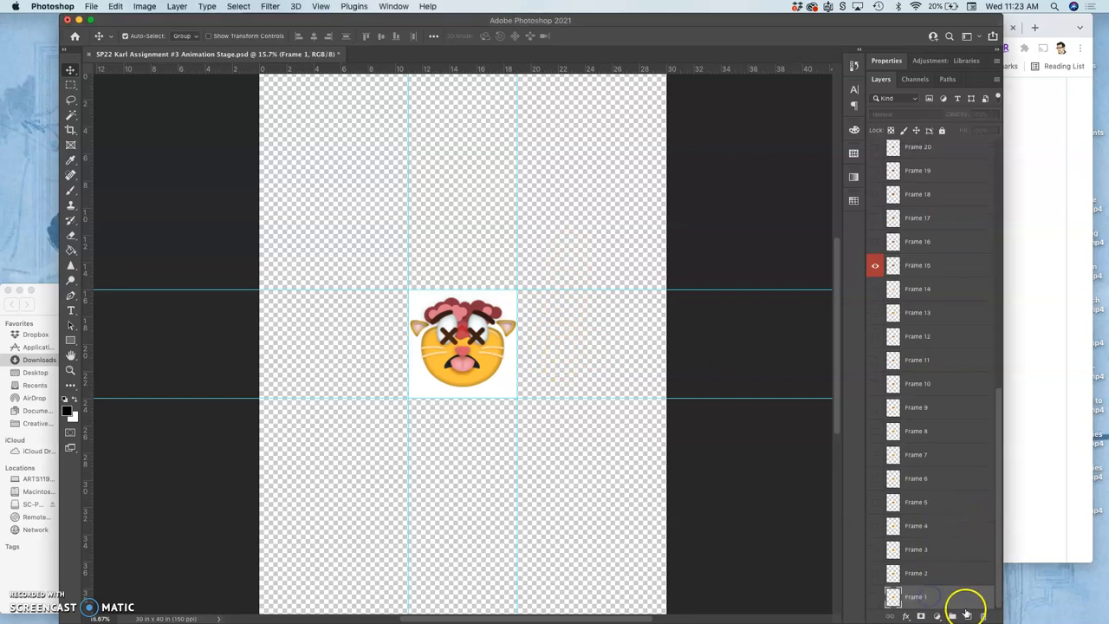
click(967, 615)
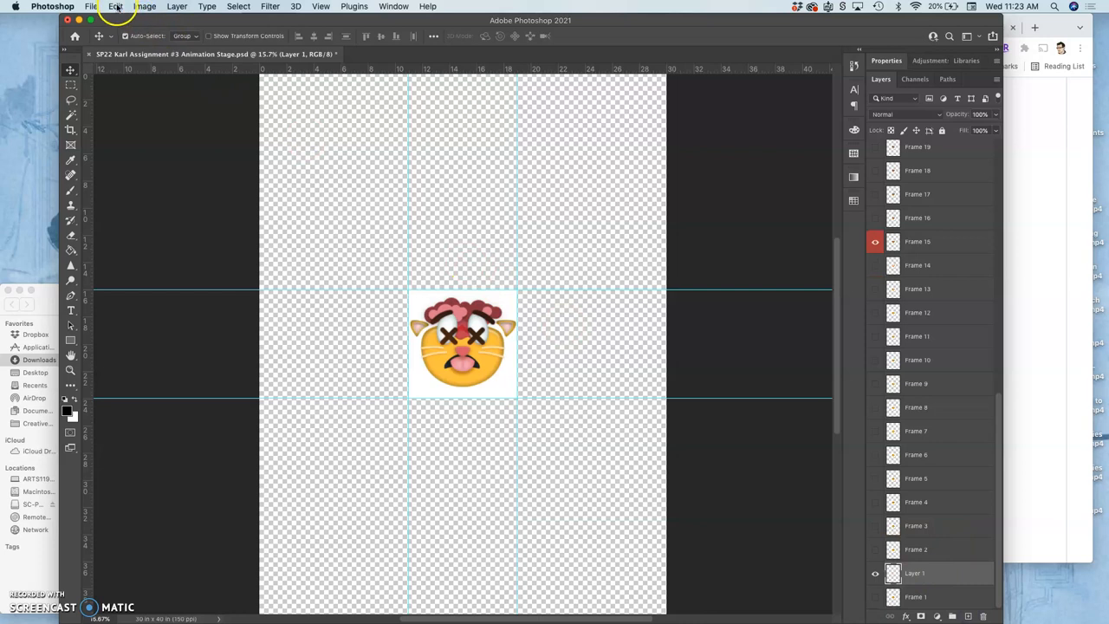
click(114, 7)
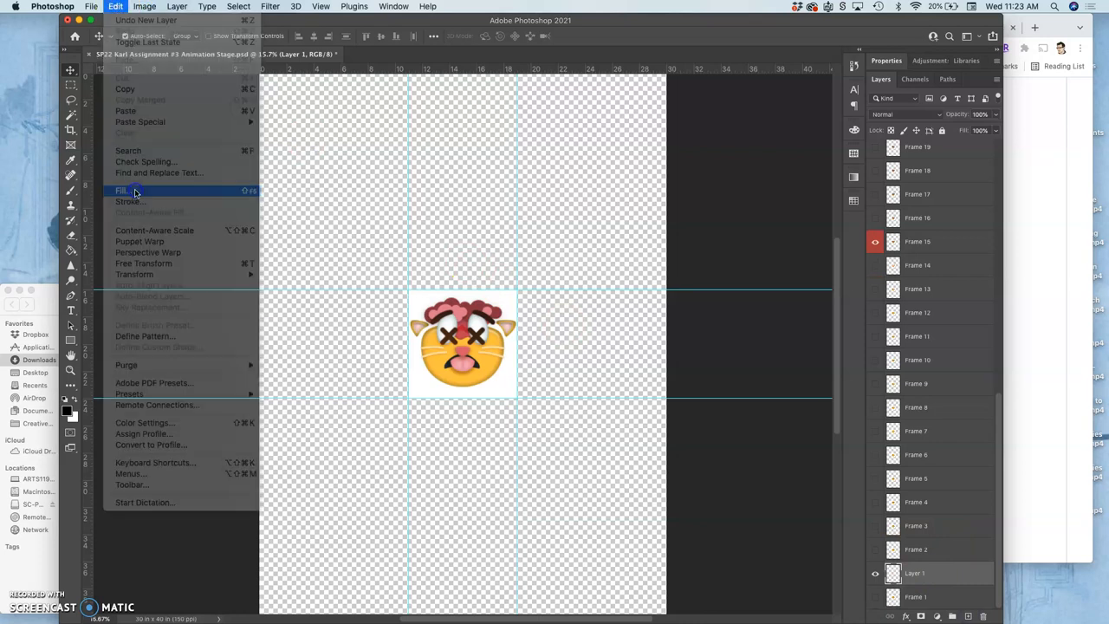
click(121, 189)
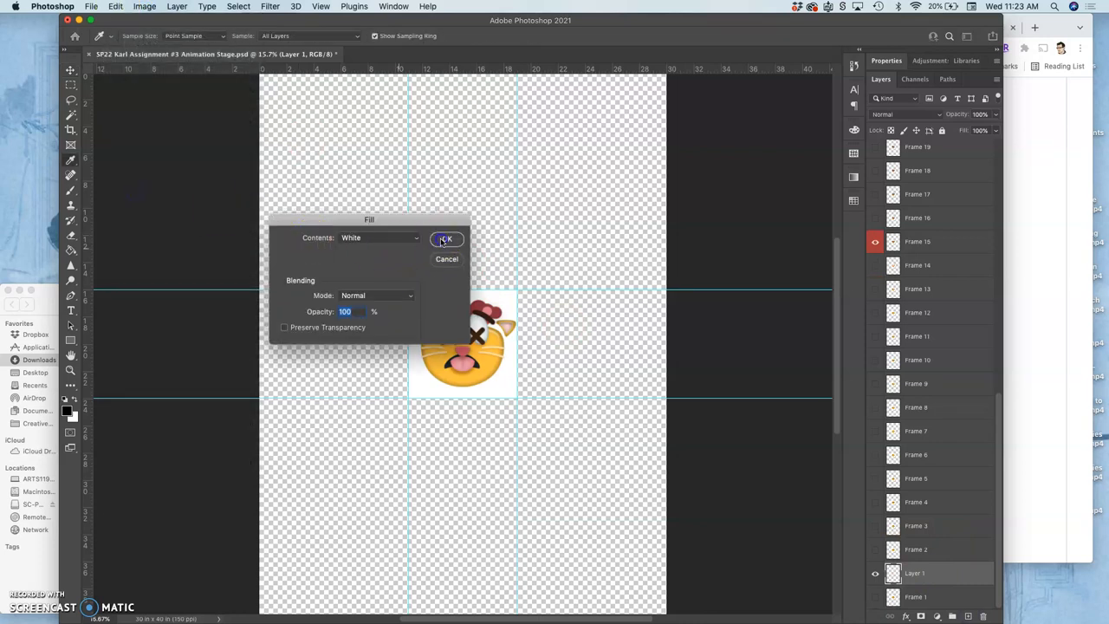
click(447, 239)
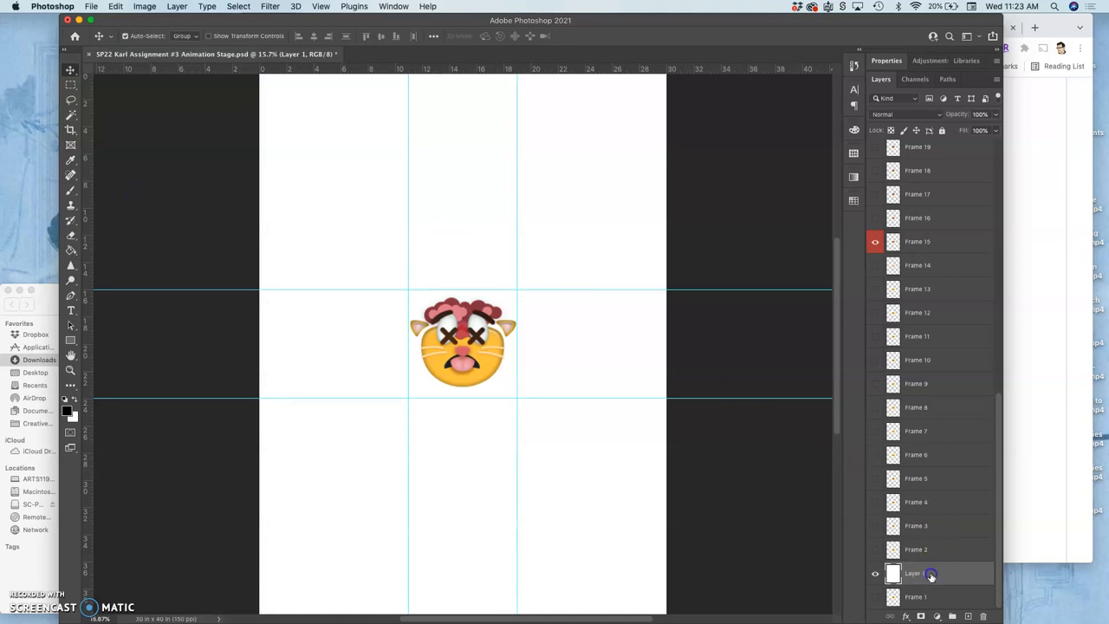
drag(911, 572, 911, 598)
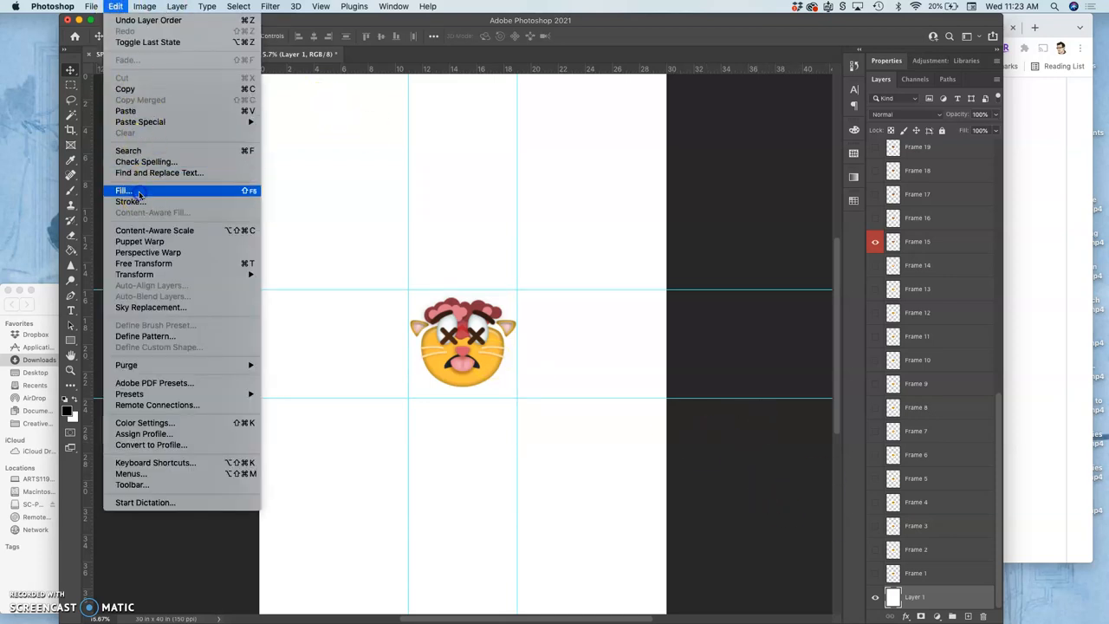
click(124, 189)
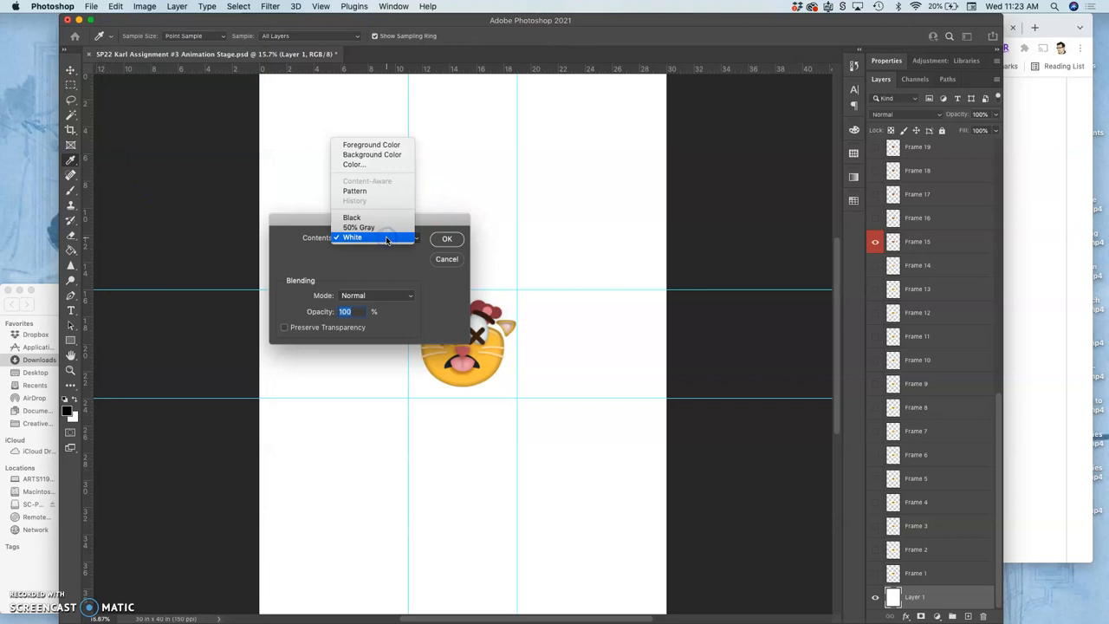
click(447, 239)
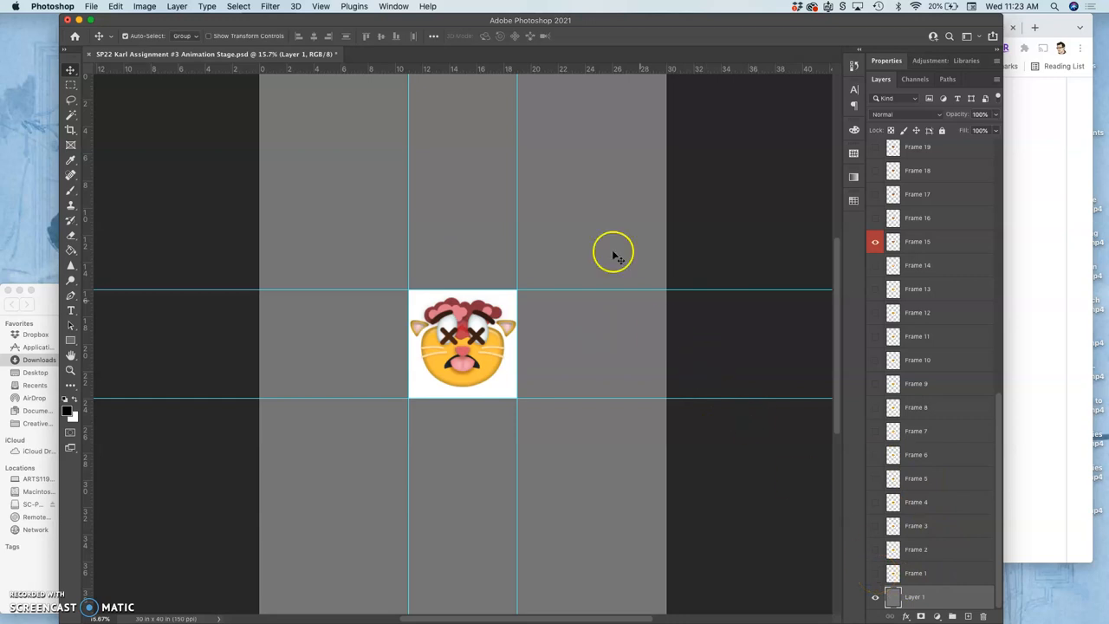
mouse_move(641, 274)
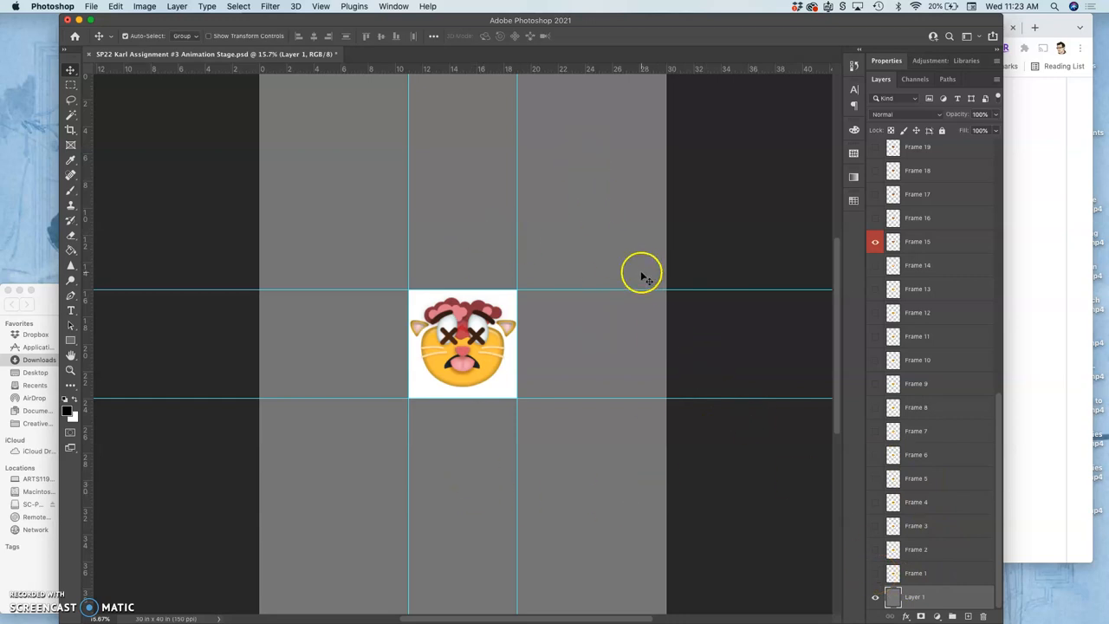
mouse_move(596, 315)
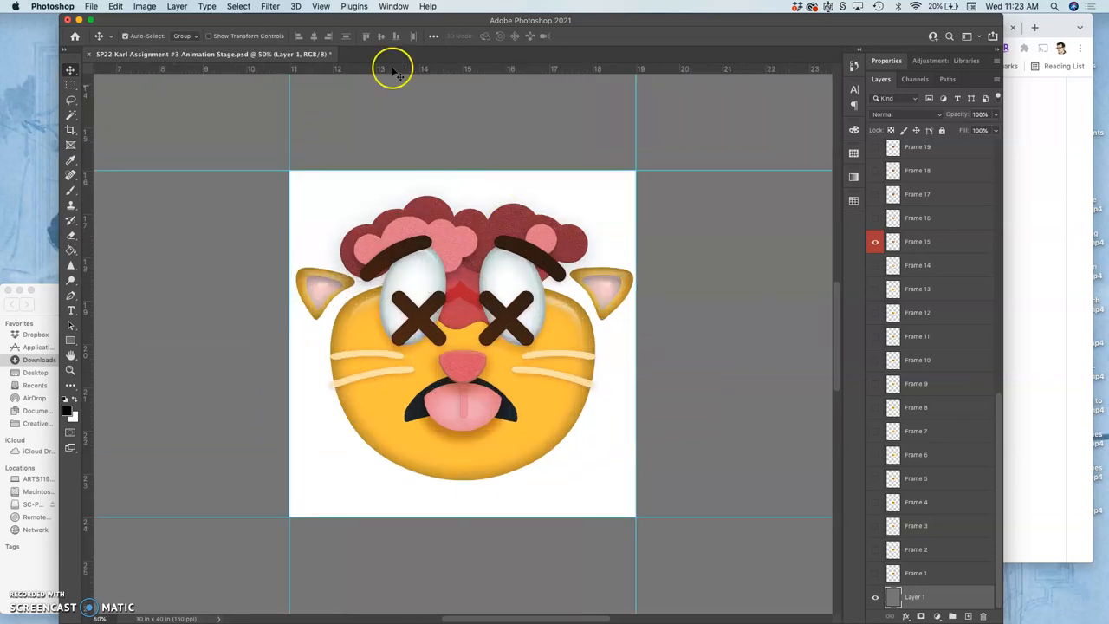
- Show the grid over the canvas and add a guide at a frame boundary
click(320, 7)
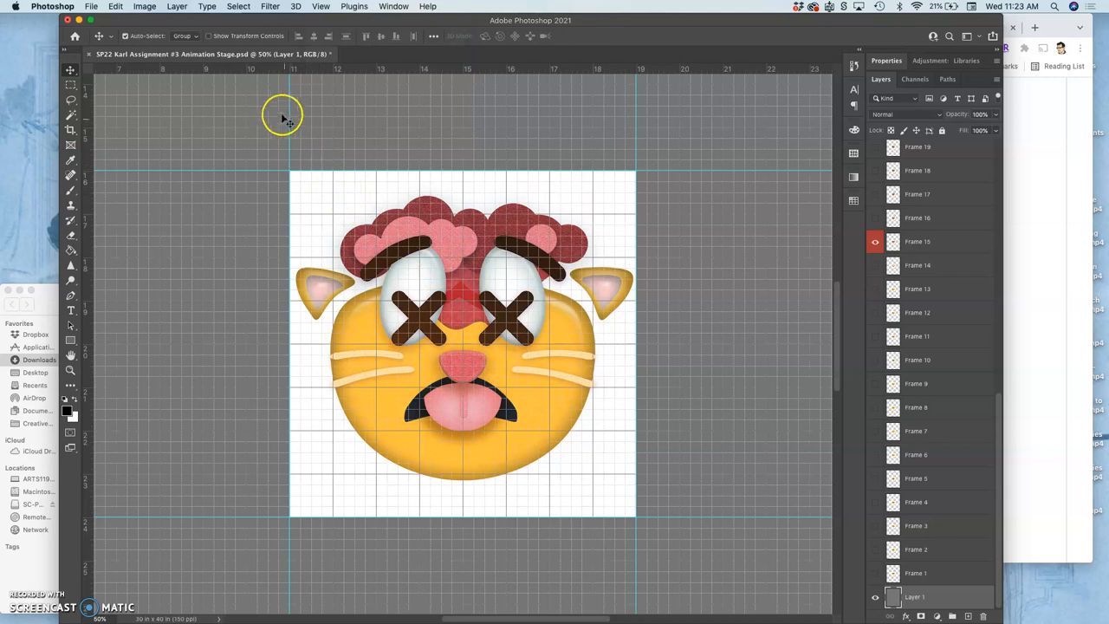
mouse_move(327, 166)
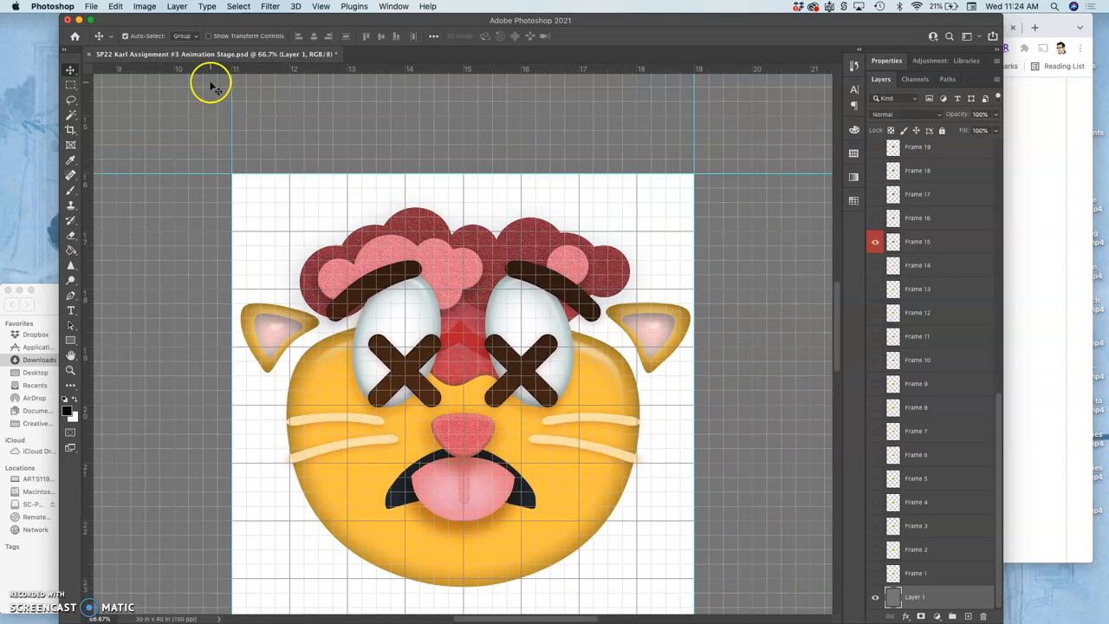
mouse_move(222, 179)
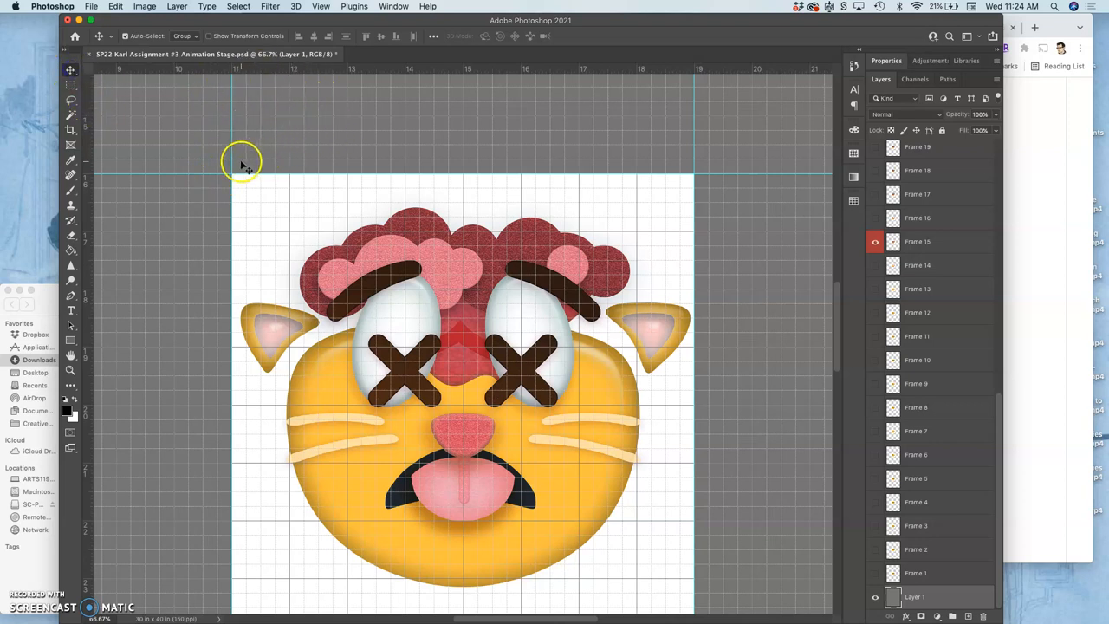
mouse_move(85, 128)
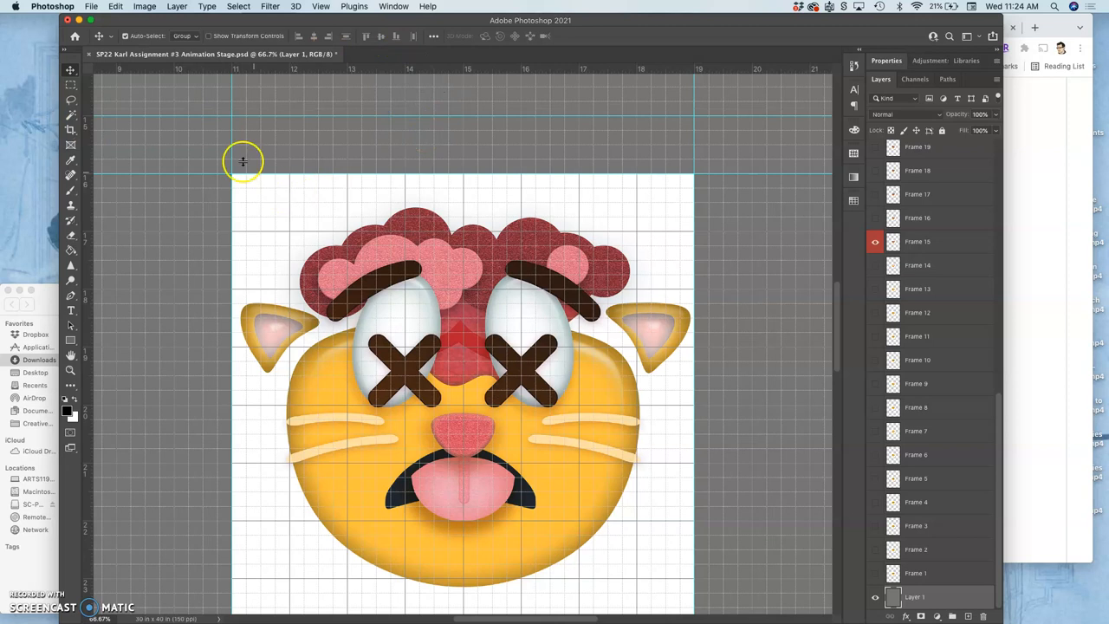
mouse_move(85, 251)
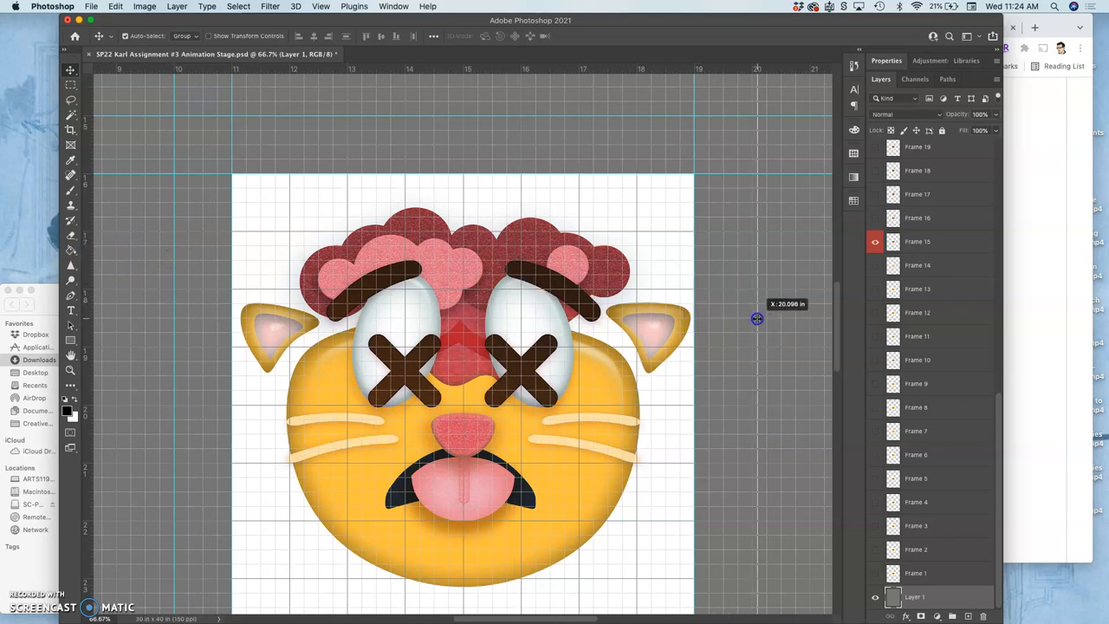
mouse_move(741, 160)
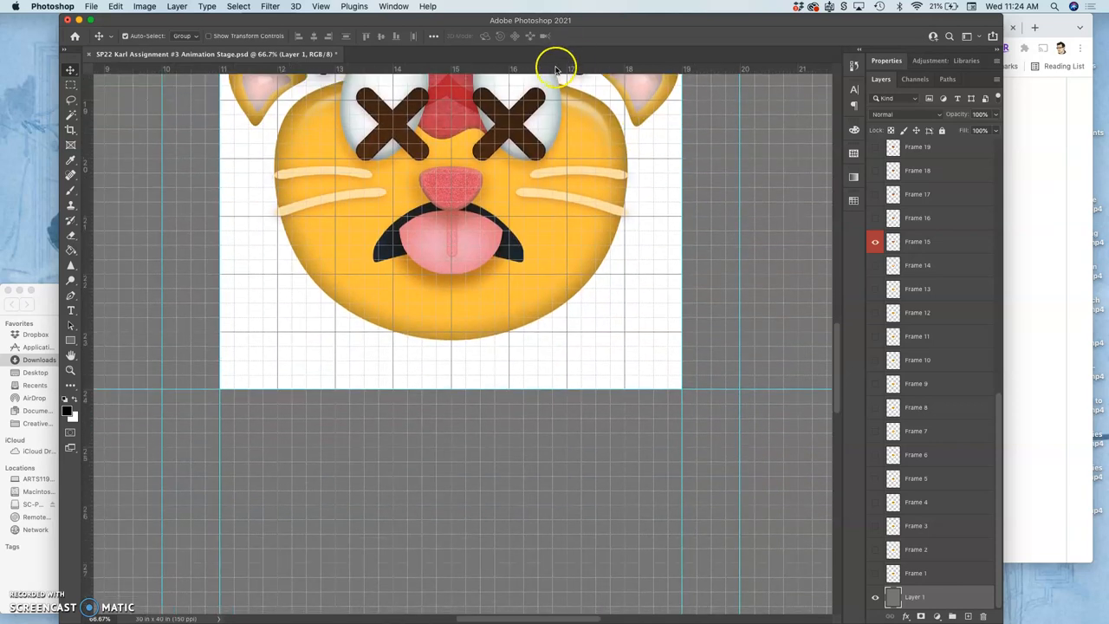
drag(555, 70, 576, 440)
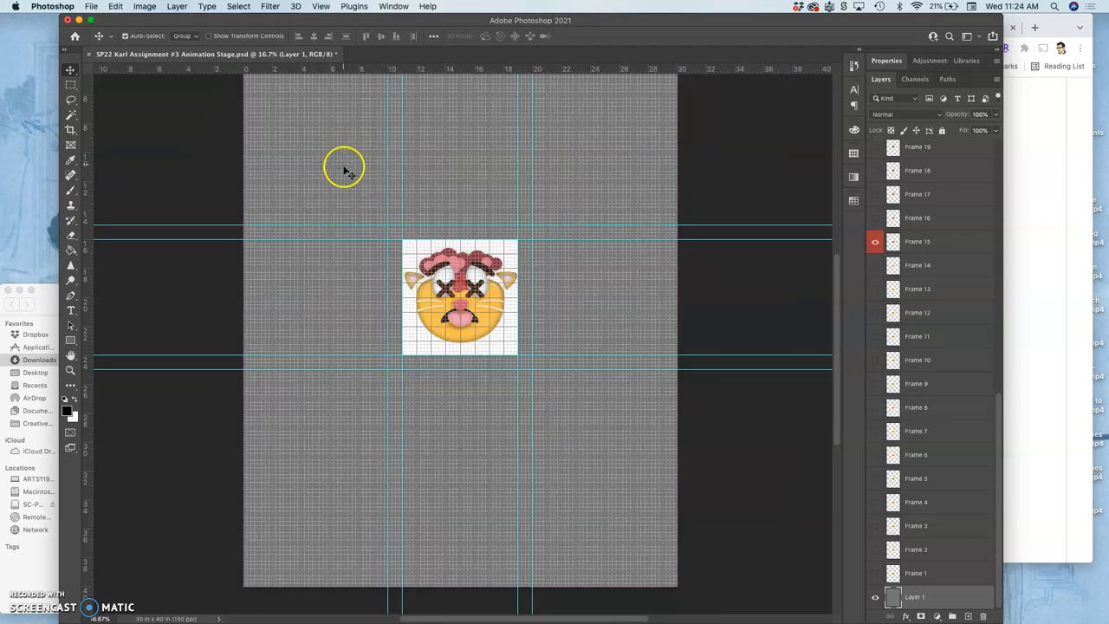
mouse_move(561, 409)
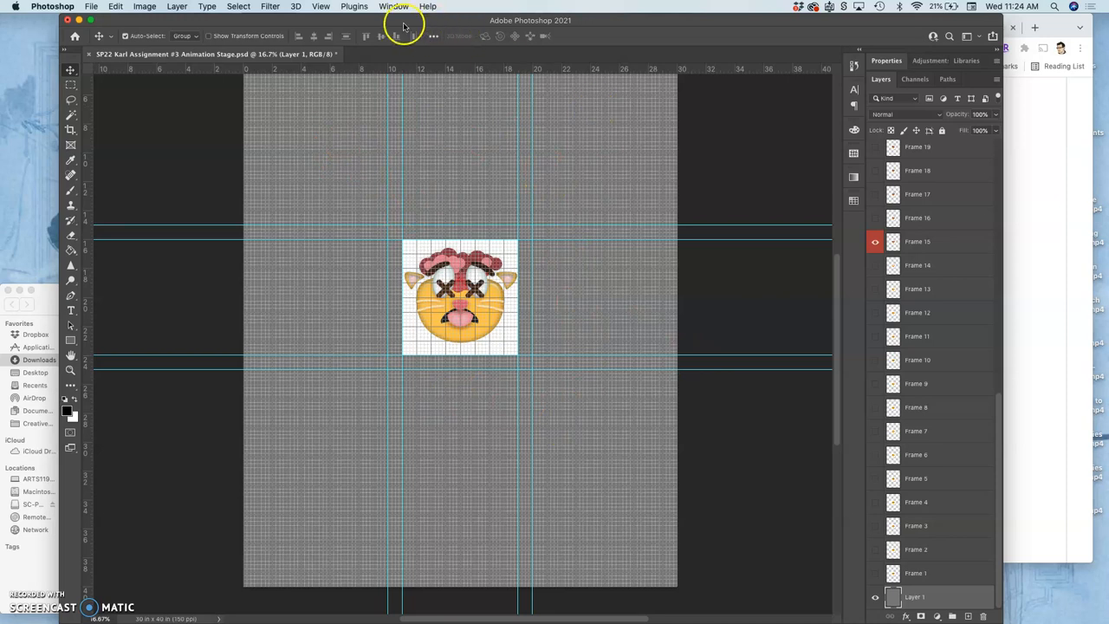
- Hide the grid, move Frame 1 into the top-left cell, and show the X-eyed Frame 15 cat in the centre
click(322, 6)
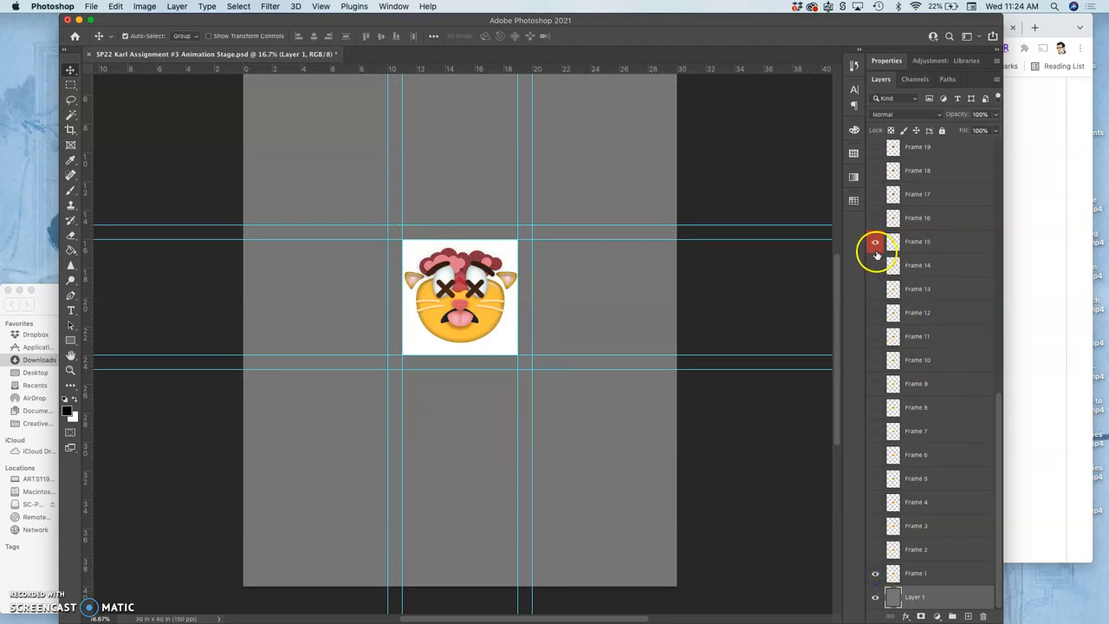
click(874, 251)
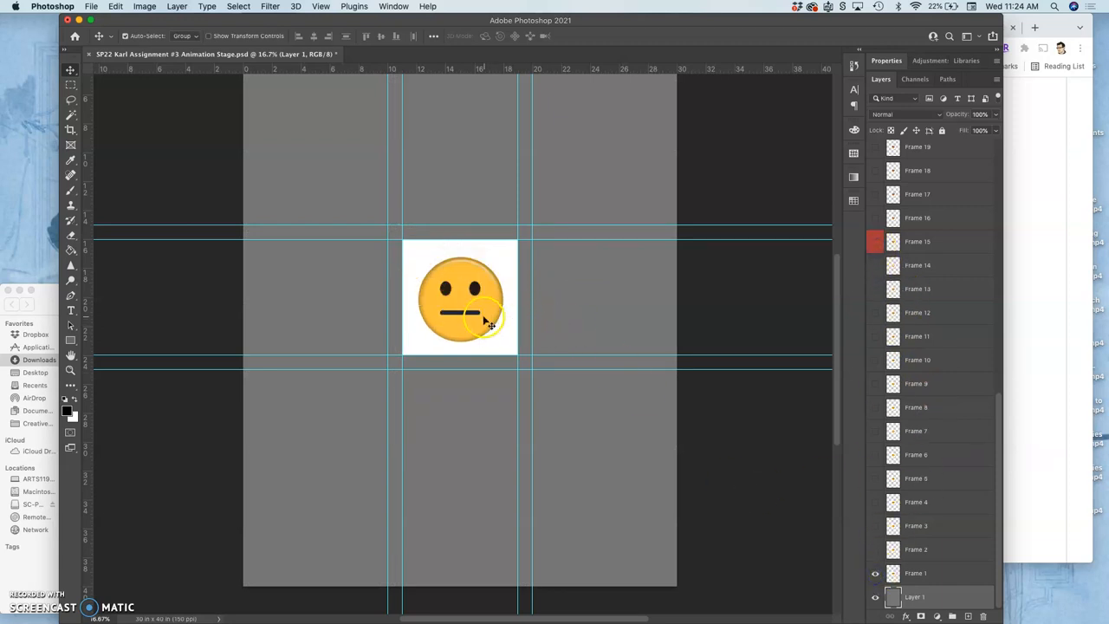
click(915, 572)
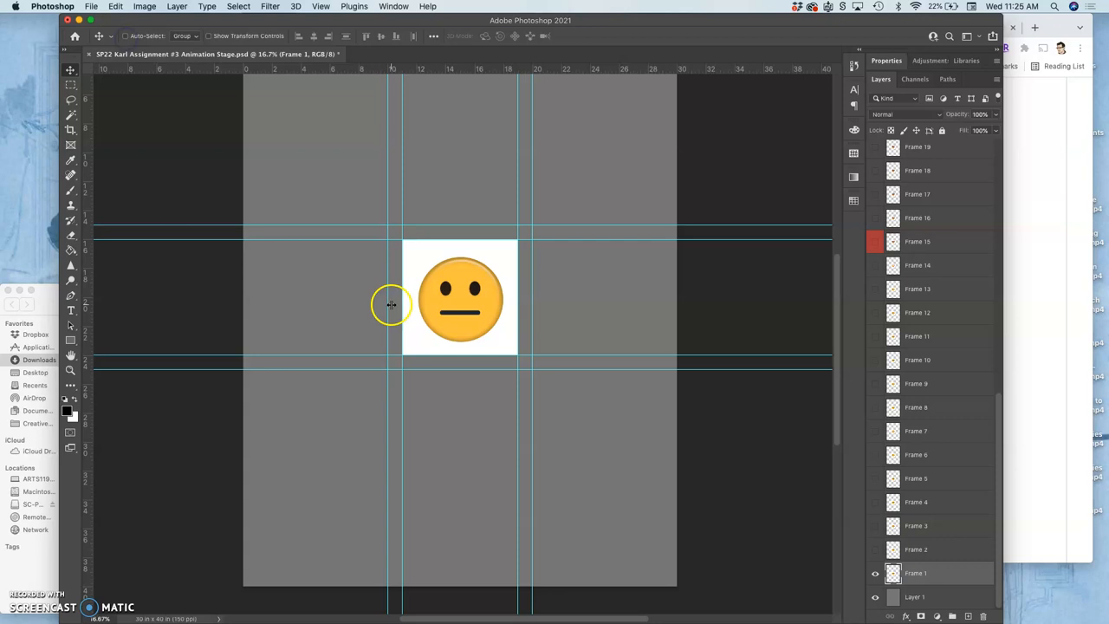
drag(459, 298, 338, 176)
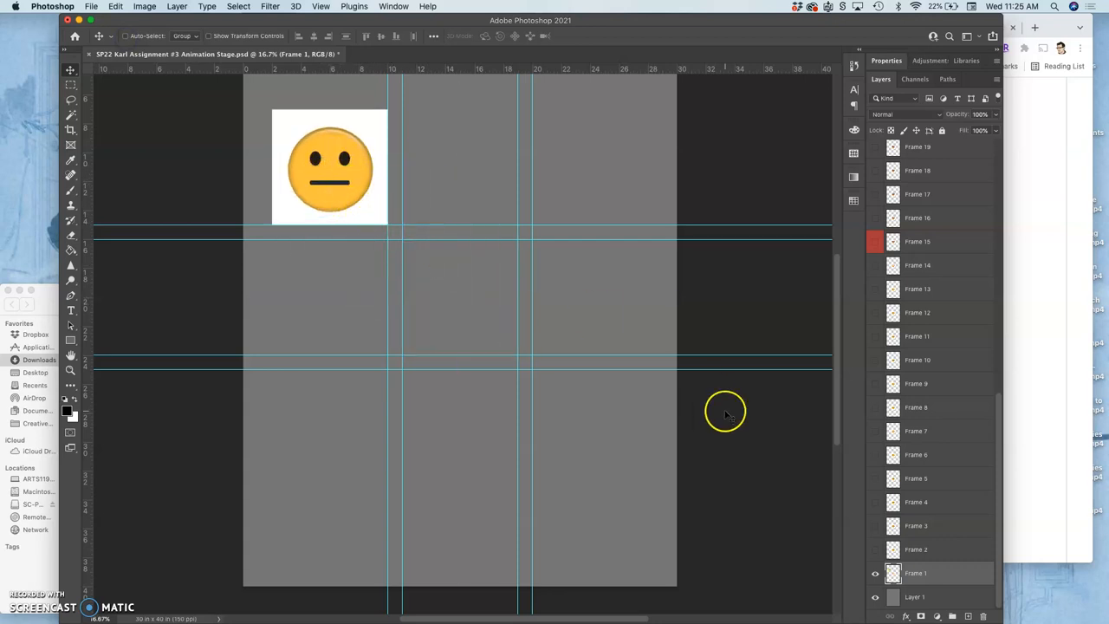
click(875, 243)
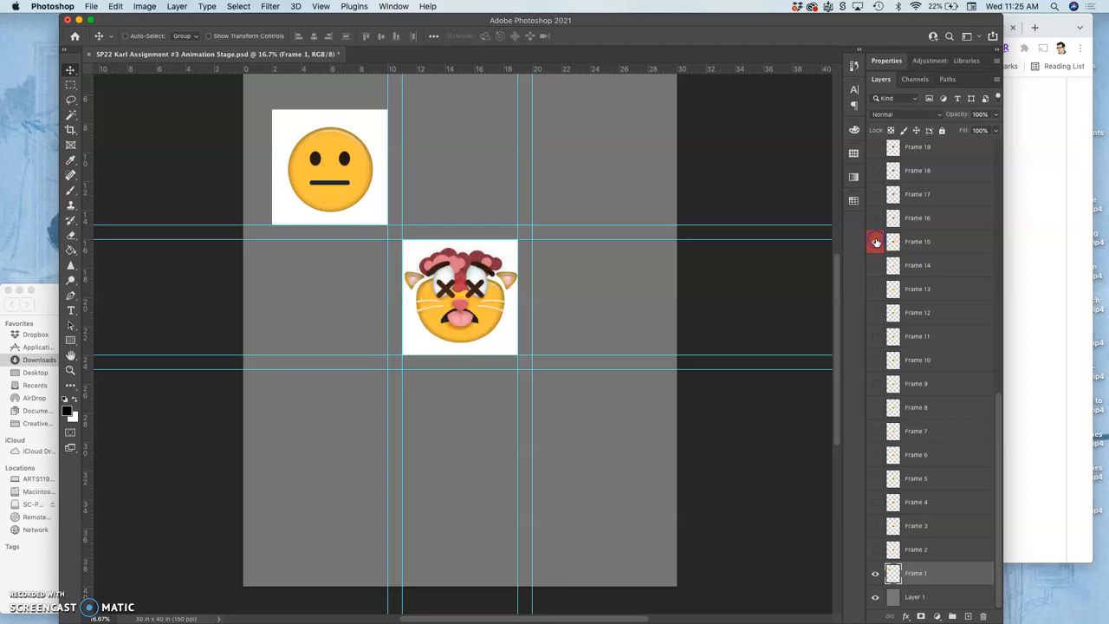
mouse_move(875, 243)
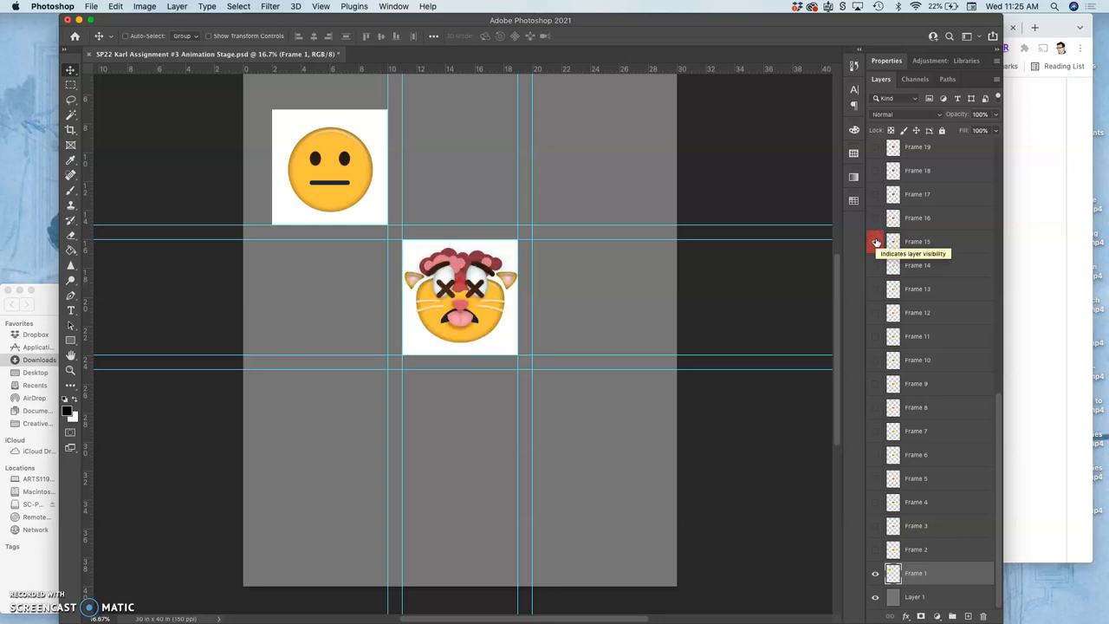
- Place the Frame 7 cat in the top-middle cell and the Frame 9 cat in the top-right cell
click(874, 243)
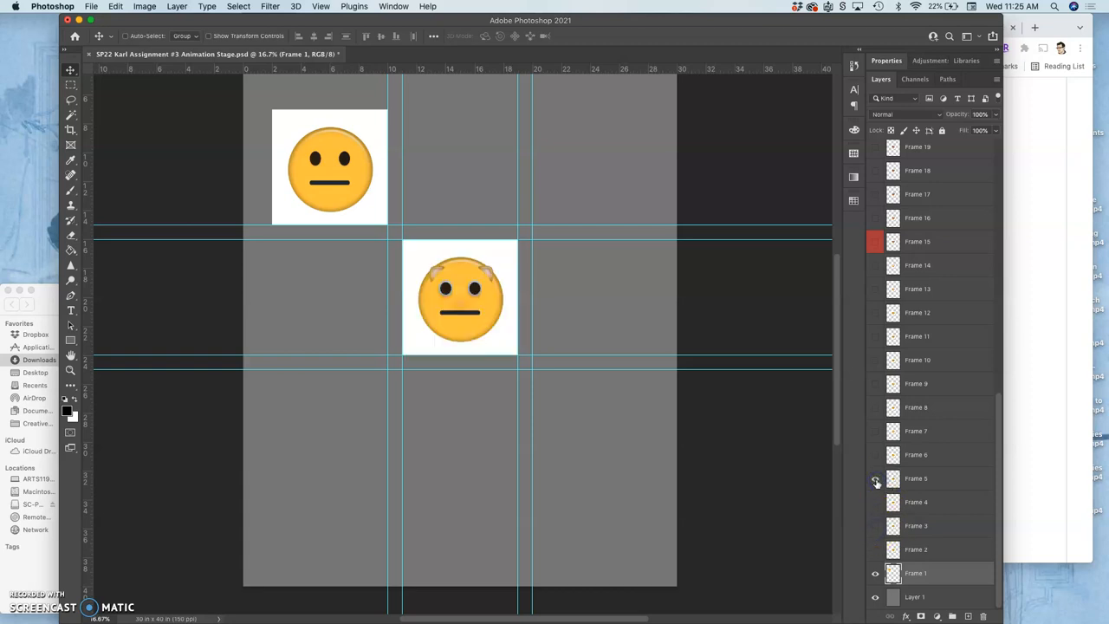
click(875, 430)
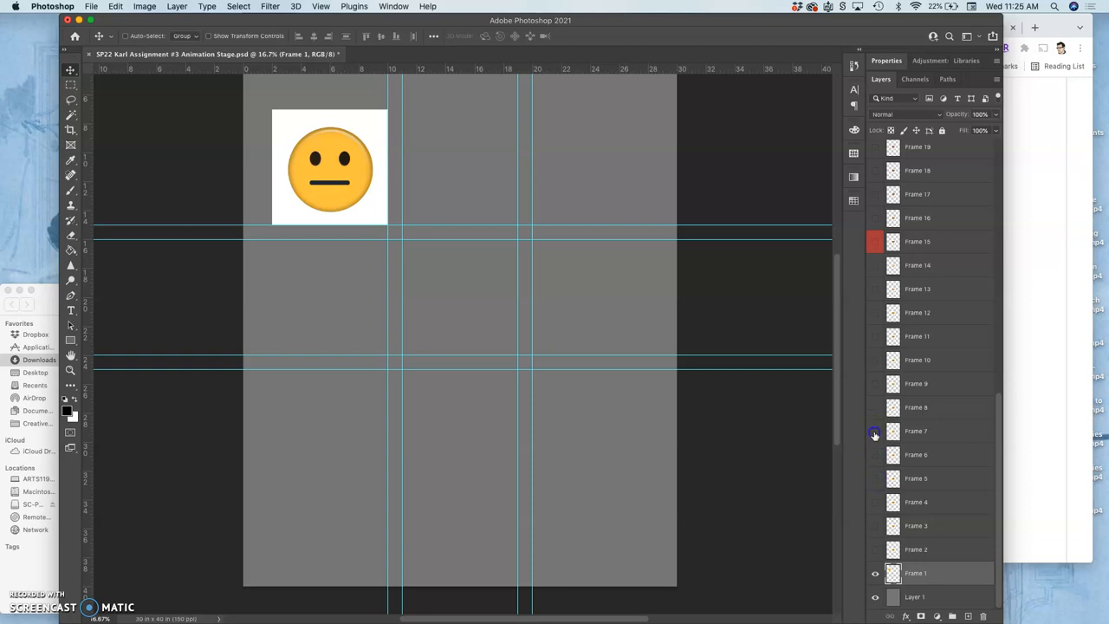
mouse_move(1026, 363)
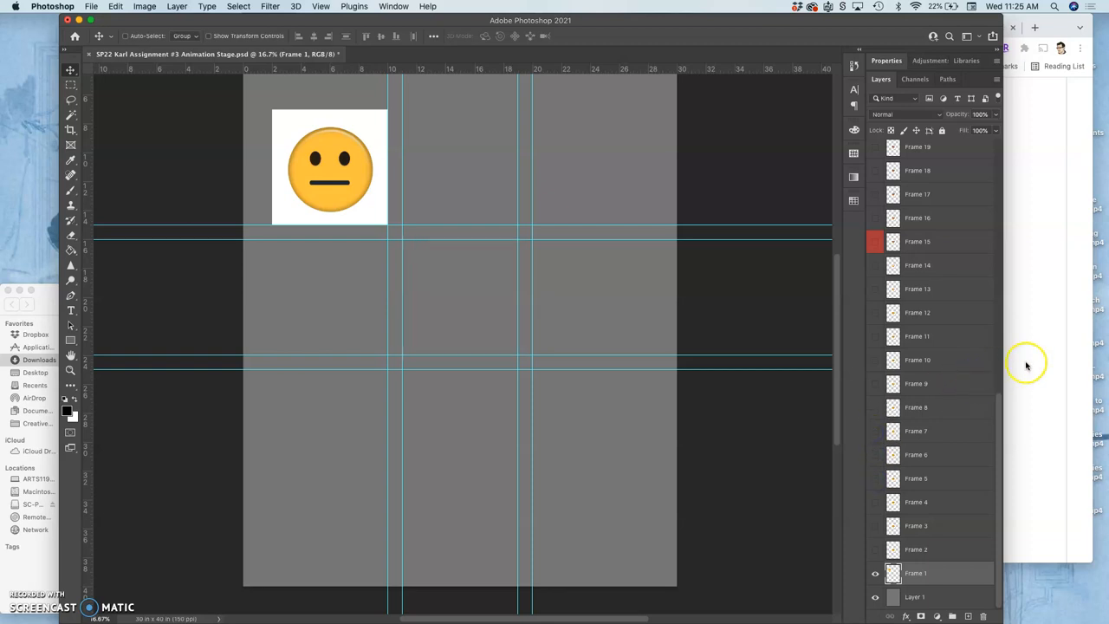
mouse_move(828, 423)
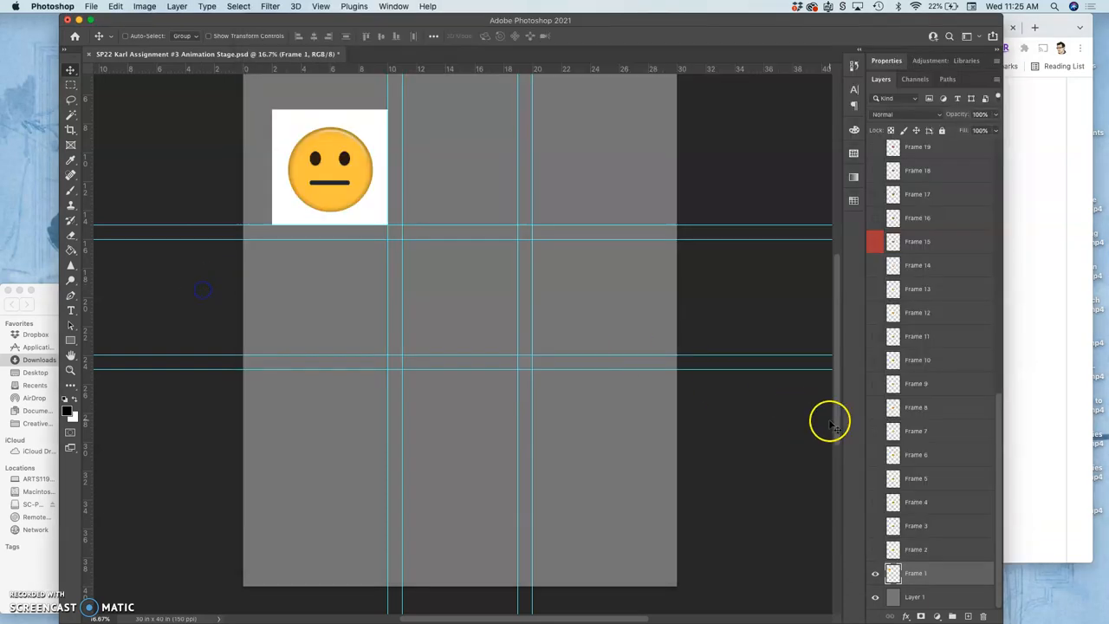
click(875, 433)
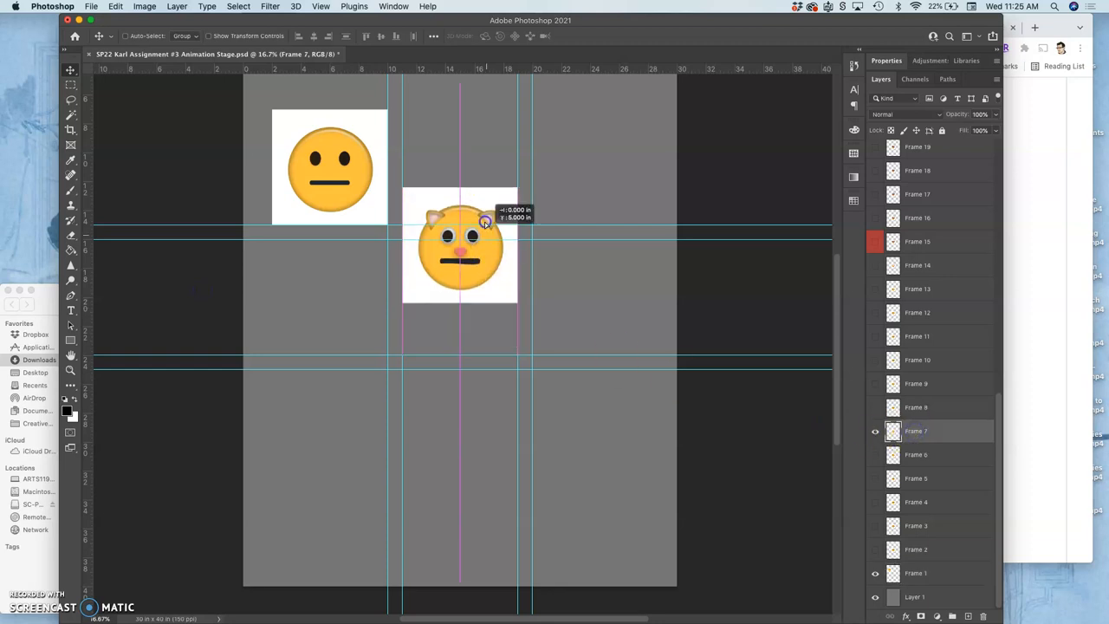
drag(459, 246, 459, 166)
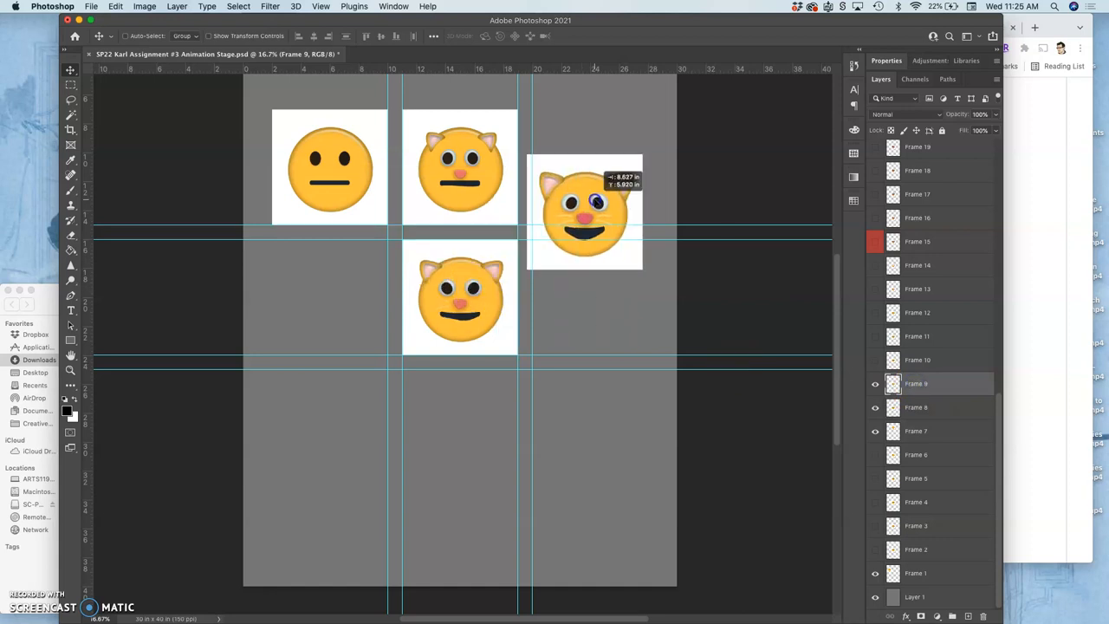
drag(586, 211, 589, 164)
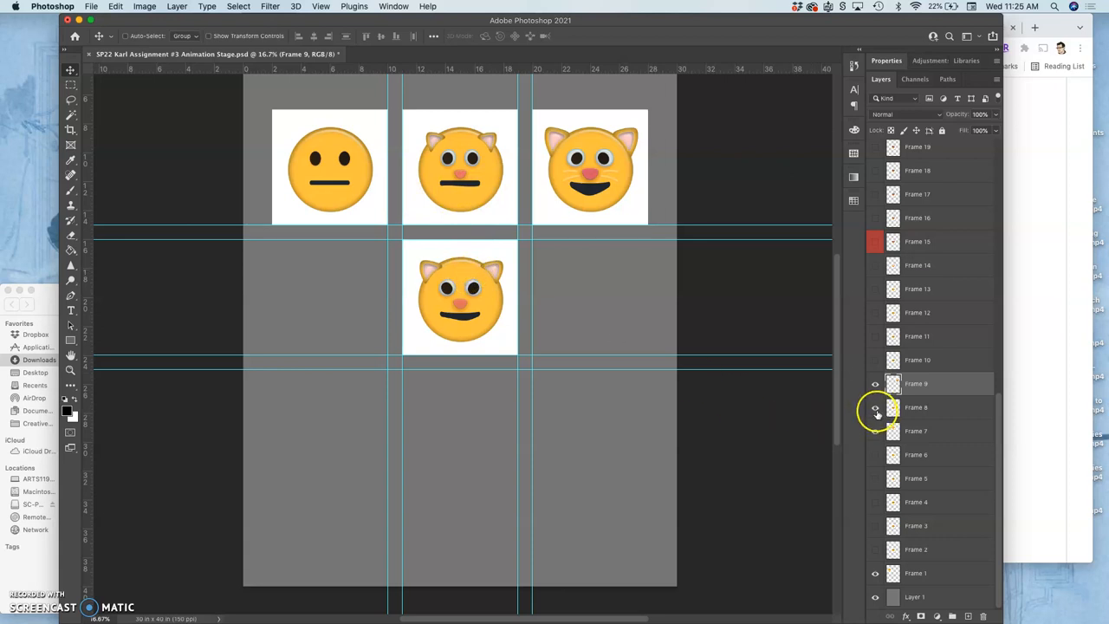
- Preview the remaining cat poses by toggling frame layer visibility in the centre cell
click(875, 407)
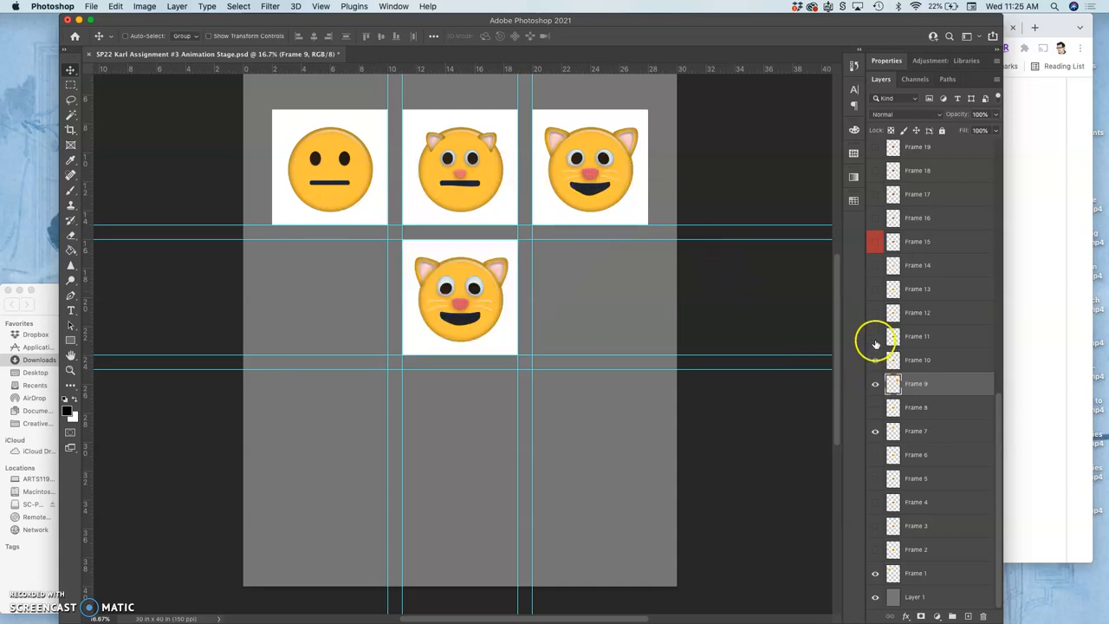
click(875, 311)
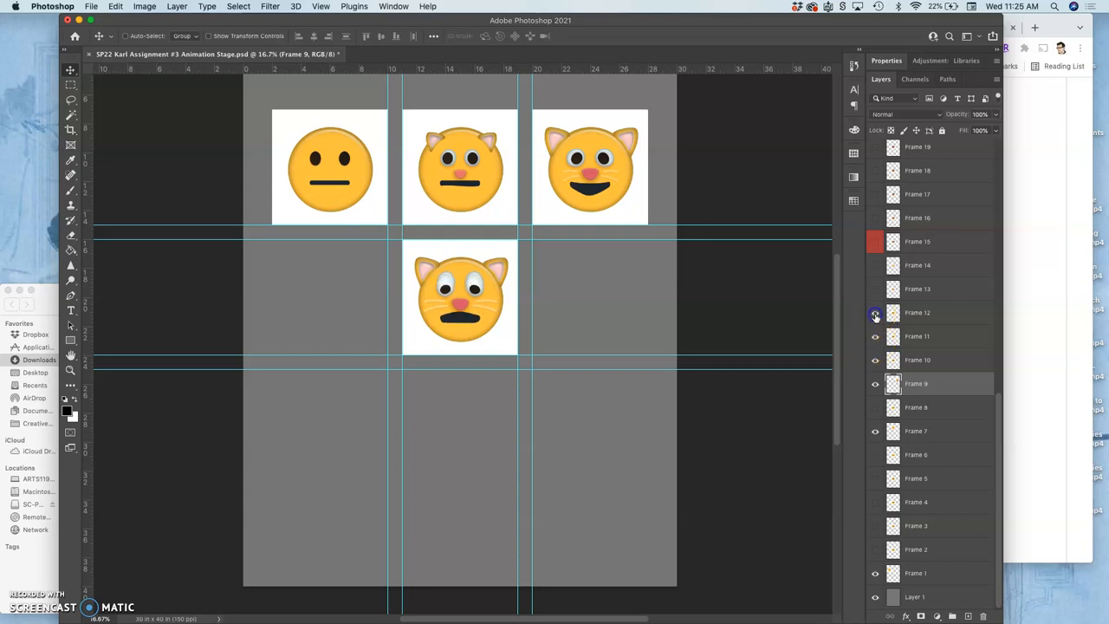
click(874, 288)
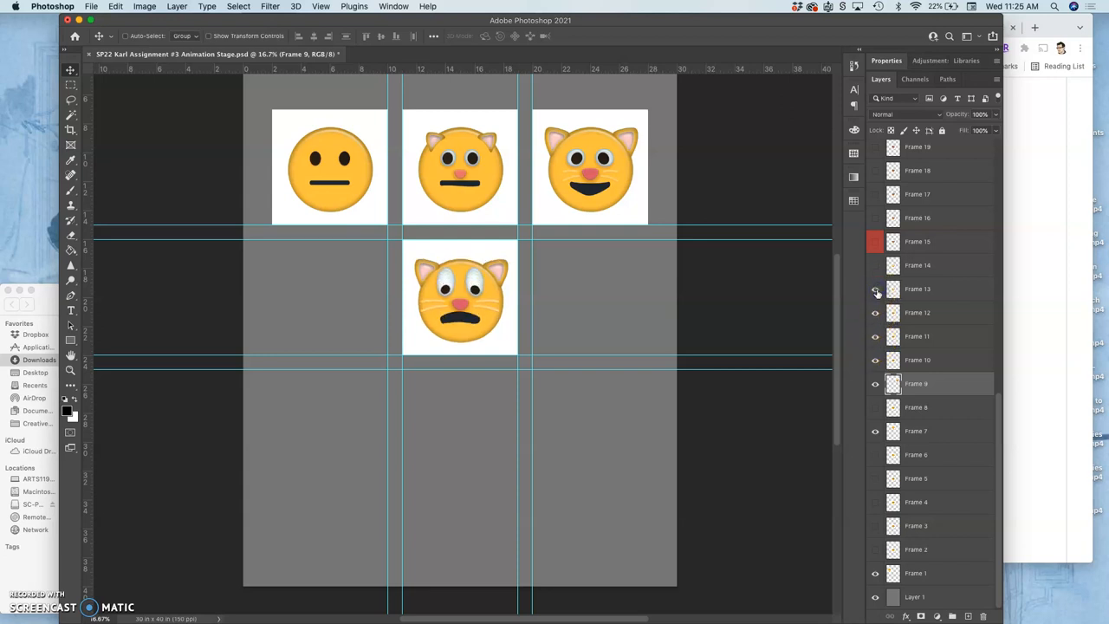
click(875, 265)
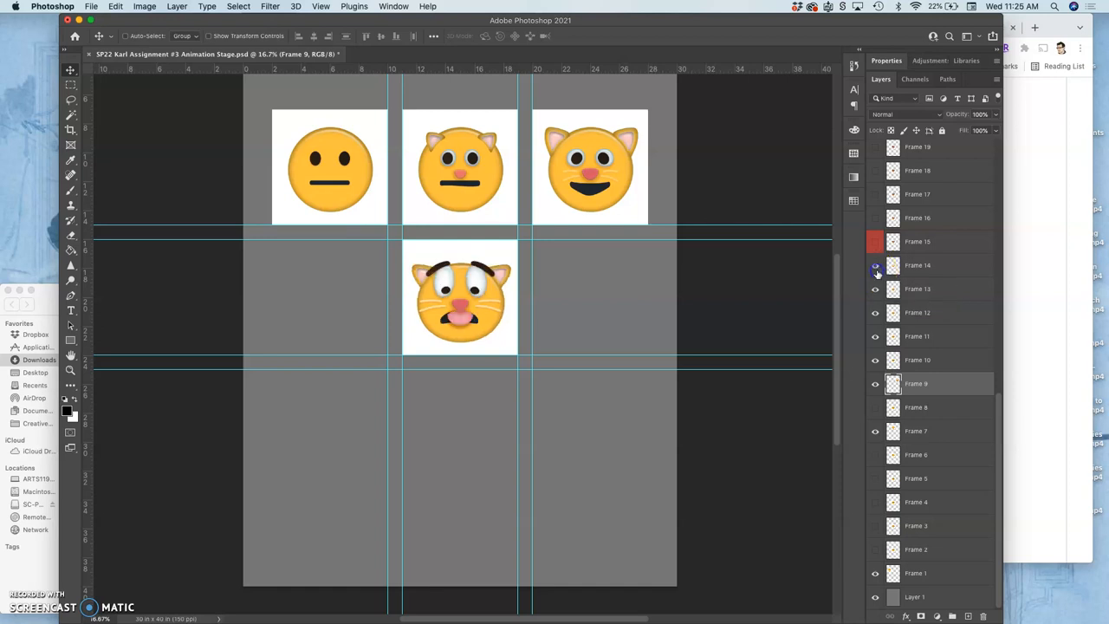
click(875, 241)
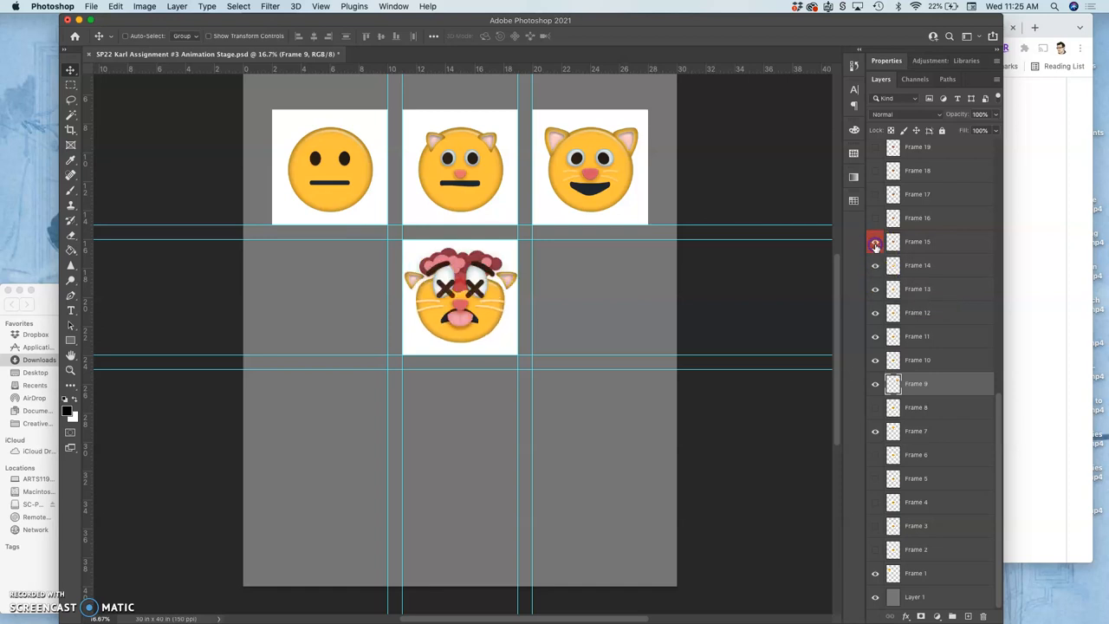
click(875, 263)
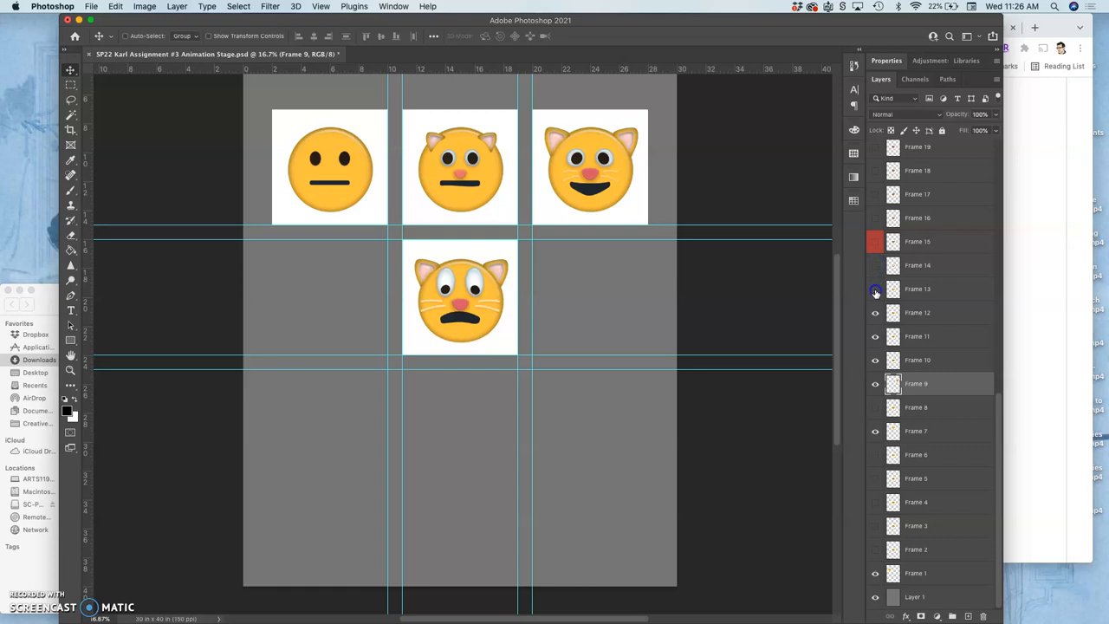
click(873, 241)
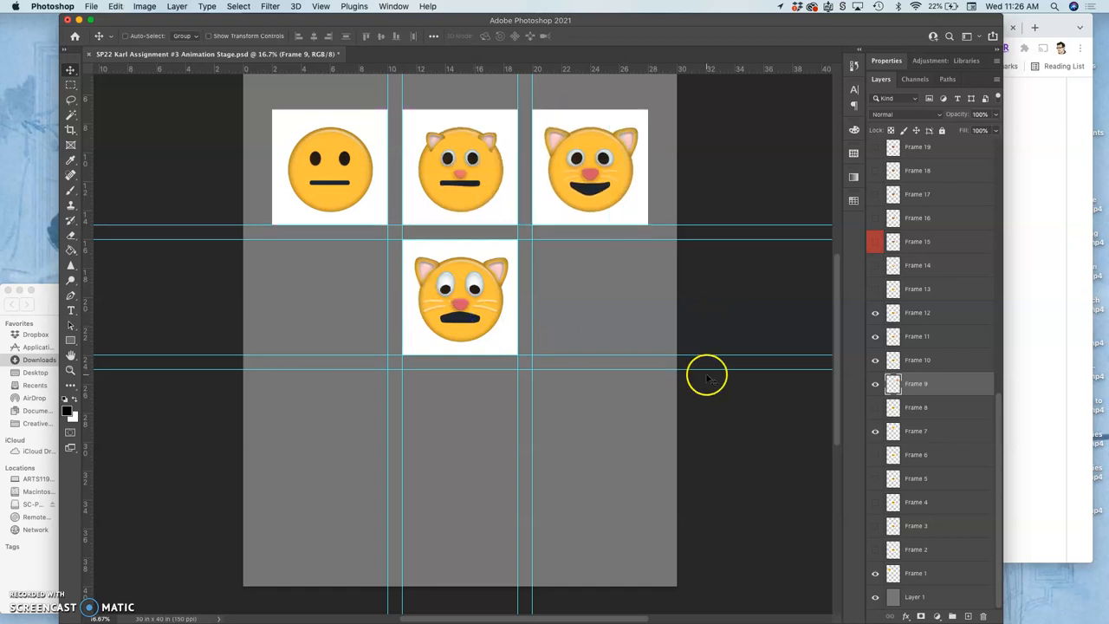
- Place the mustached Frame 12 cat in the middle-left cell and re-show the X-eyed Frame 15 cat
click(916, 312)
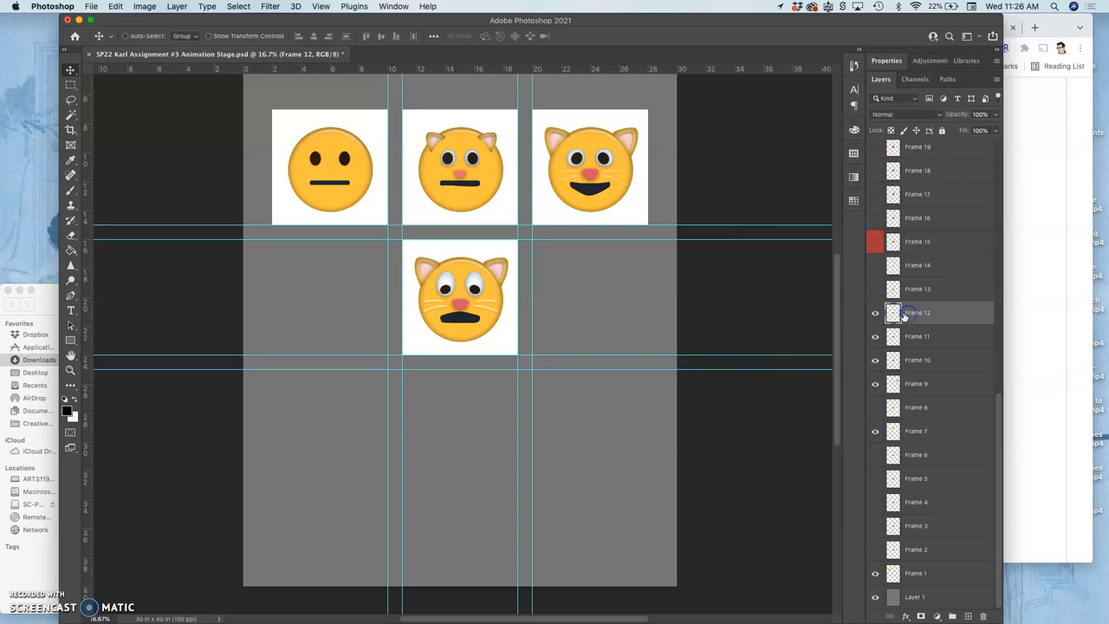
drag(459, 297, 364, 296)
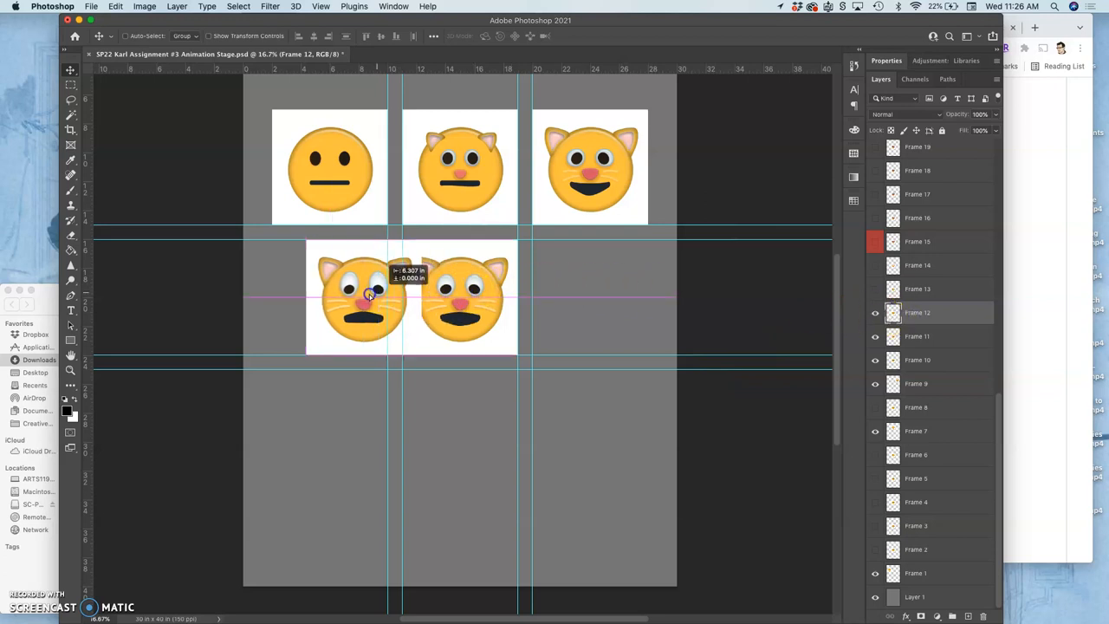
drag(368, 298, 332, 298)
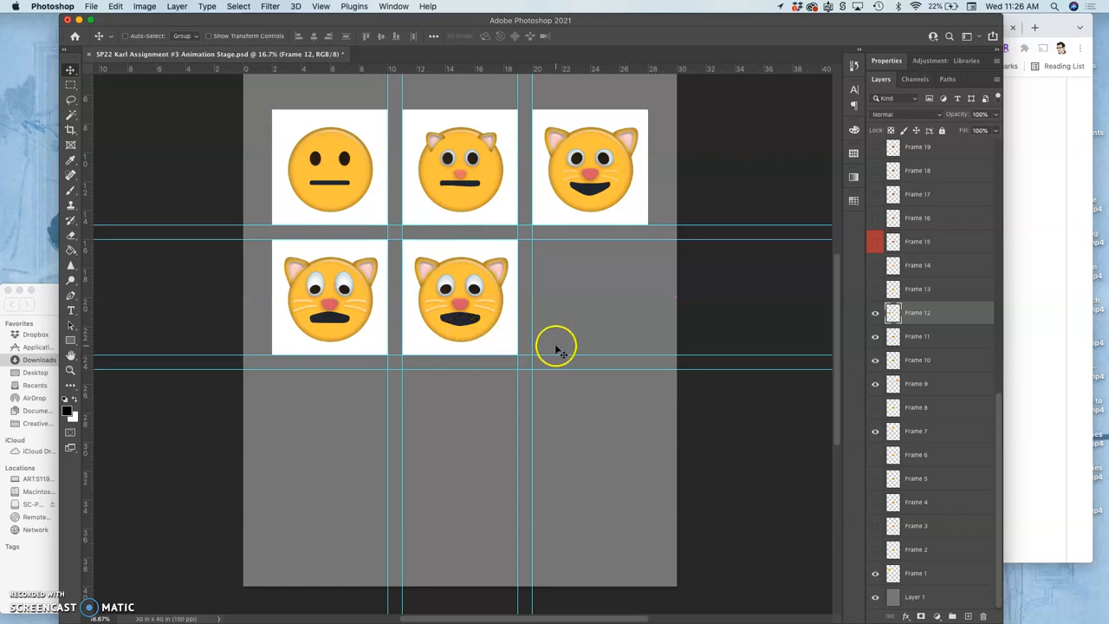
mouse_move(830, 336)
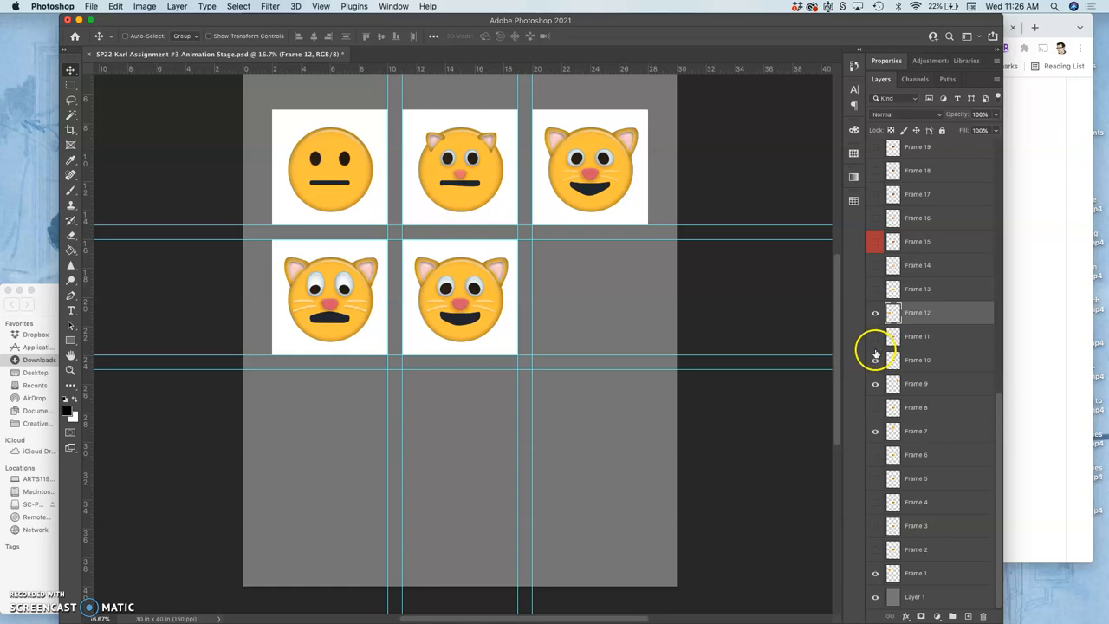
click(875, 241)
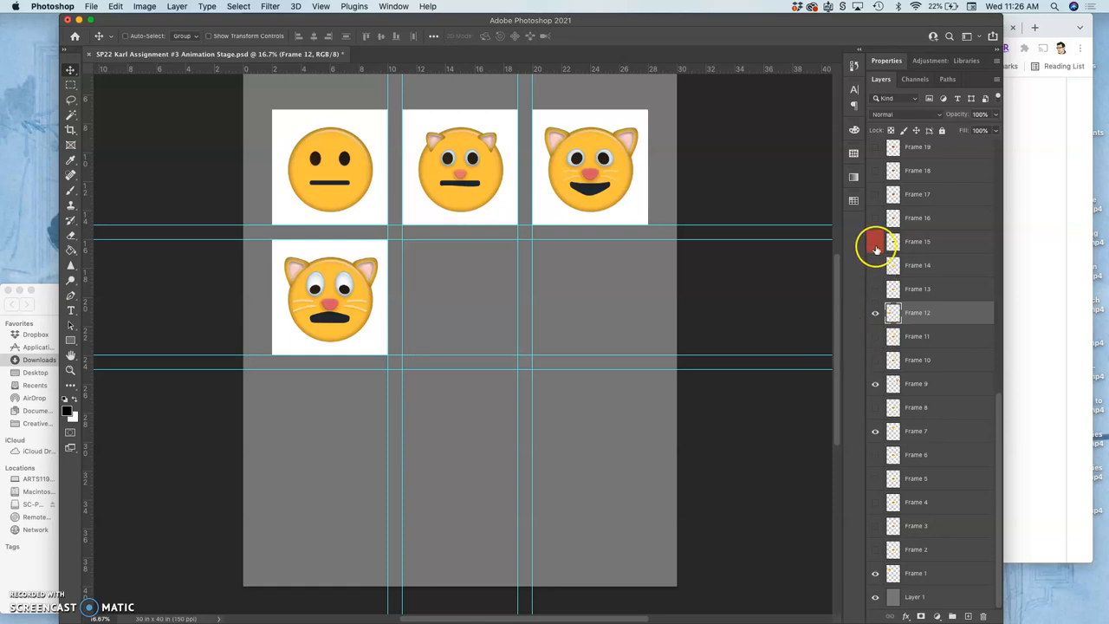
click(875, 242)
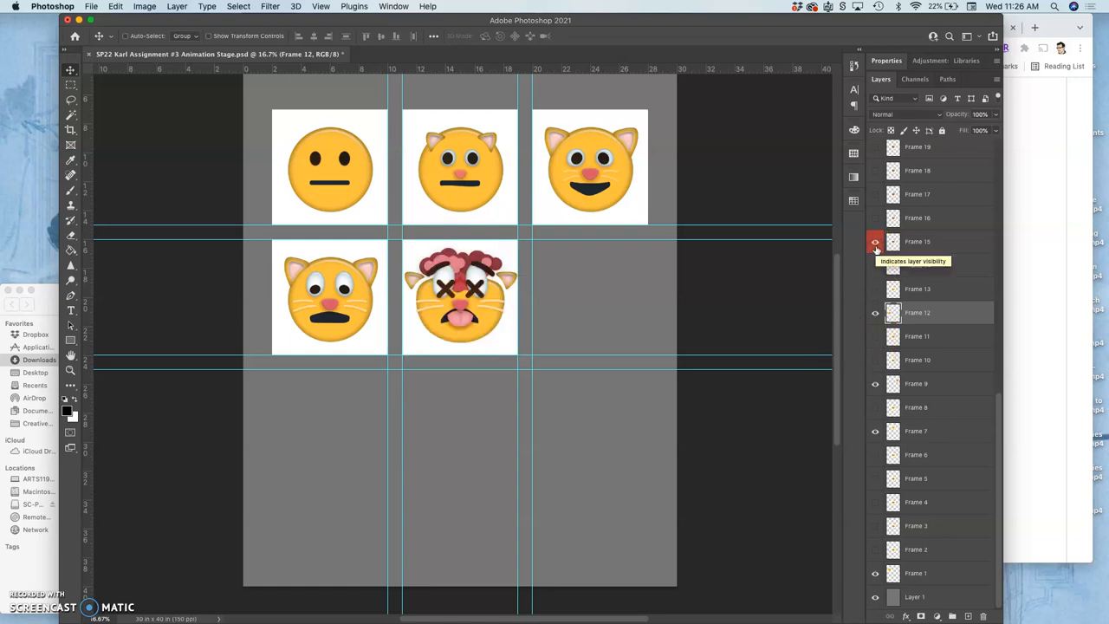
click(874, 243)
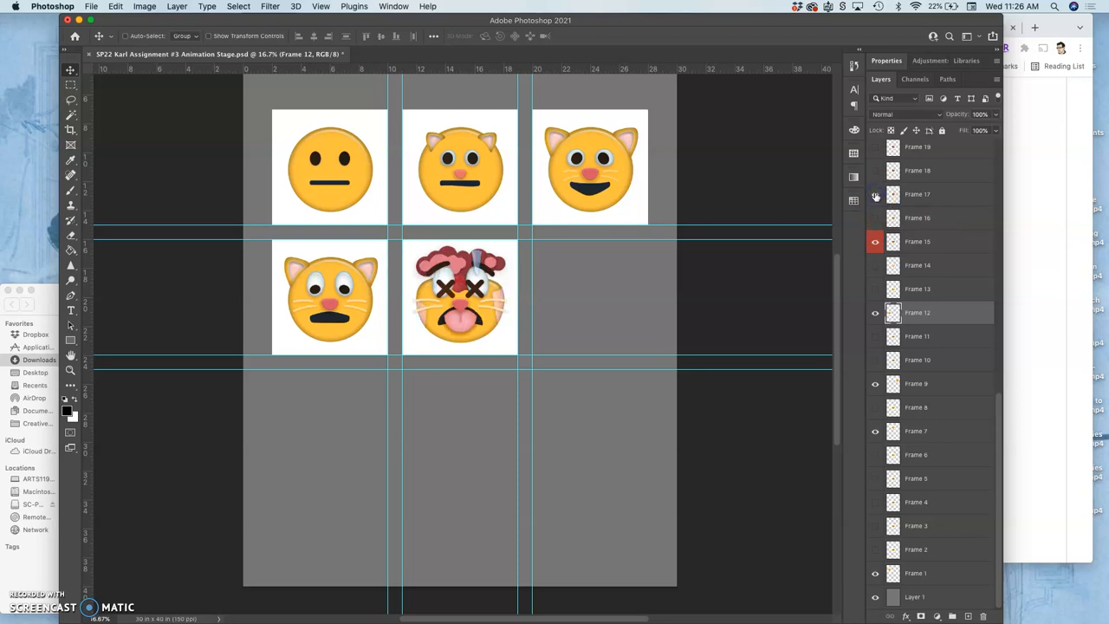
scroll(up, 3)
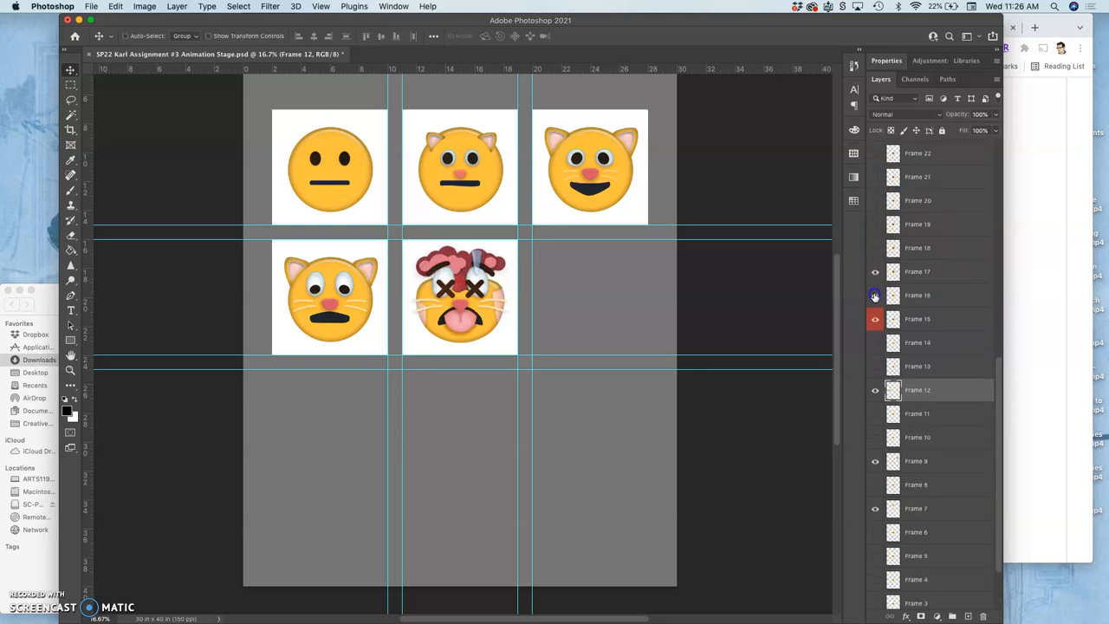
click(875, 295)
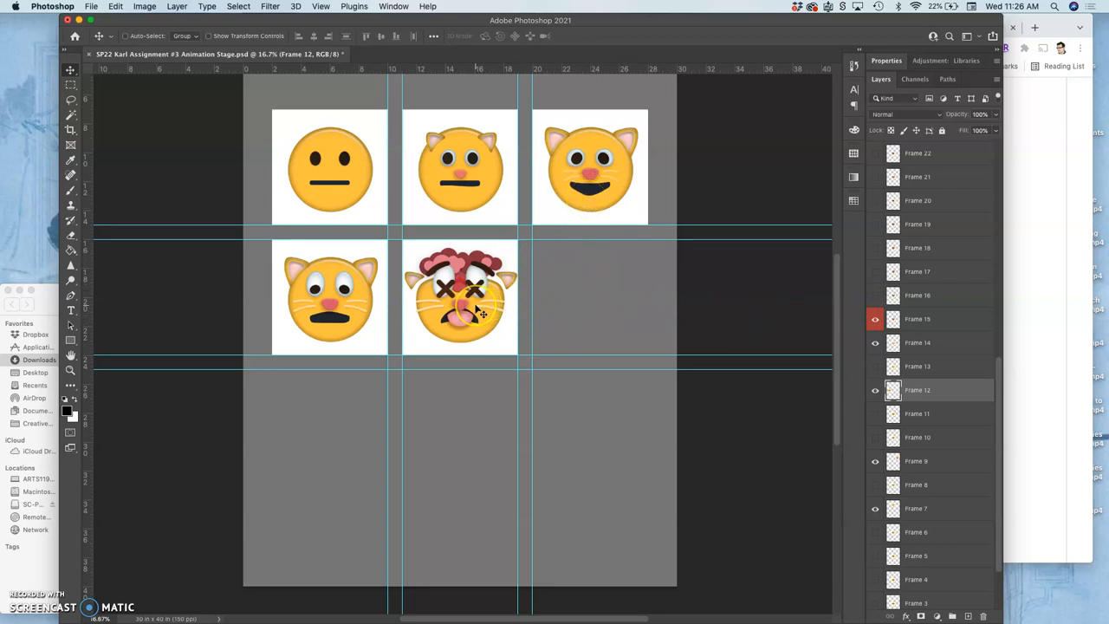
- Move the X-eyed Frame 15 cat into the middle-right cell and reveal the next frames
click(927, 319)
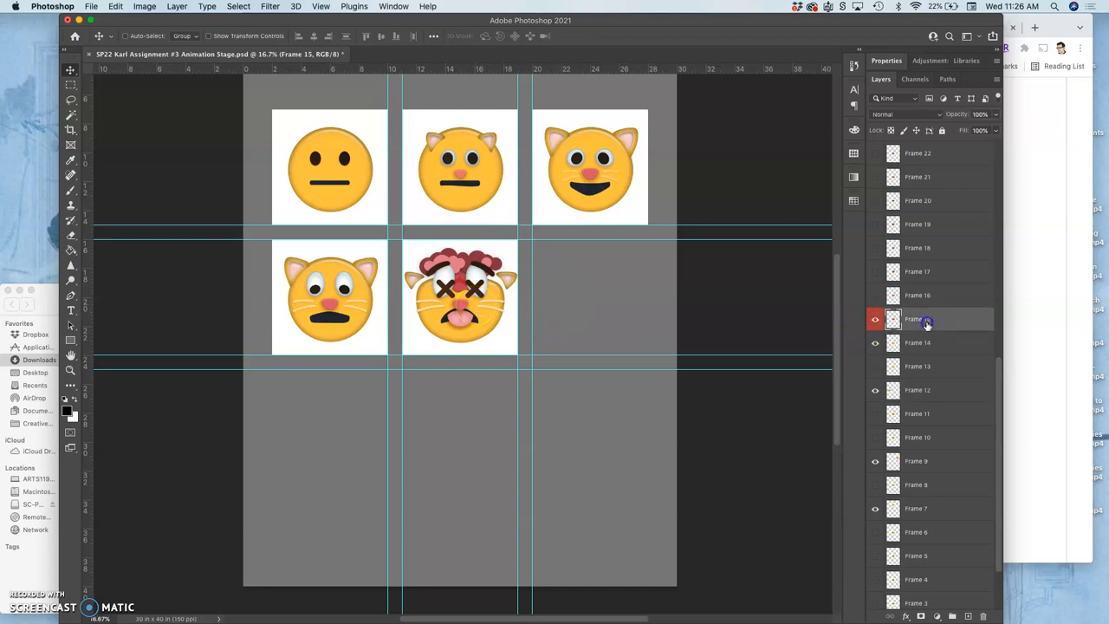
drag(459, 294, 581, 295)
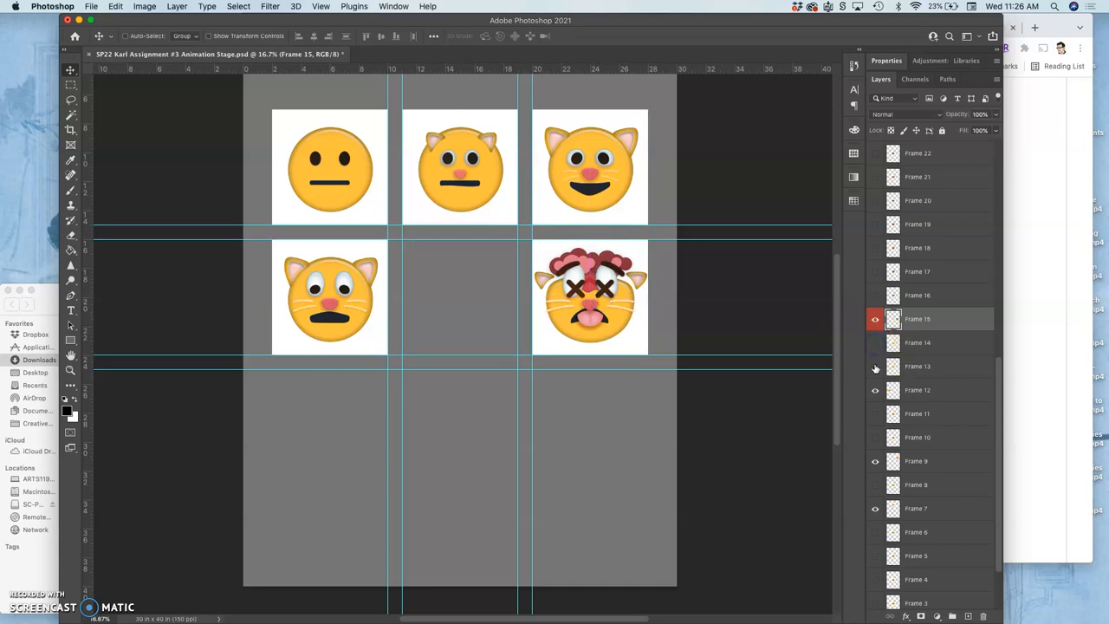
click(875, 366)
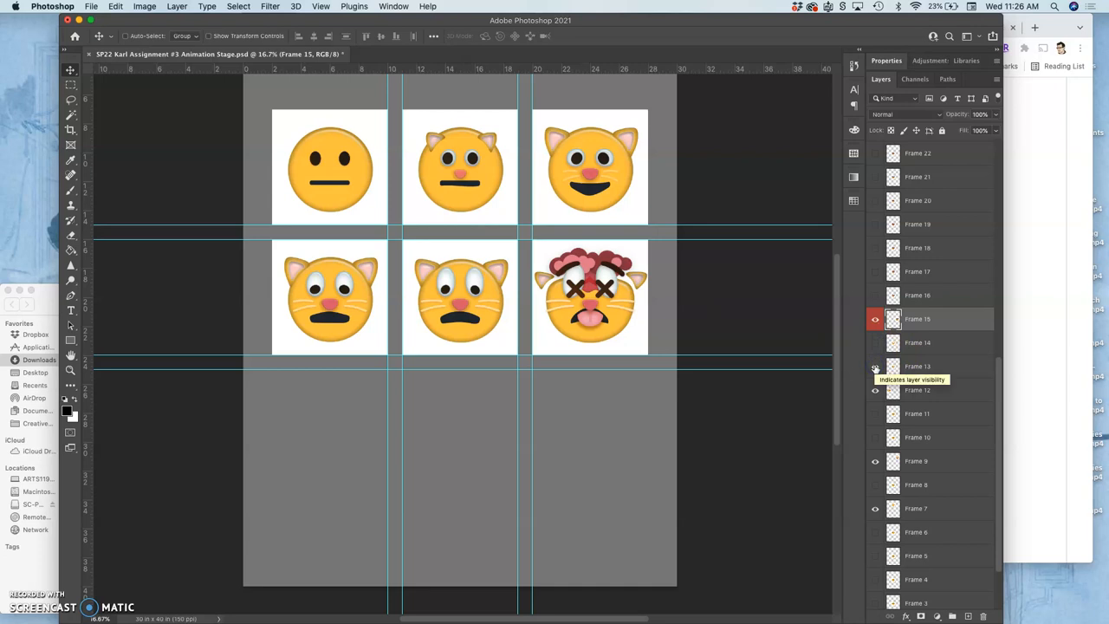
click(875, 343)
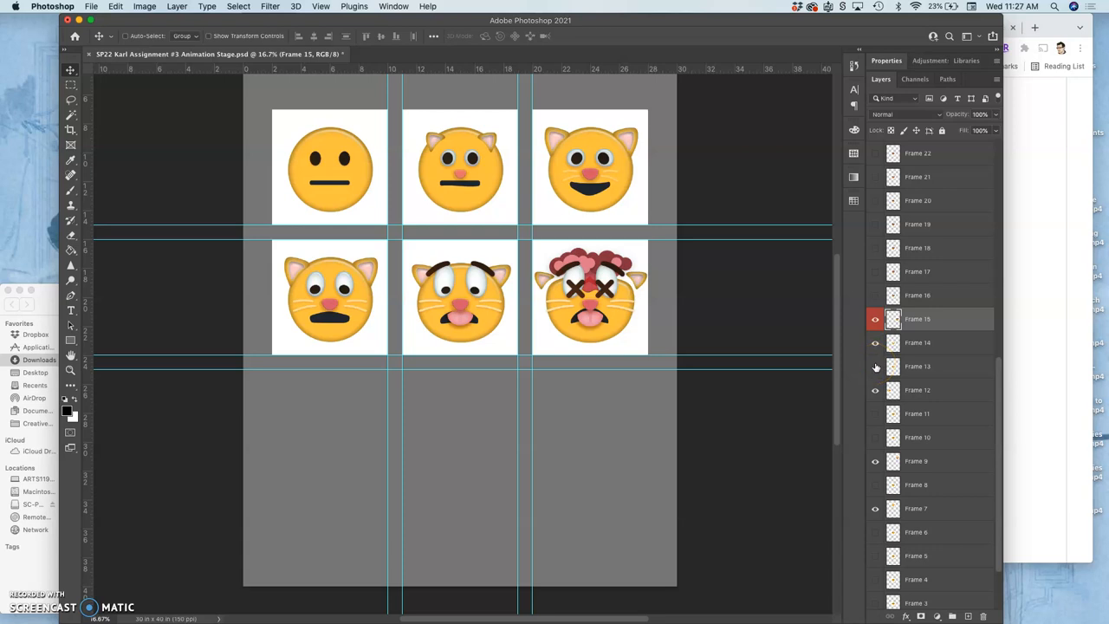
mouse_move(738, 332)
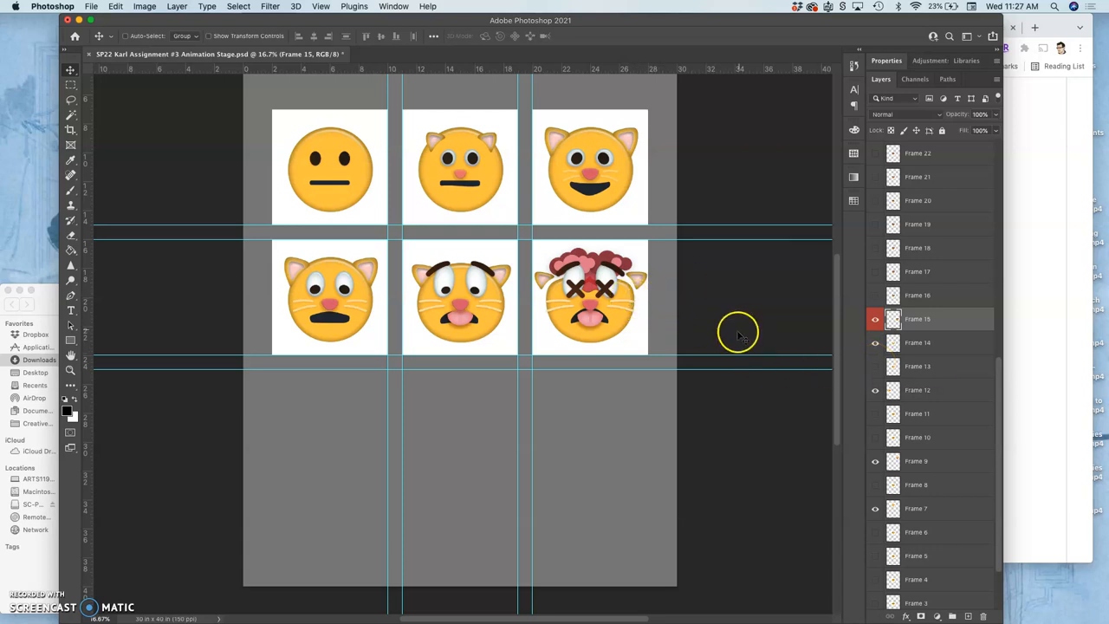
- Toggle Frame 16 and Frame 17 visibility so the bandaged crossed-eyes cat fills the bottom-left cell
click(875, 294)
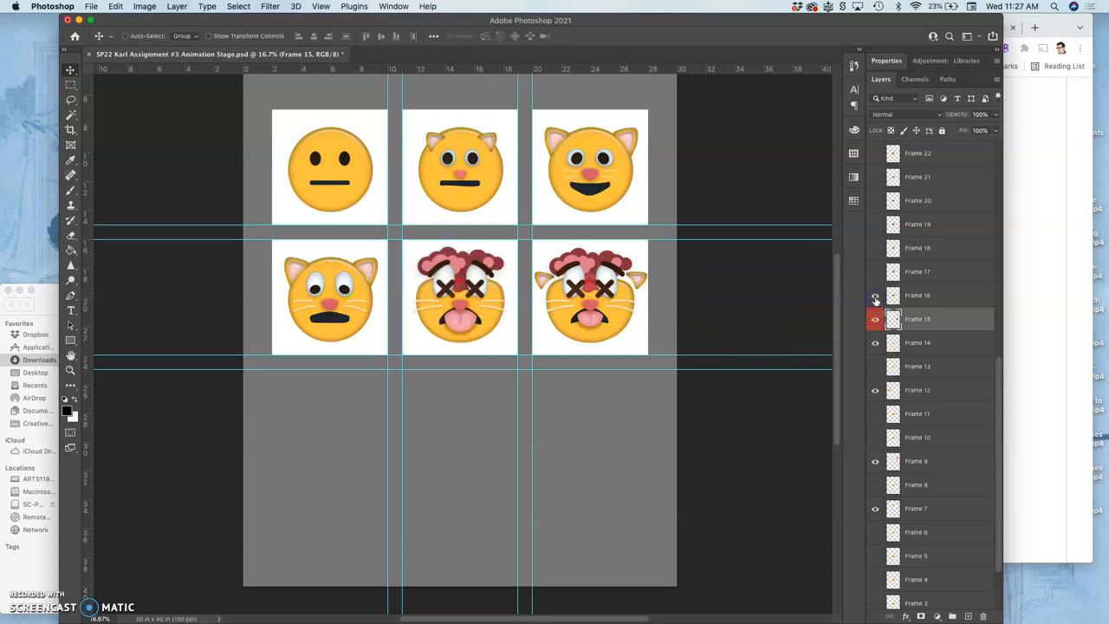
click(875, 270)
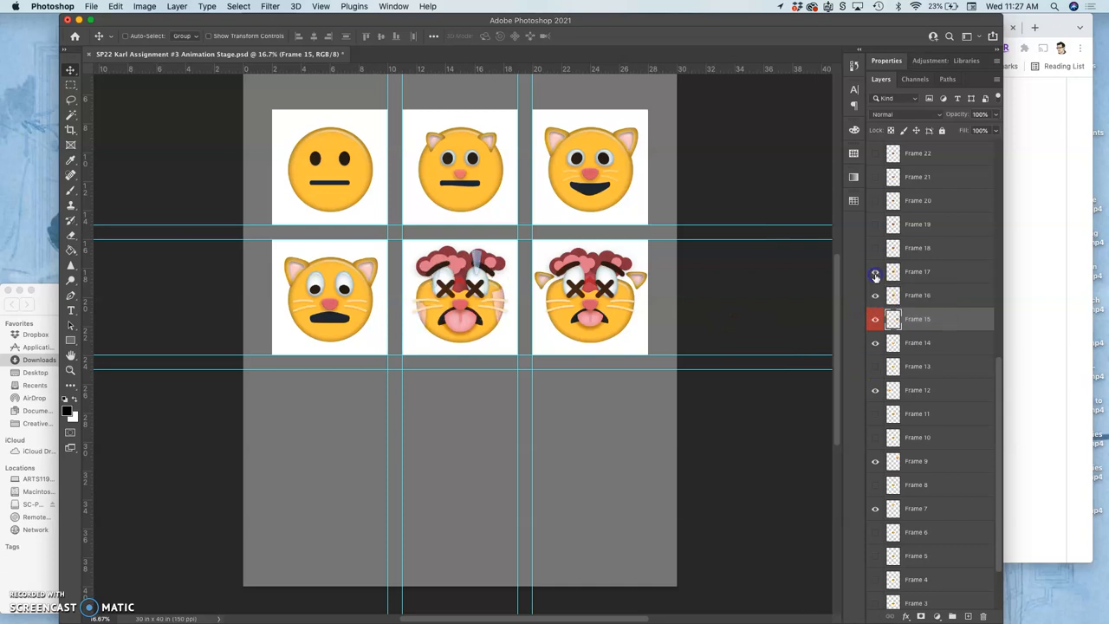
click(918, 271)
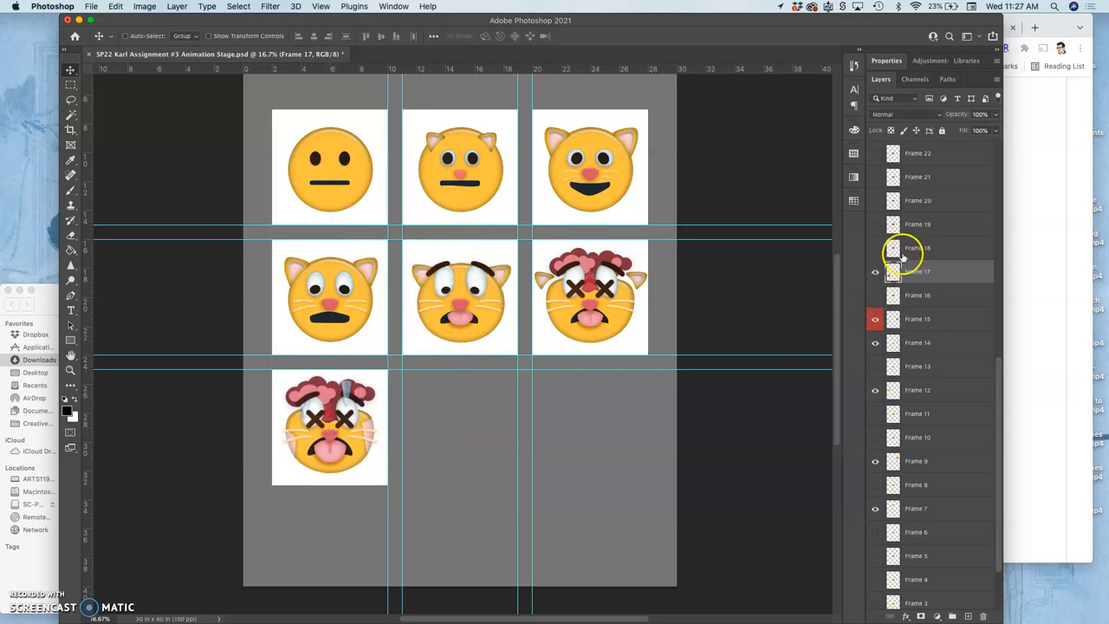
click(875, 247)
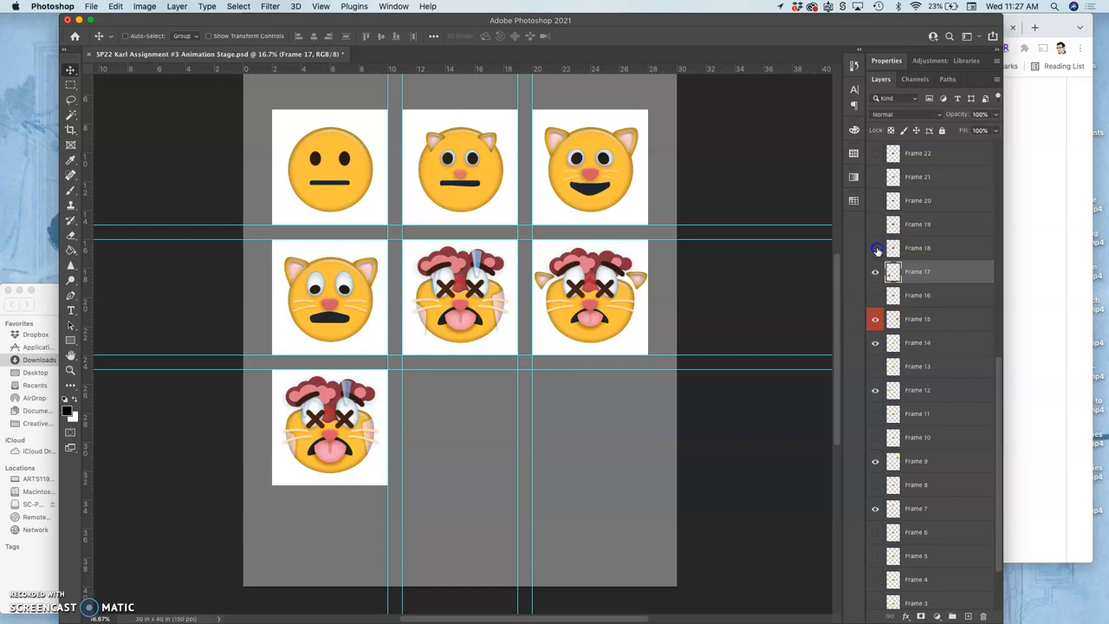
mouse_move(875, 224)
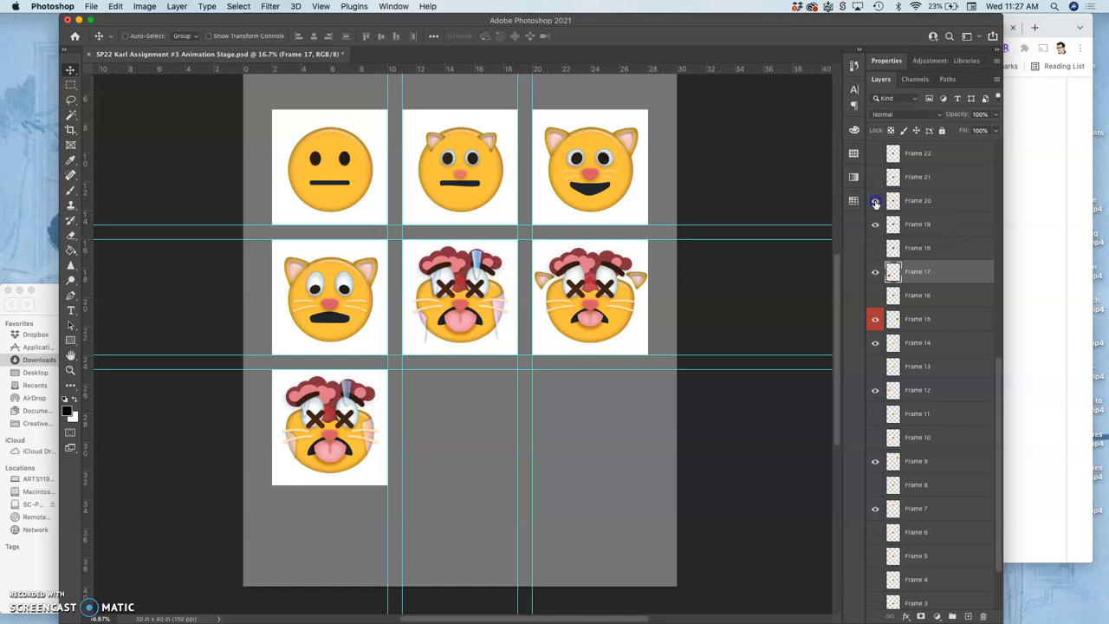
click(874, 201)
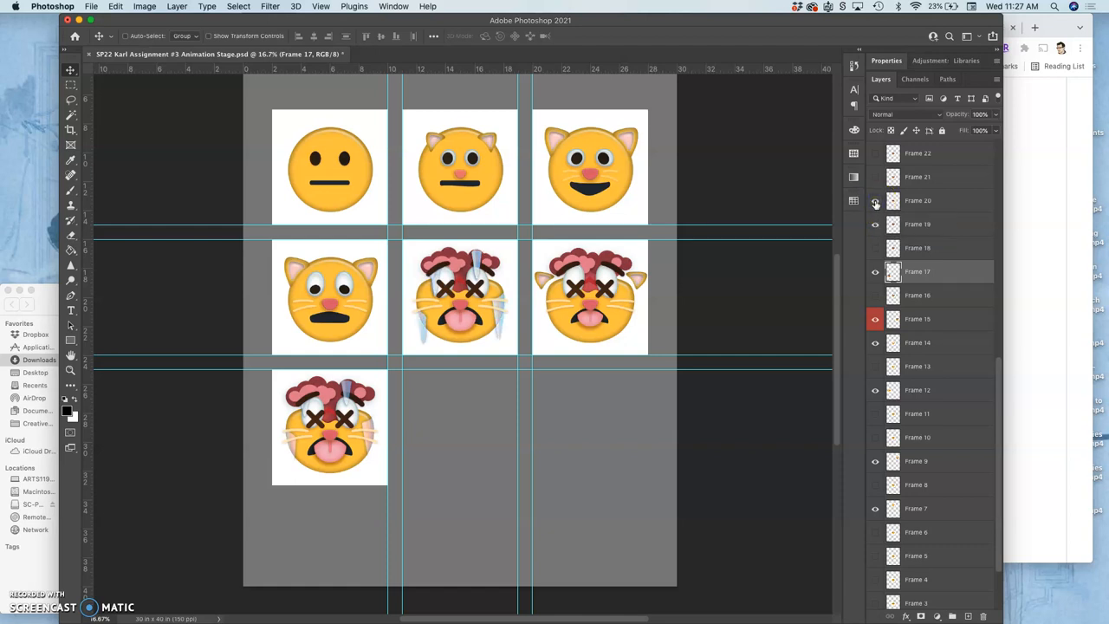
click(875, 201)
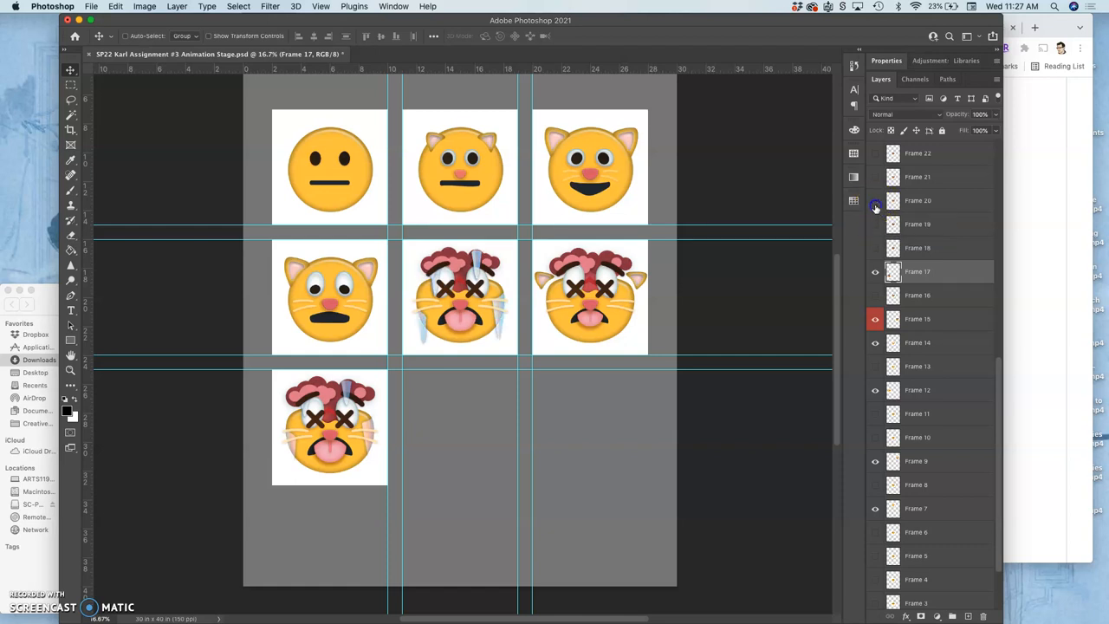
click(875, 224)
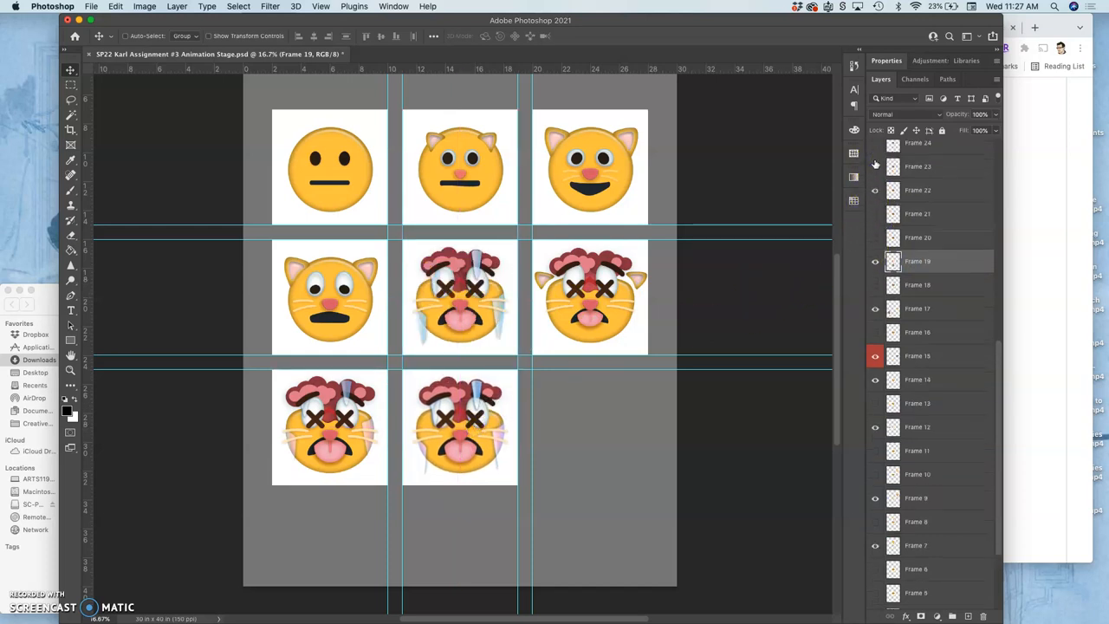
- Show the remaining frame layers so three injured cats fill the bottom row of the 3×3 grid
scroll(up, 3)
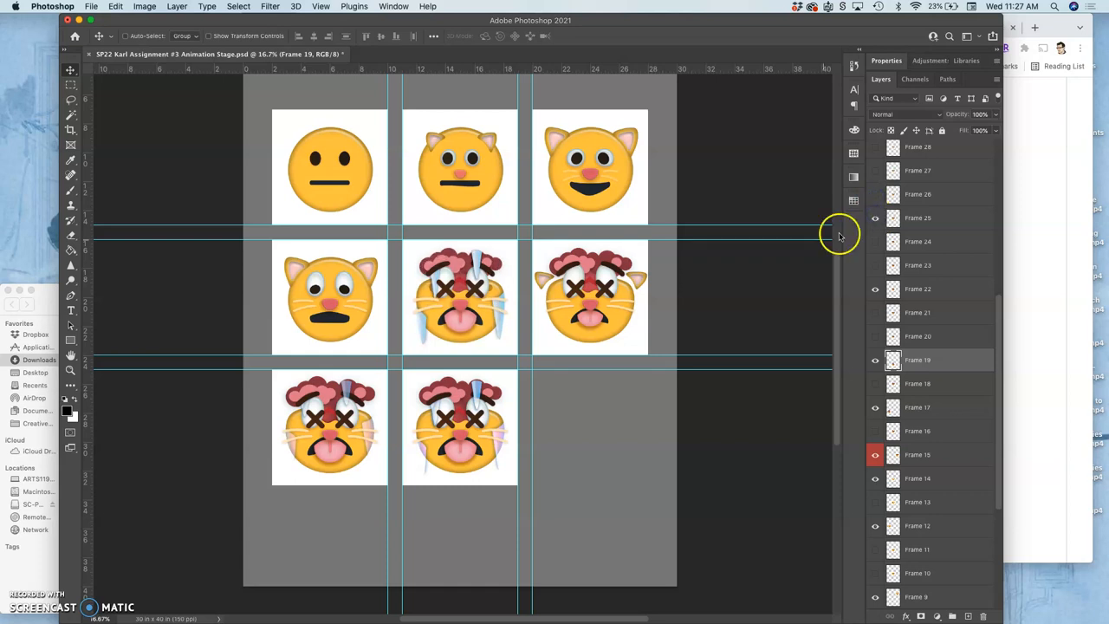
click(918, 219)
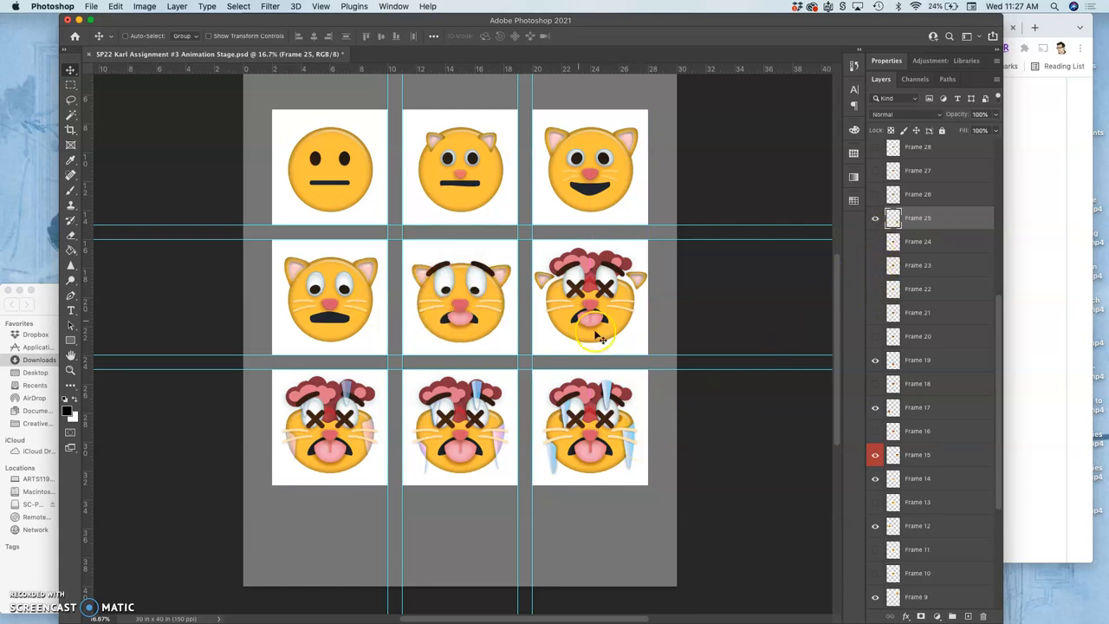
mouse_move(645, 454)
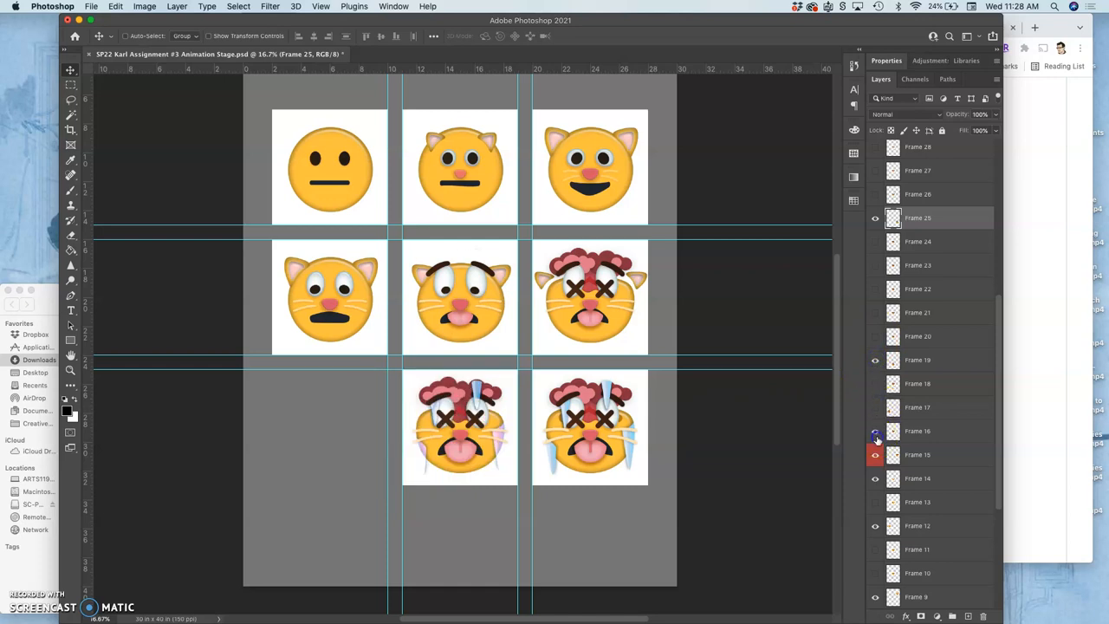
click(875, 442)
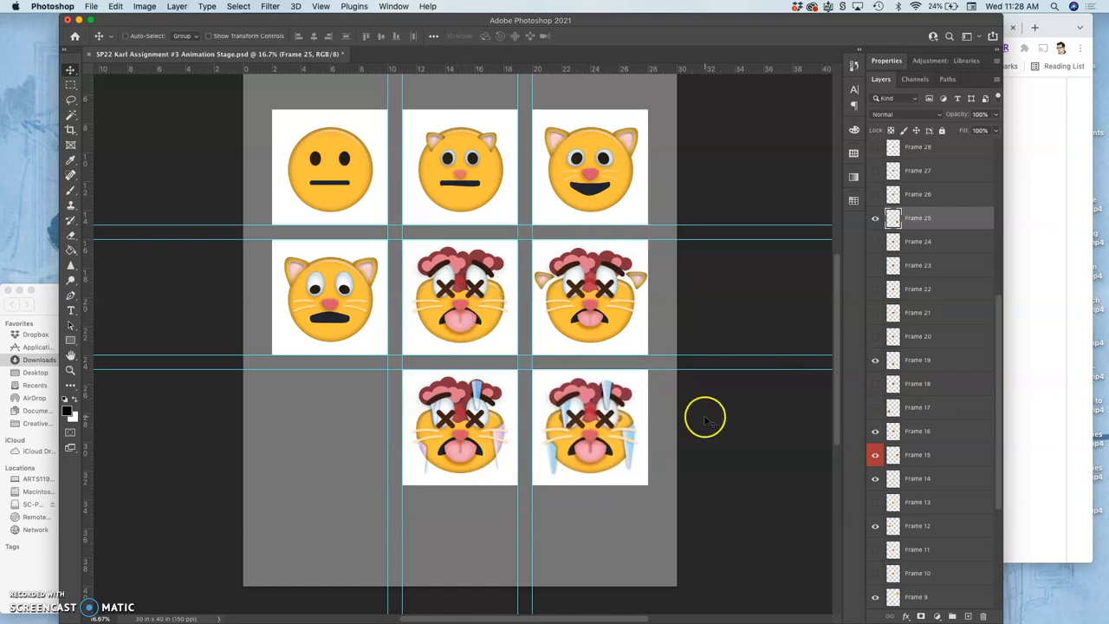
mouse_move(908, 433)
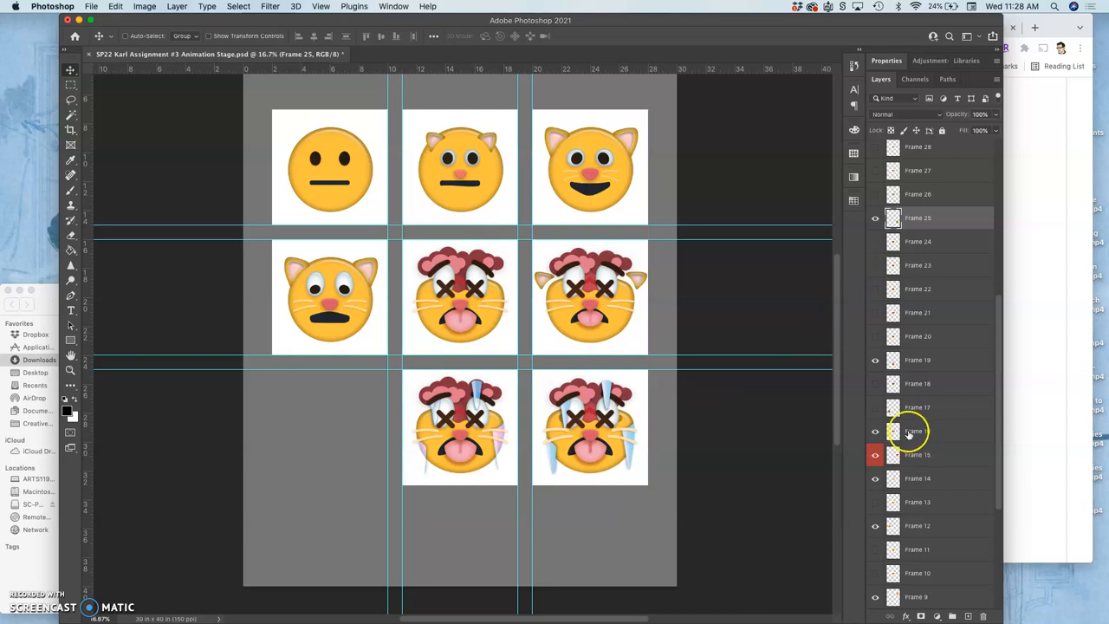
click(918, 429)
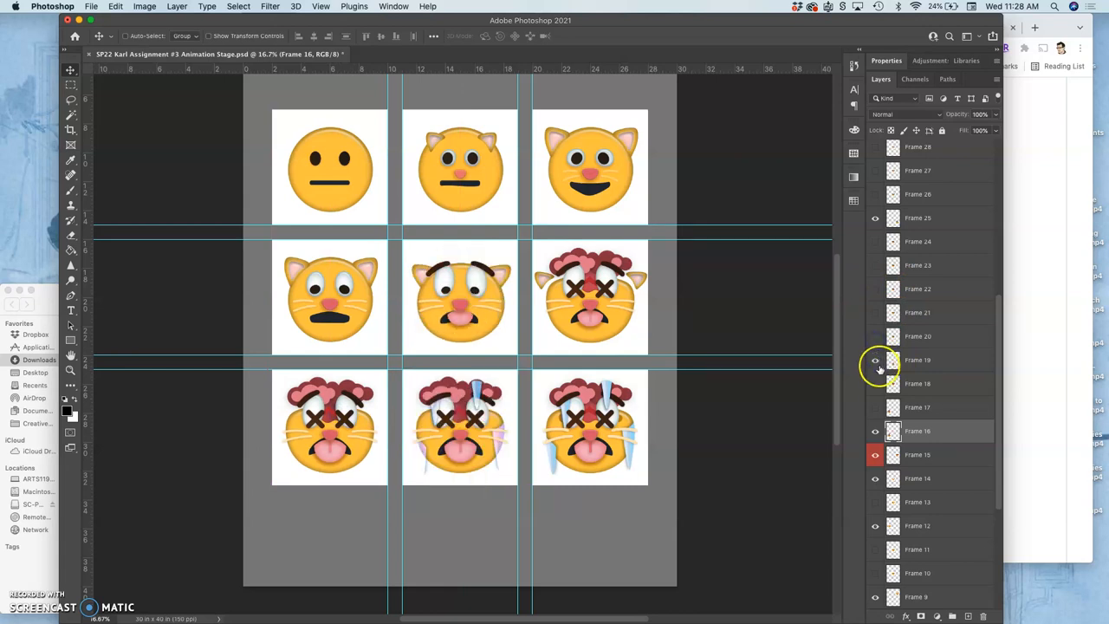
click(875, 358)
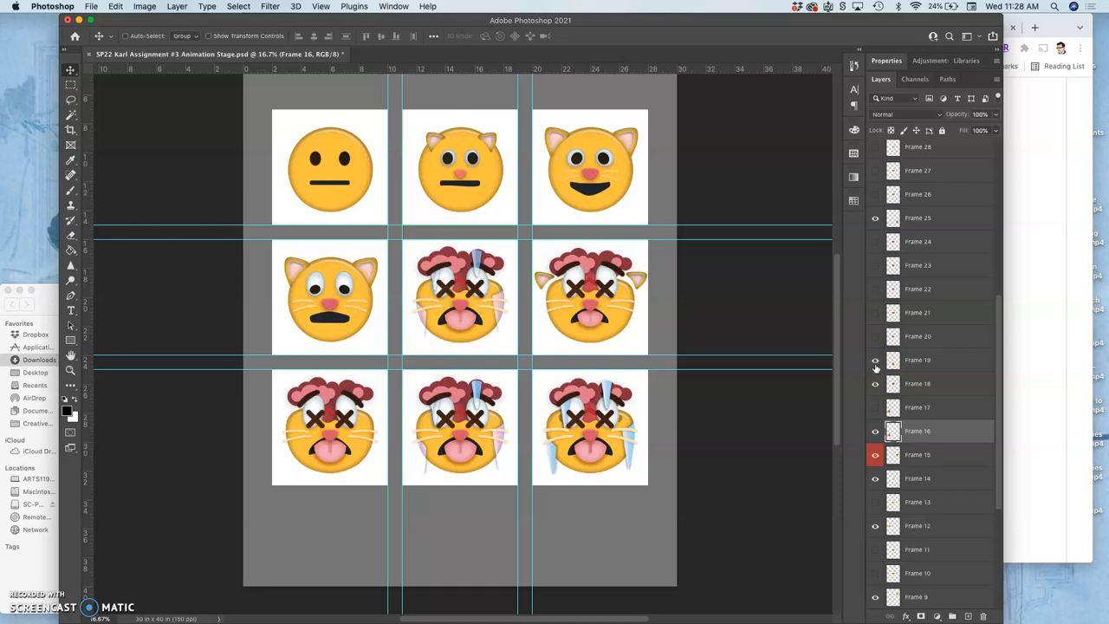
click(918, 383)
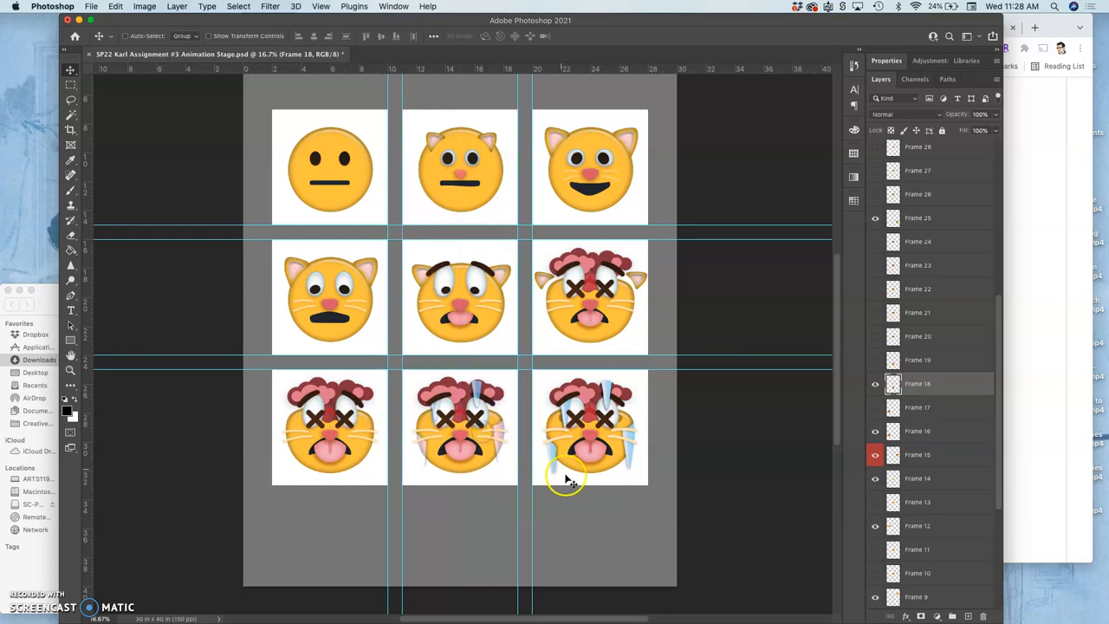
mouse_move(589, 499)
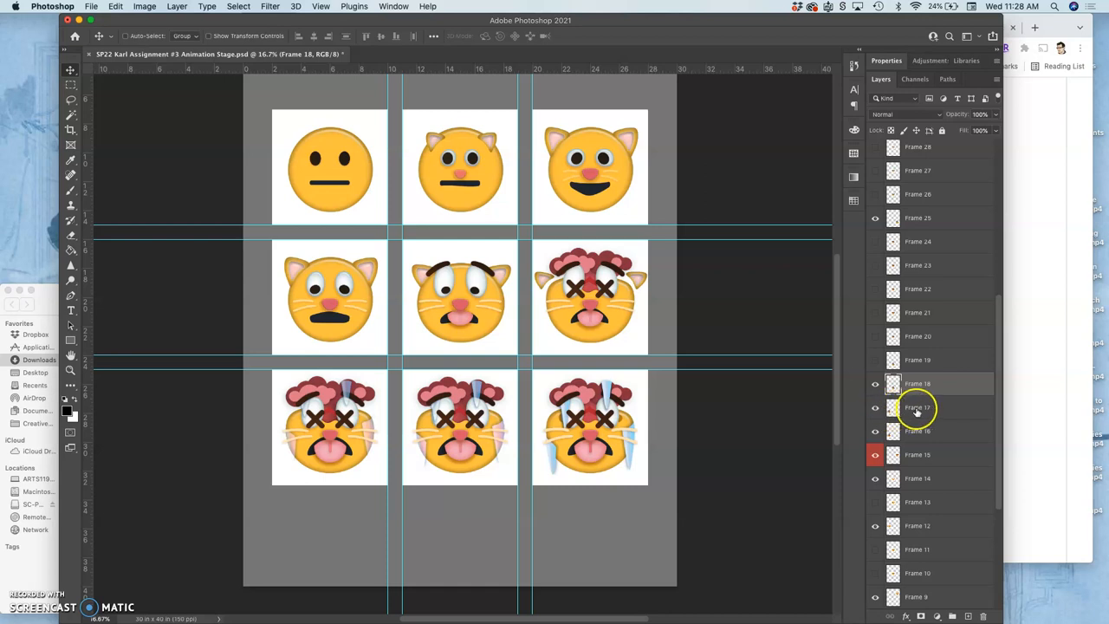
click(917, 407)
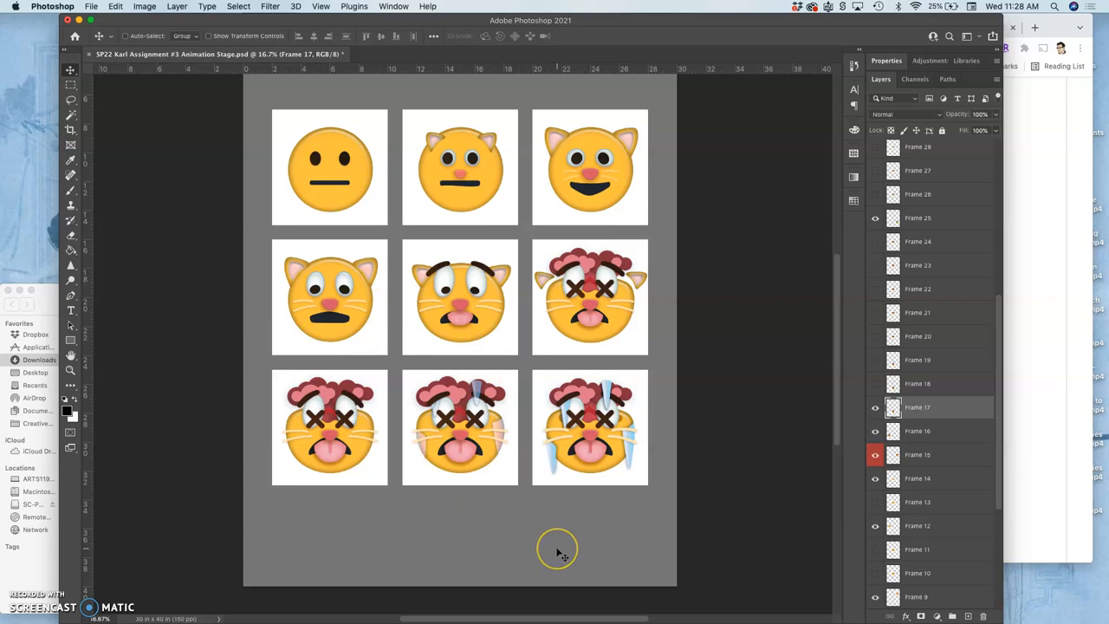
mouse_move(541, 544)
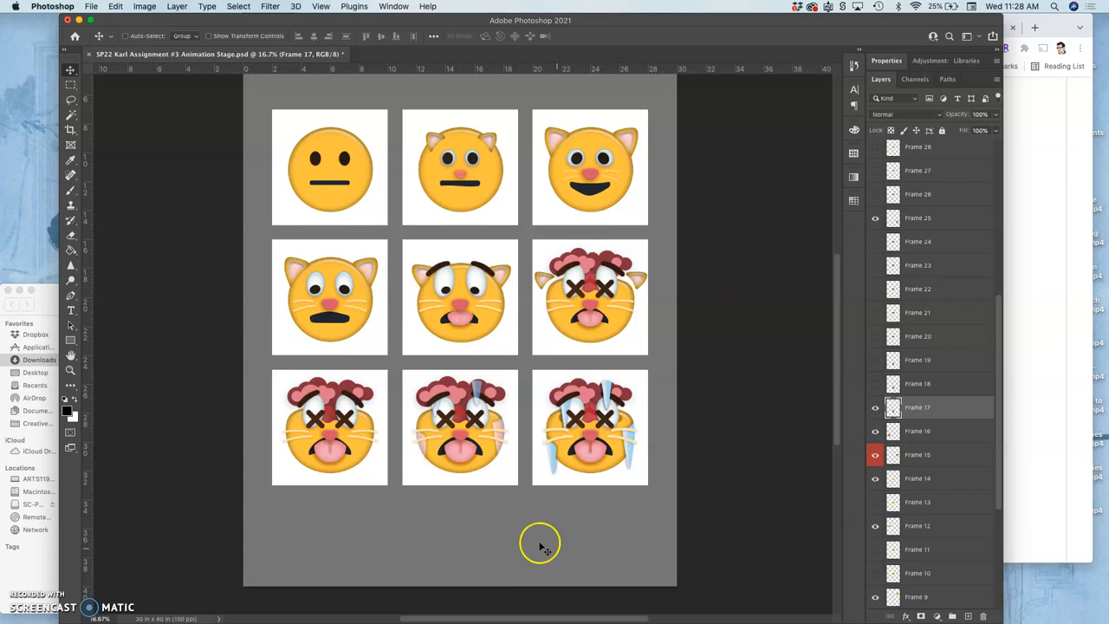
mouse_move(970, 553)
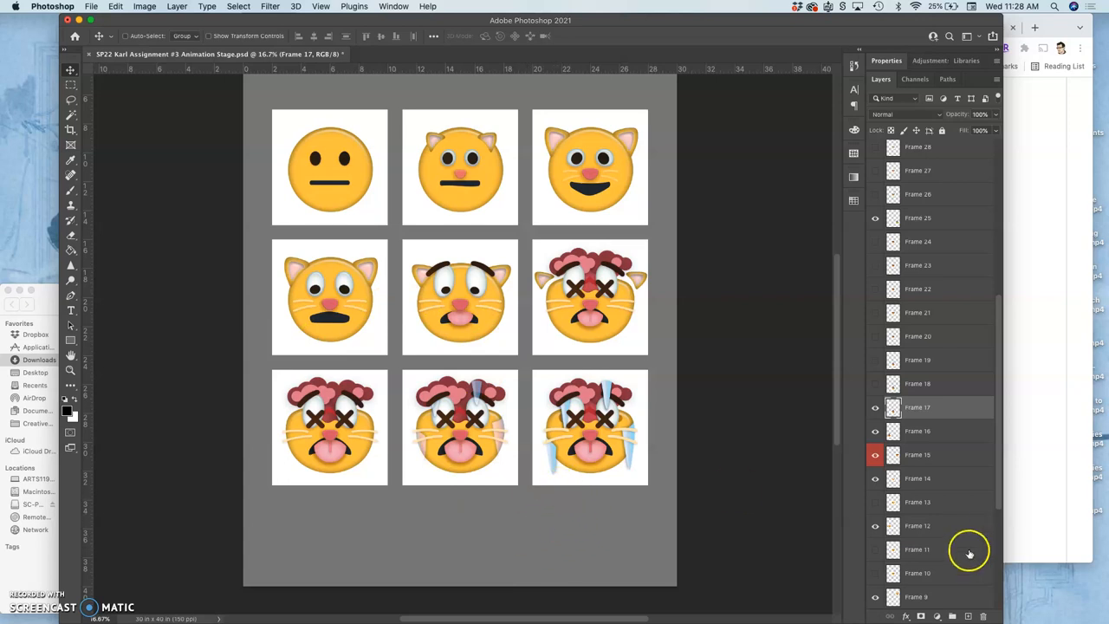
- Fill the bottom background layer with White behind the nine cat frames
scroll(down, 3)
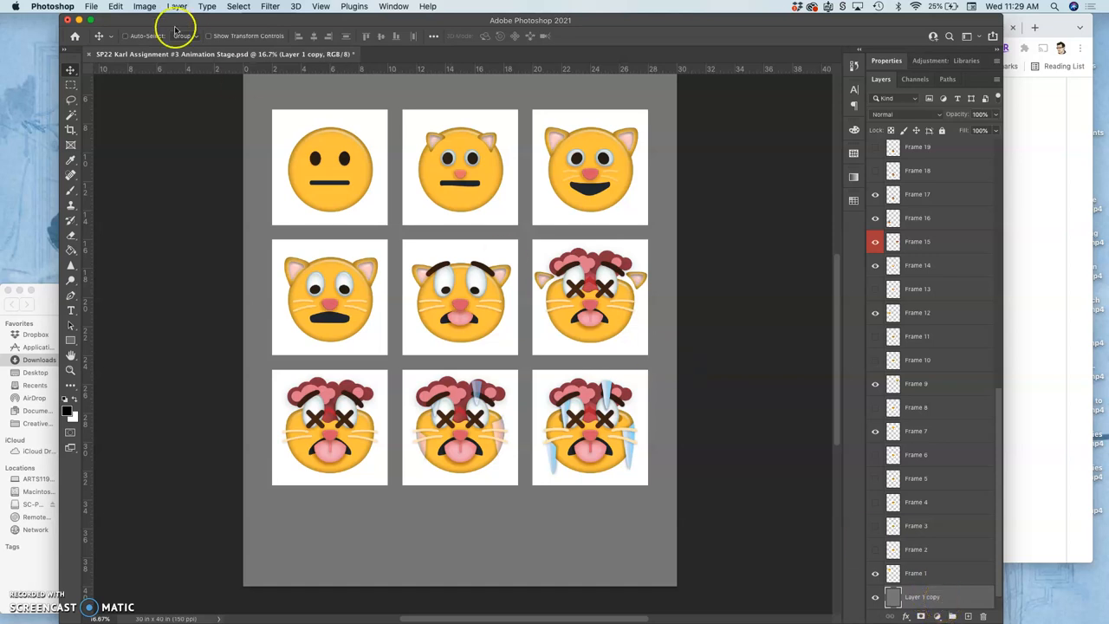
click(115, 7)
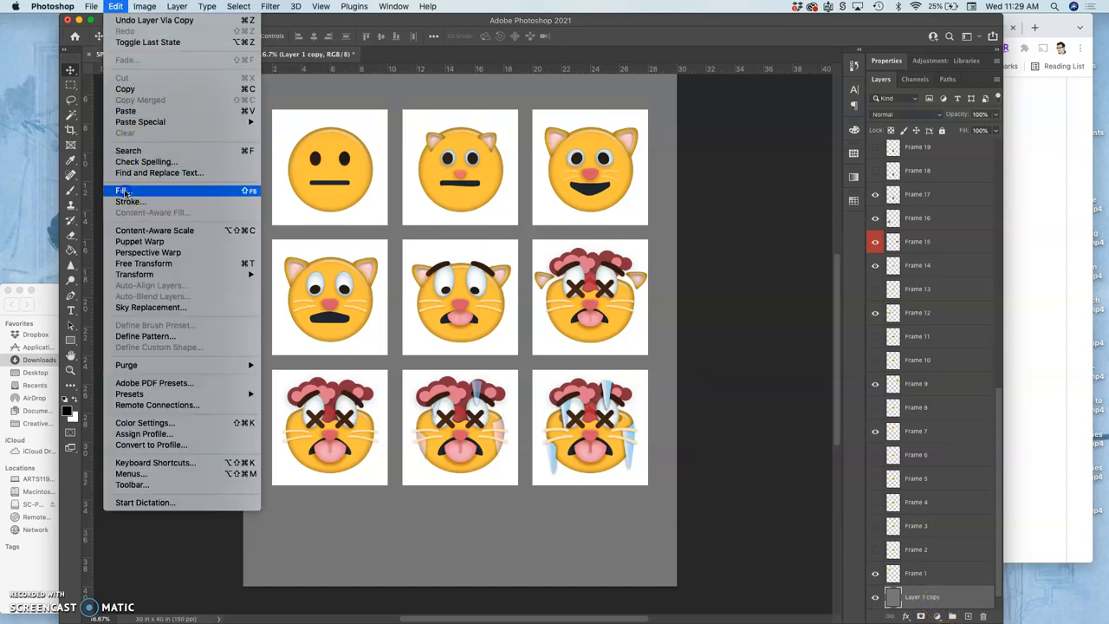
click(121, 191)
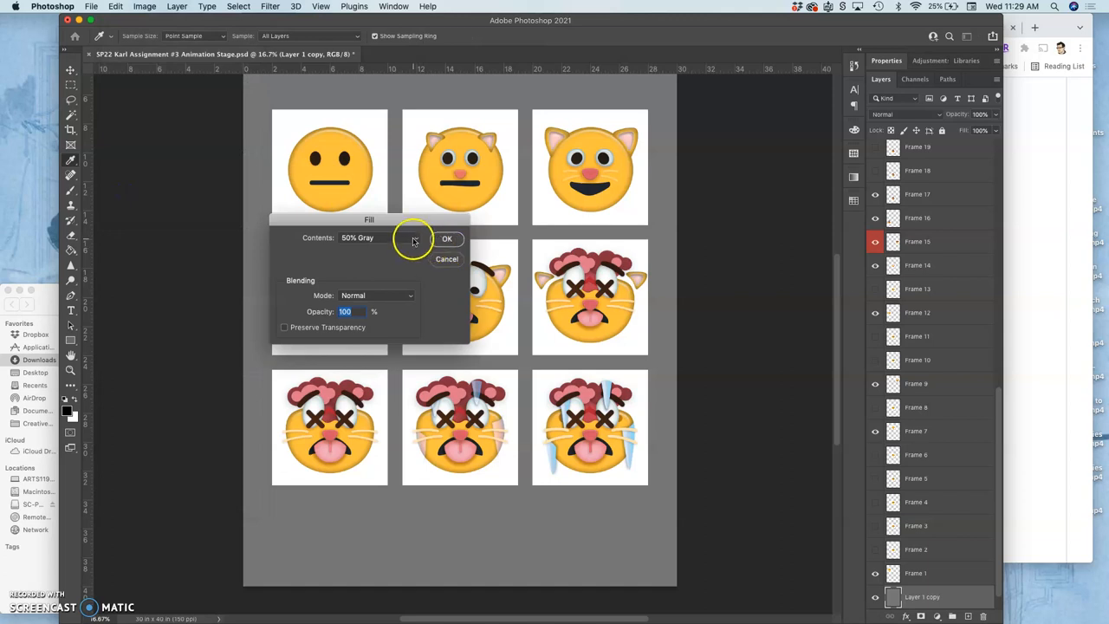
click(378, 238)
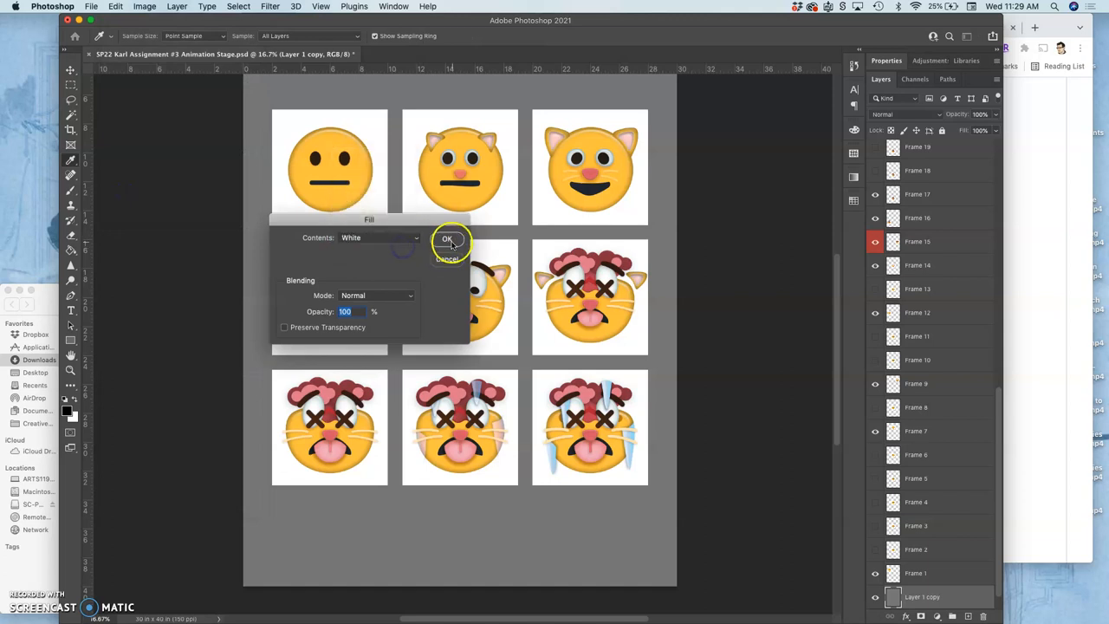
click(447, 239)
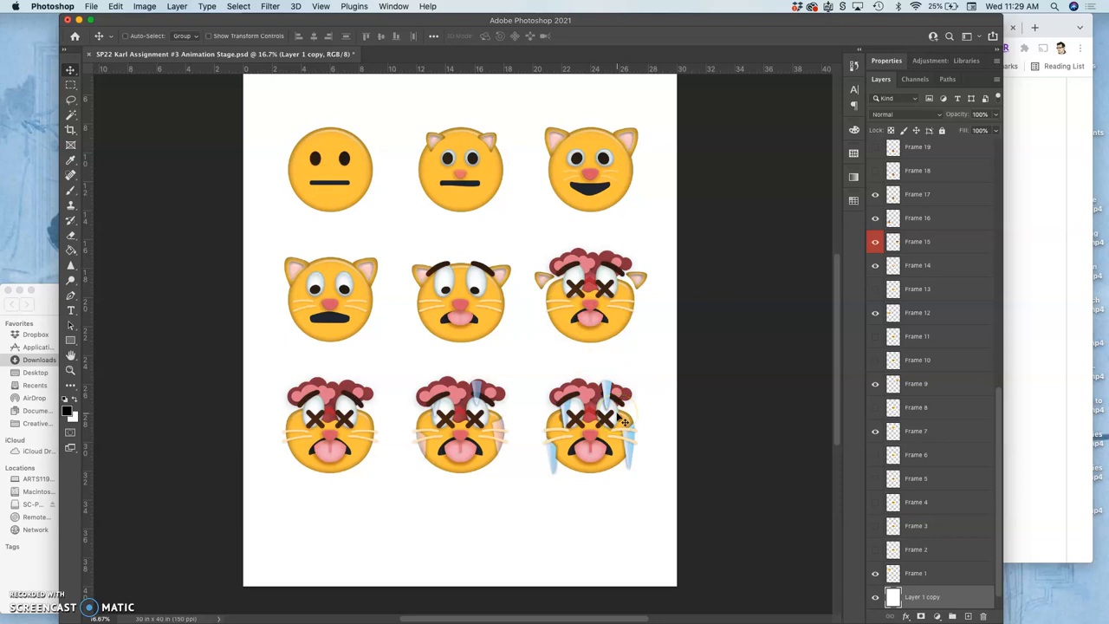
mouse_move(408, 183)
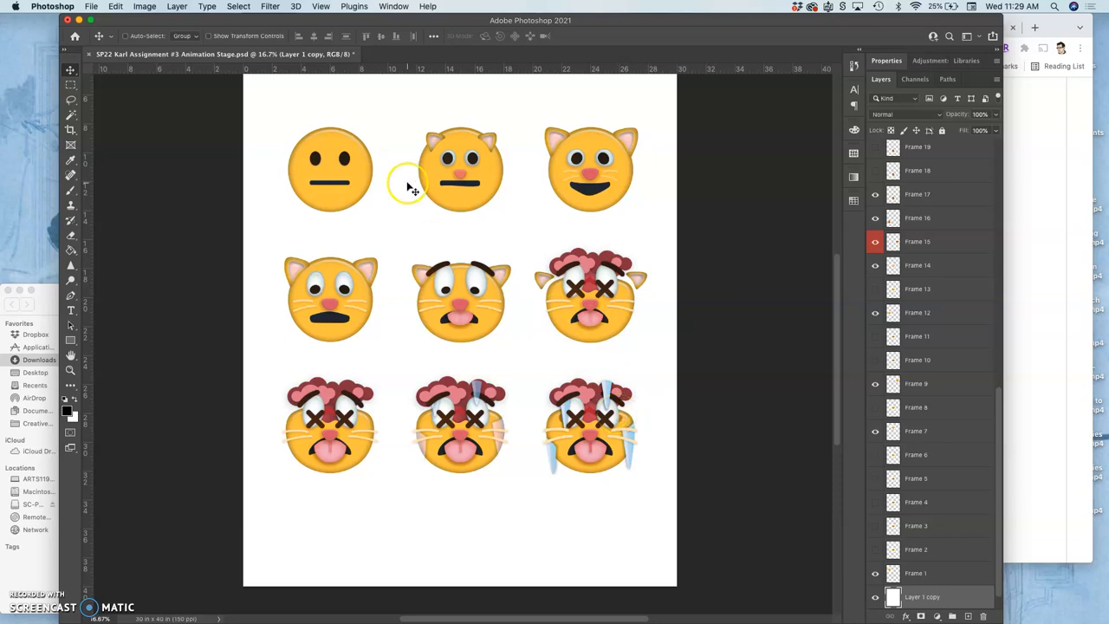
click(90, 7)
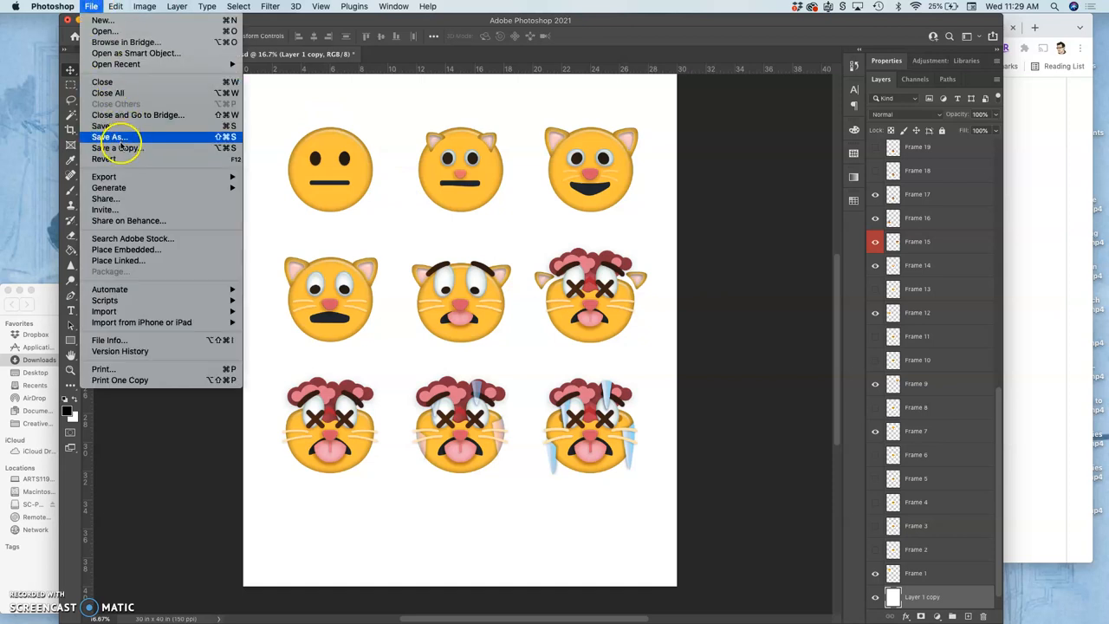